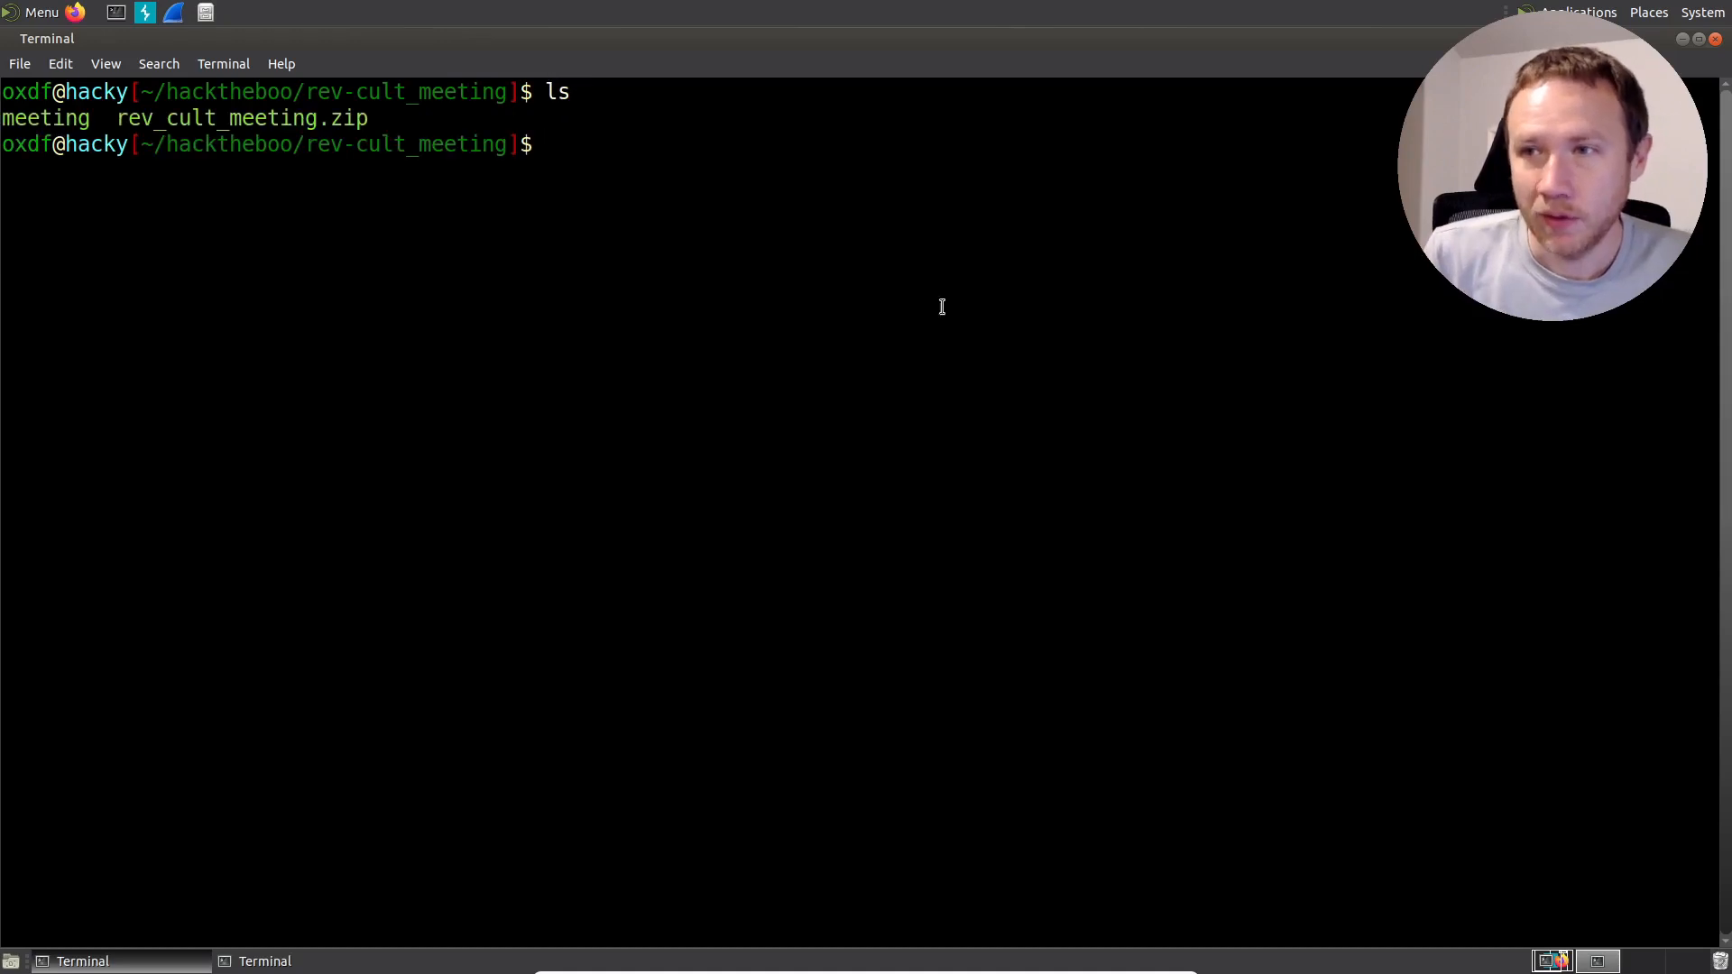
- Identify meeting with 'file meeting' as an unstripped 64-bit x86-64 ELF executable
{"action": "double_click", "coordinate": [43, 119]}
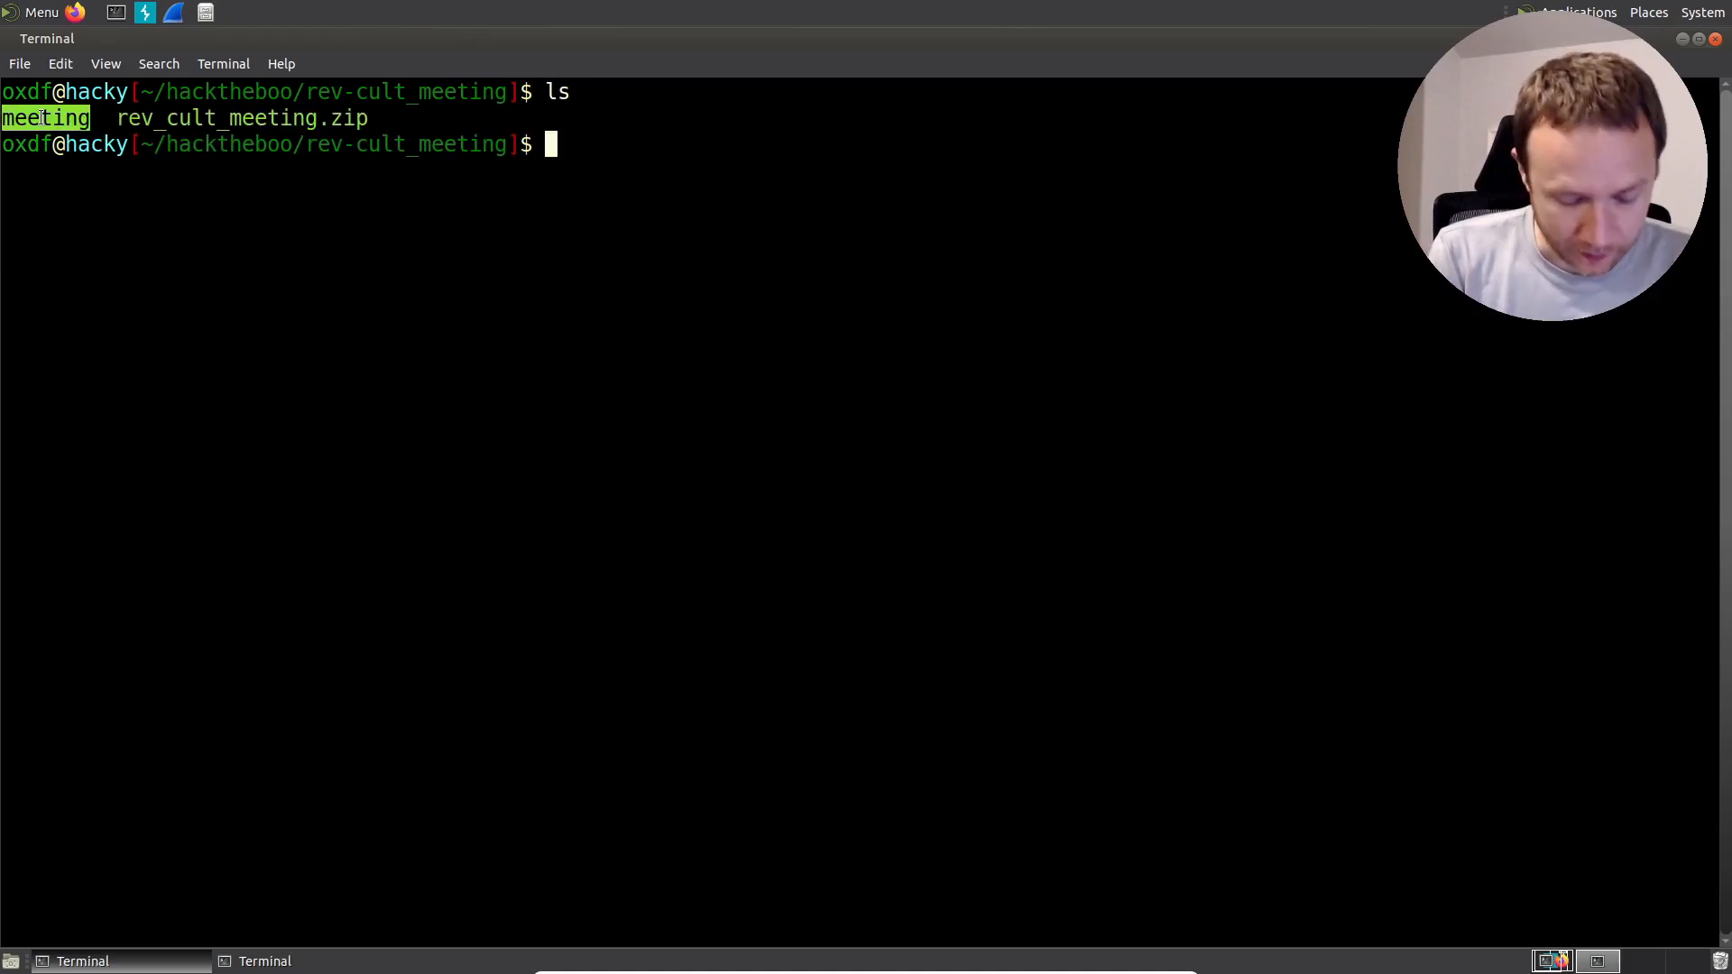
{"action": "type", "text": "file meeting"}
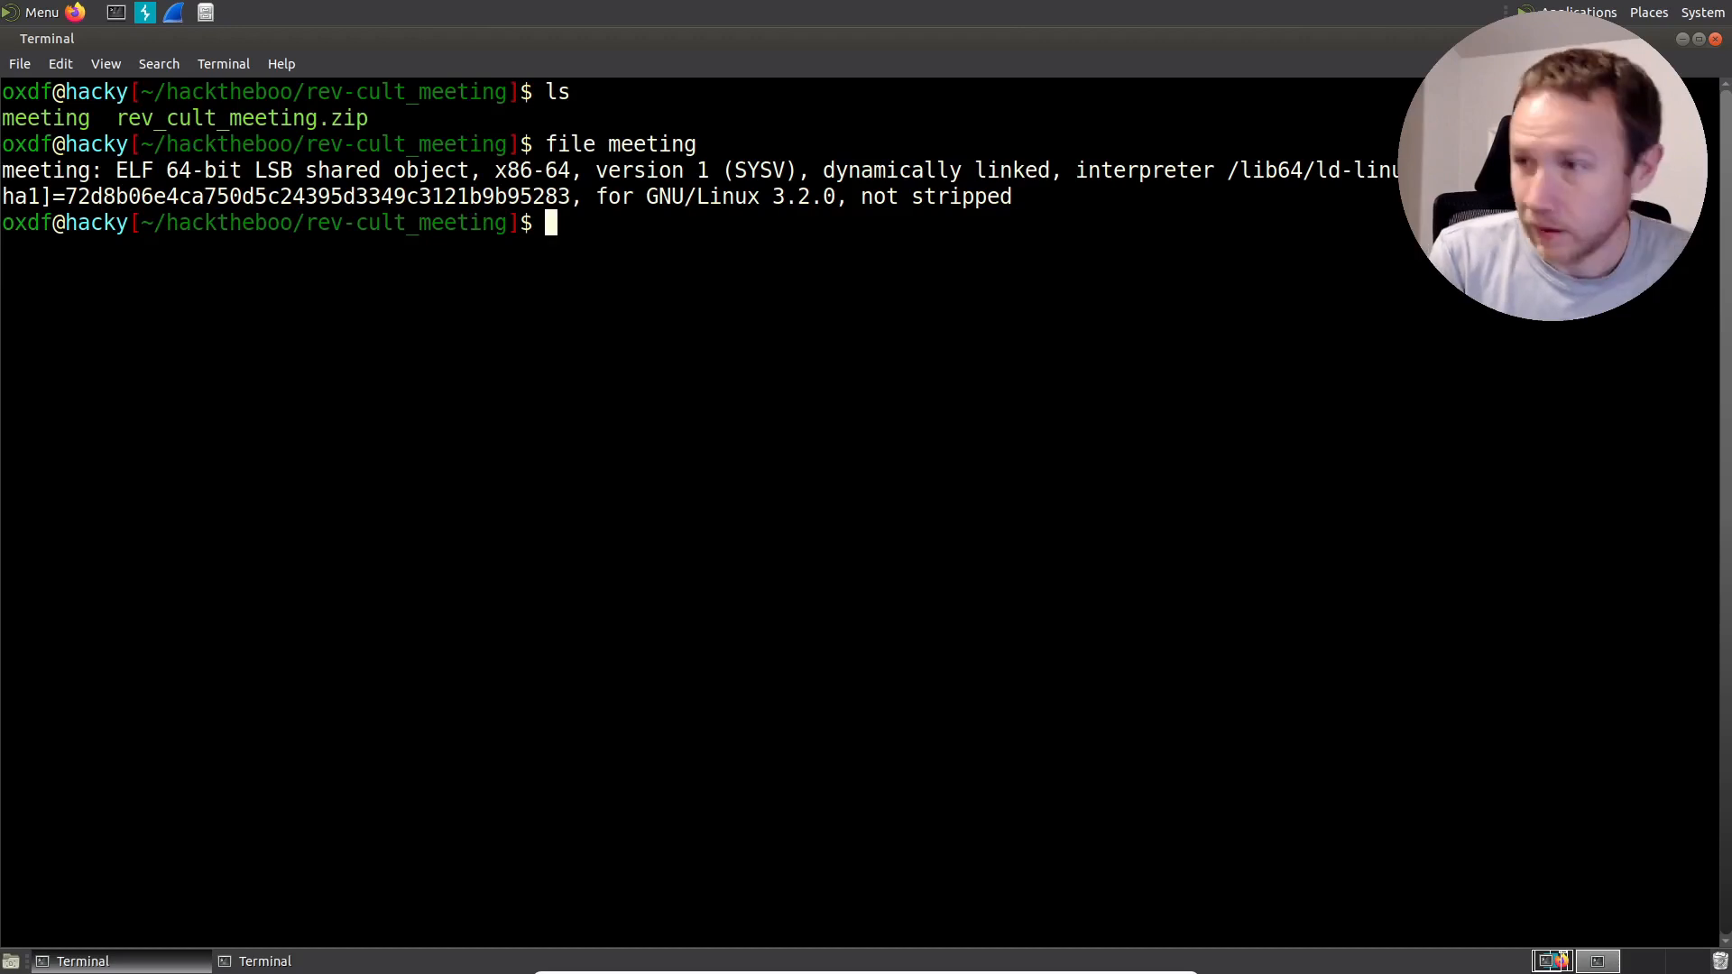
- Connect to 159.65.49.148:30269 and run ./meeting locally, submitting wrong passwords that get rejected
{"action": "type", "text": "nc 159.65.49.148:30269"}
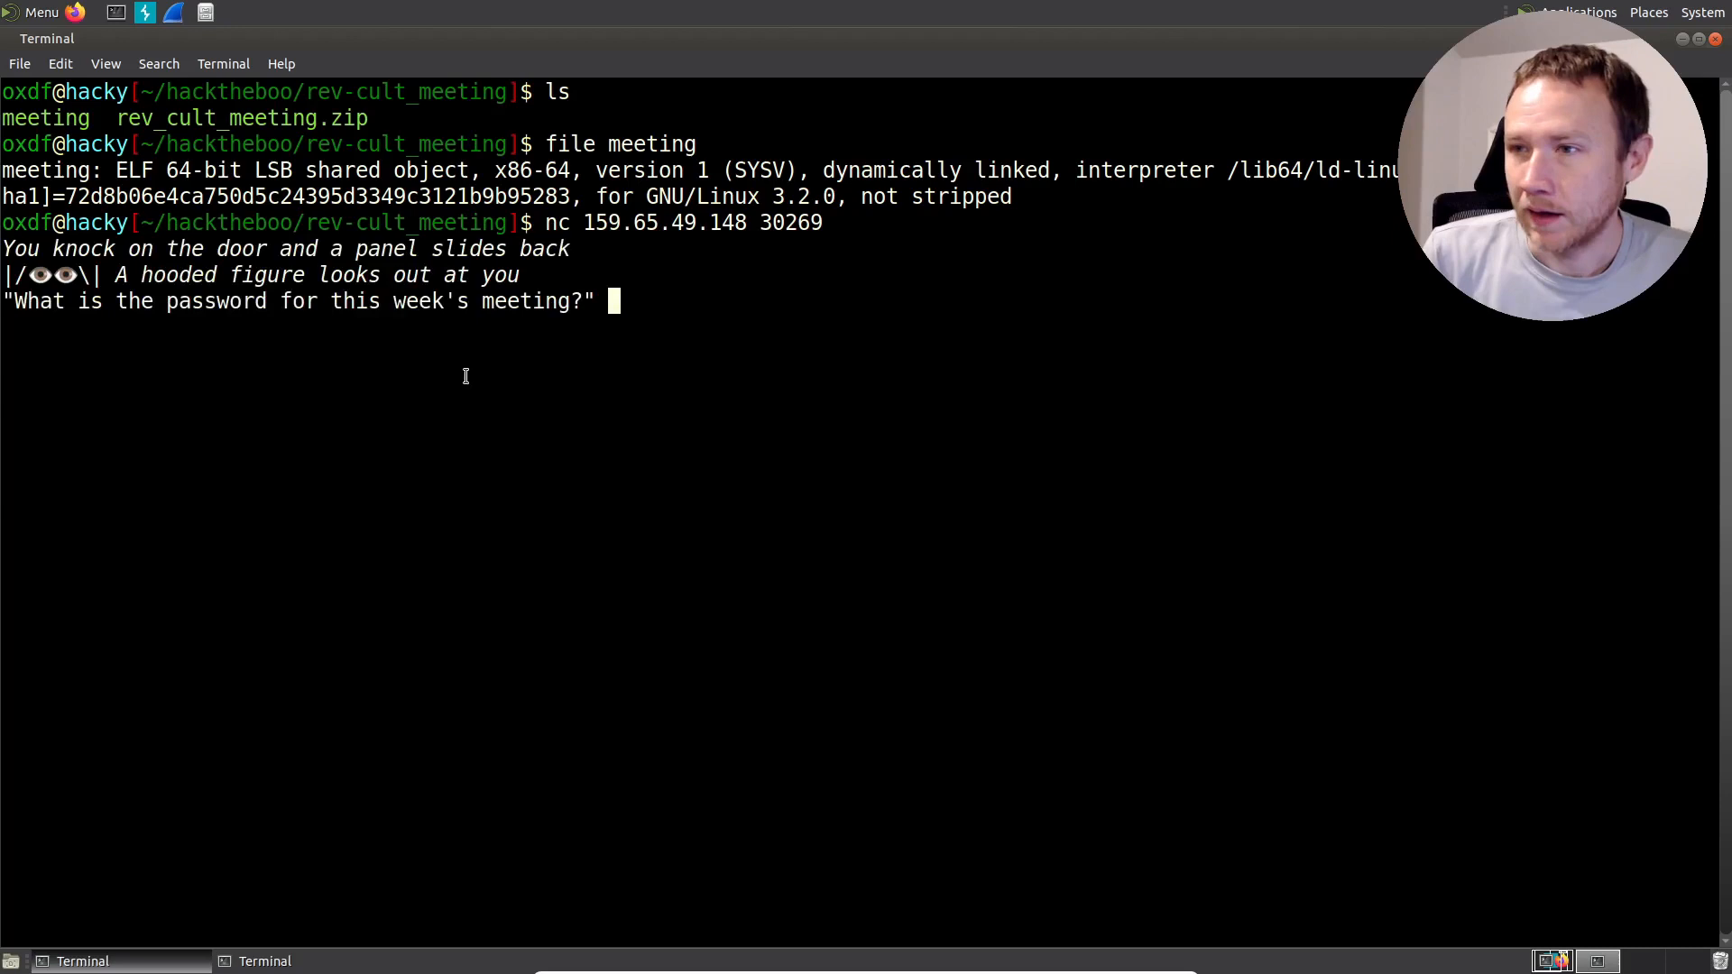
{"action": "mouse_move", "coordinate": [783, 445]}
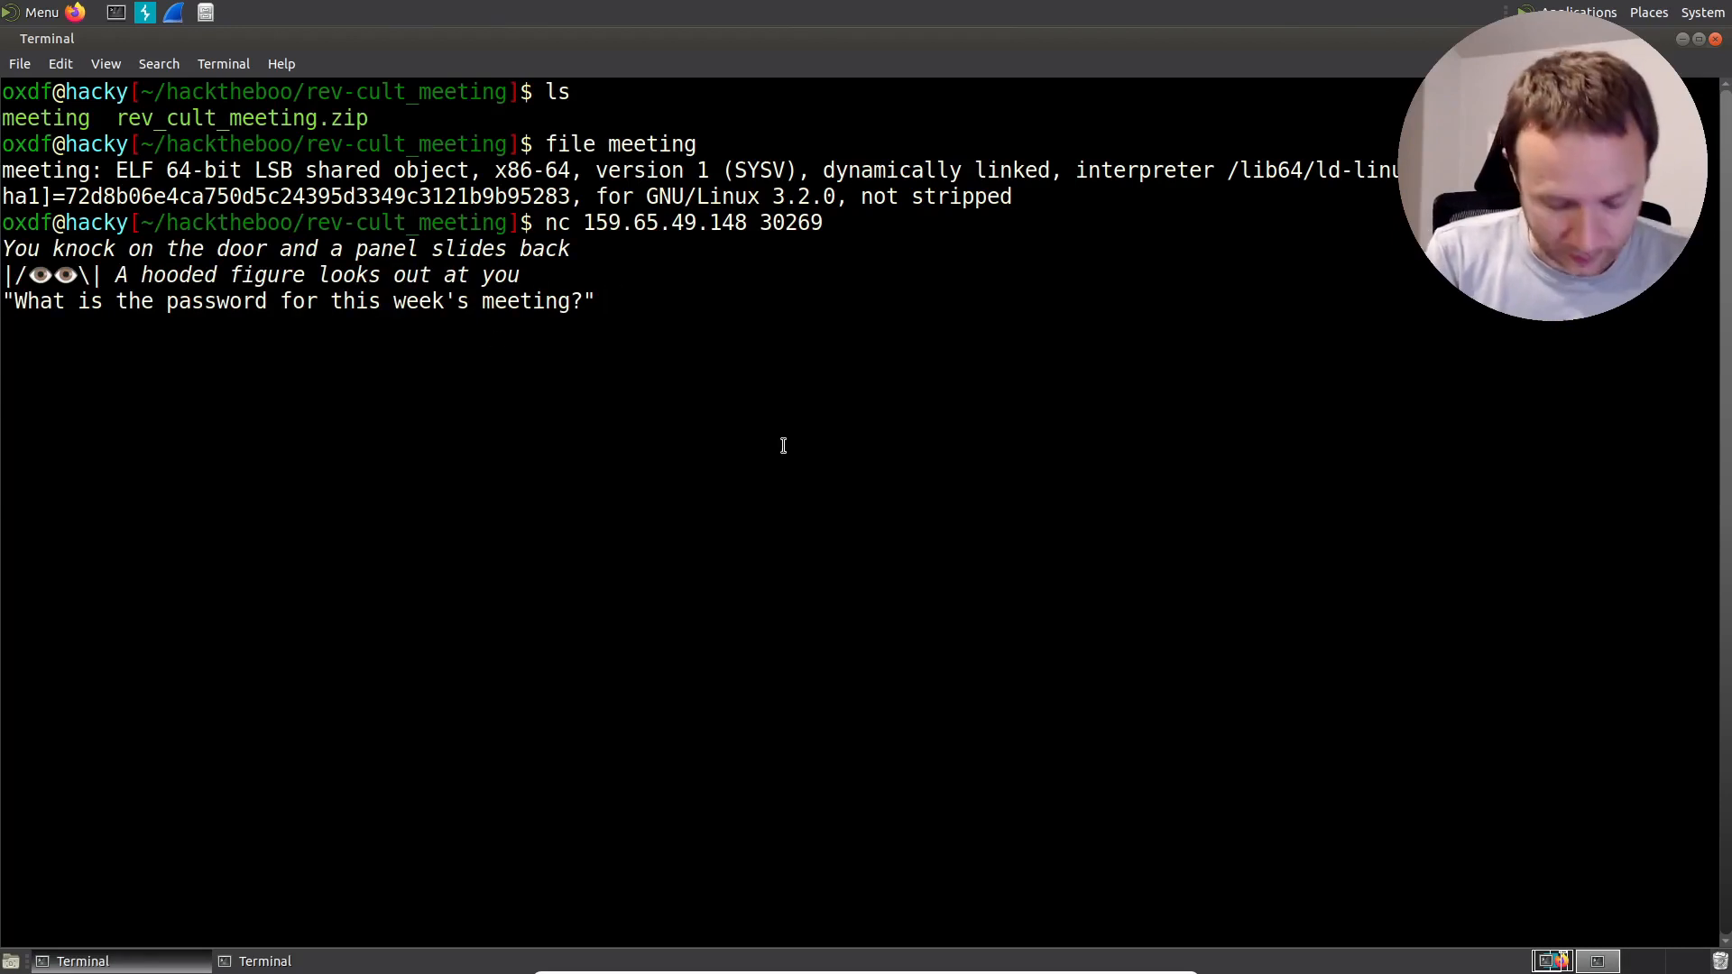
{"action": "type", "text": "leave a comment"}
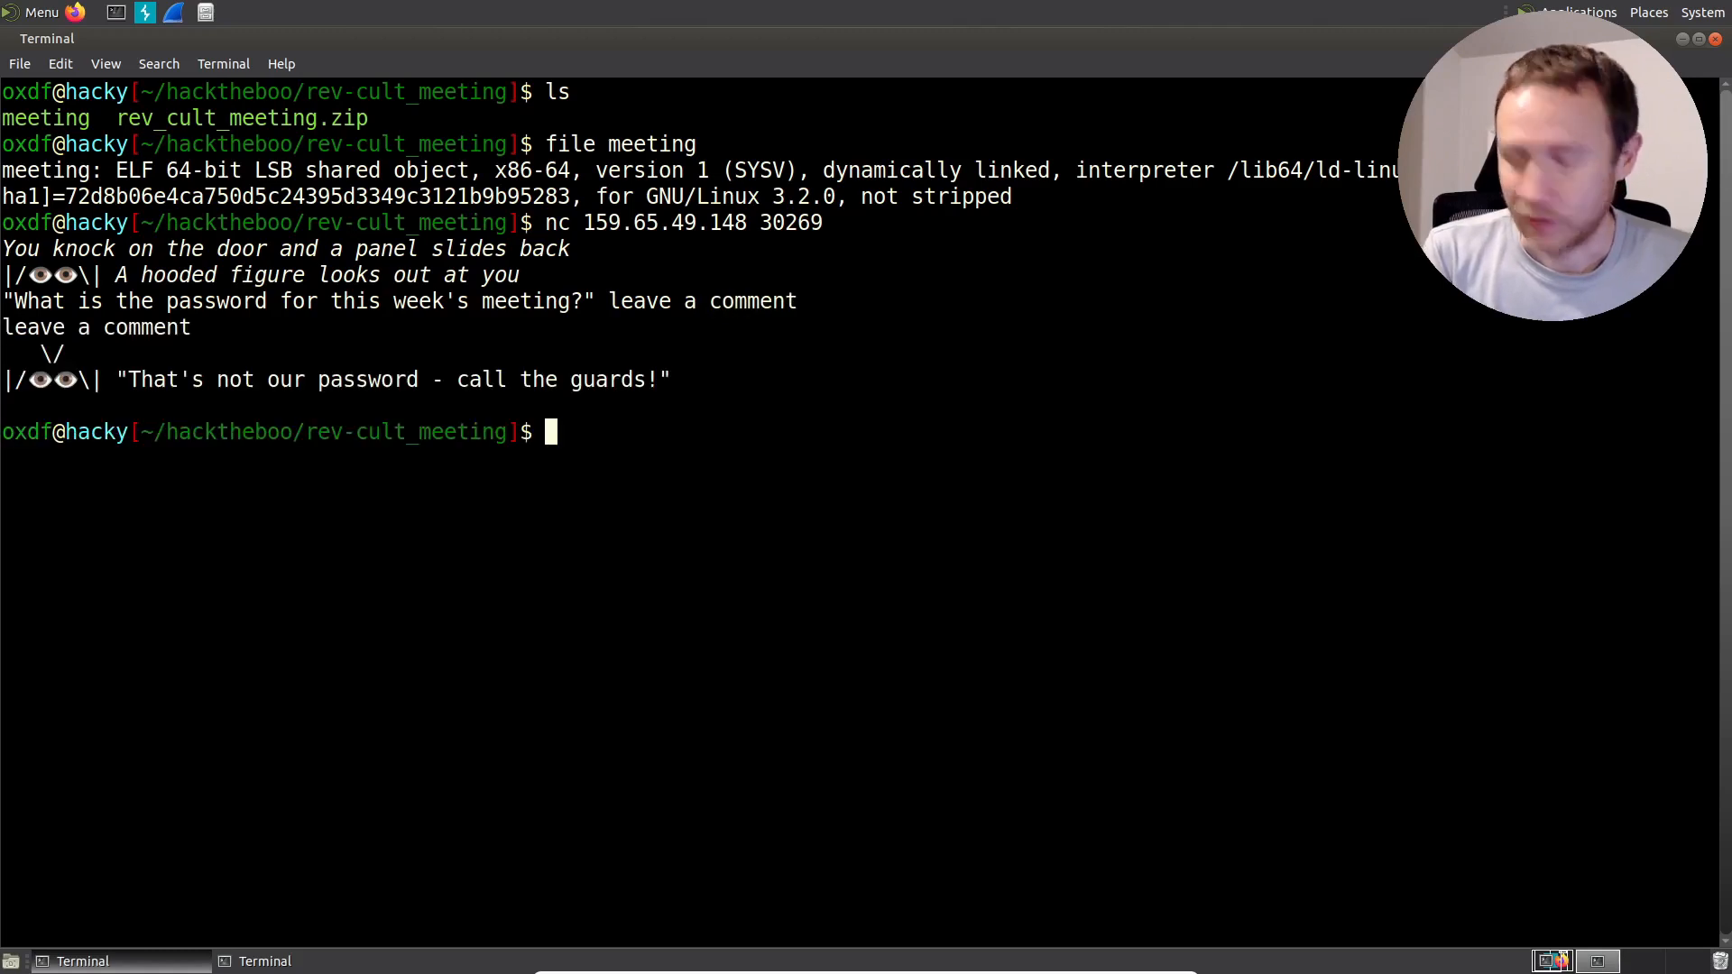
{"action": "type", "text": "./meeting"}
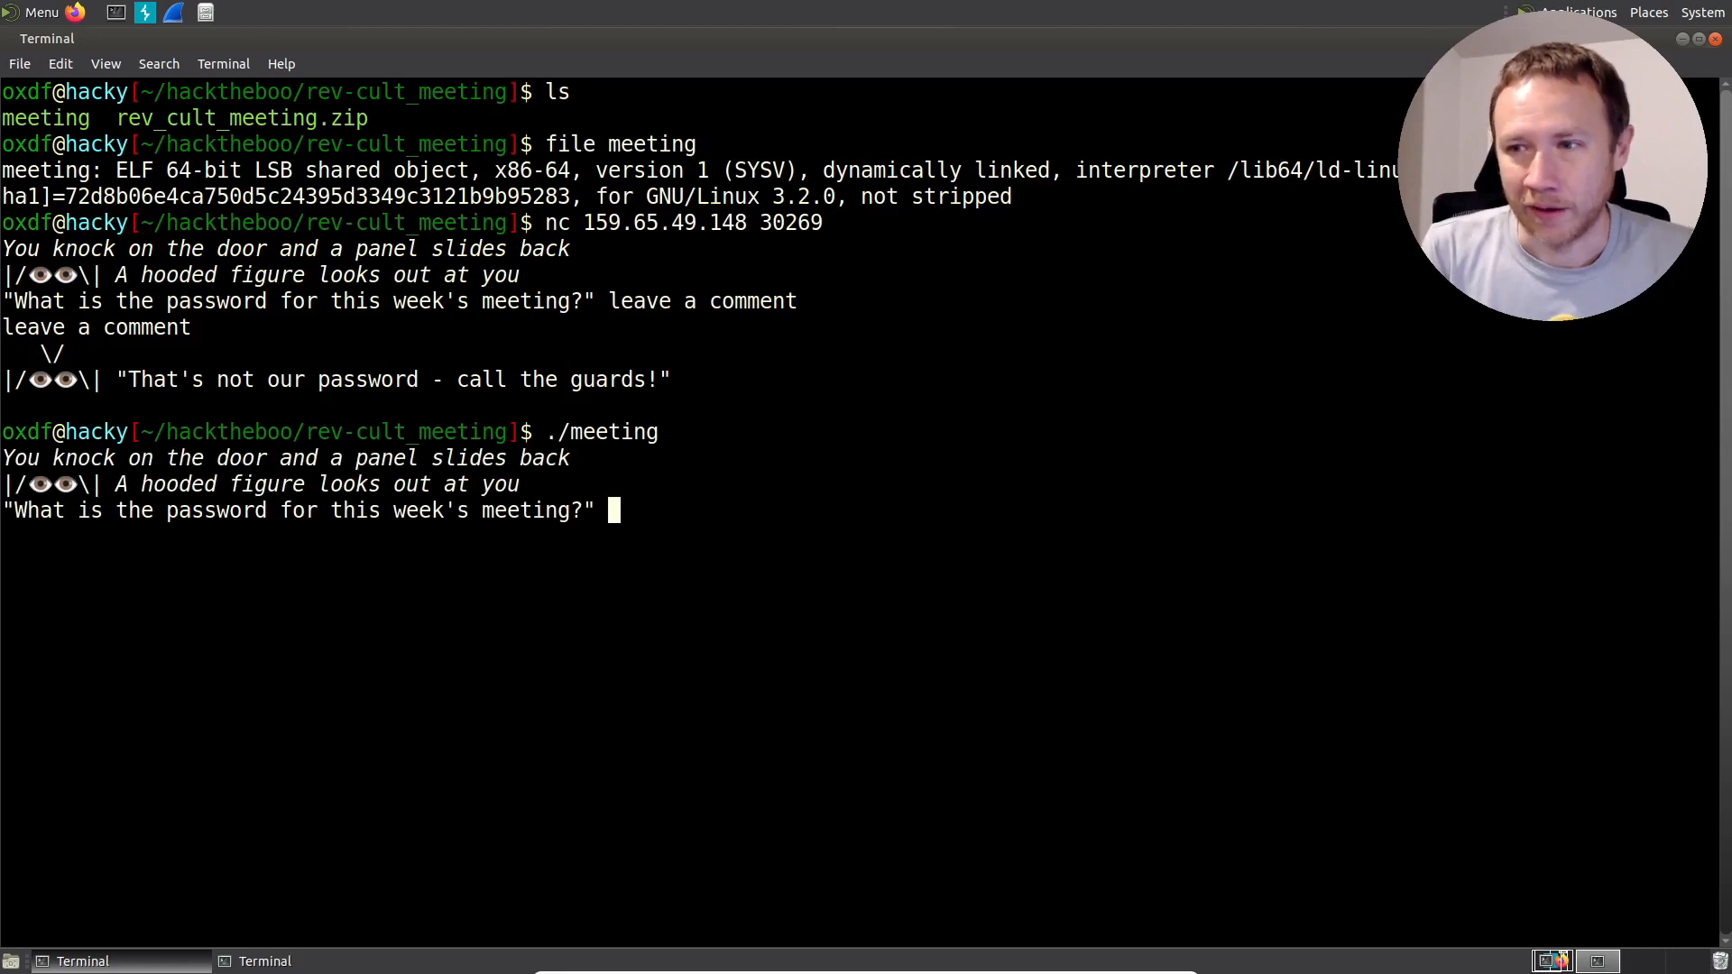
{"action": "type", "text": "like this video"}
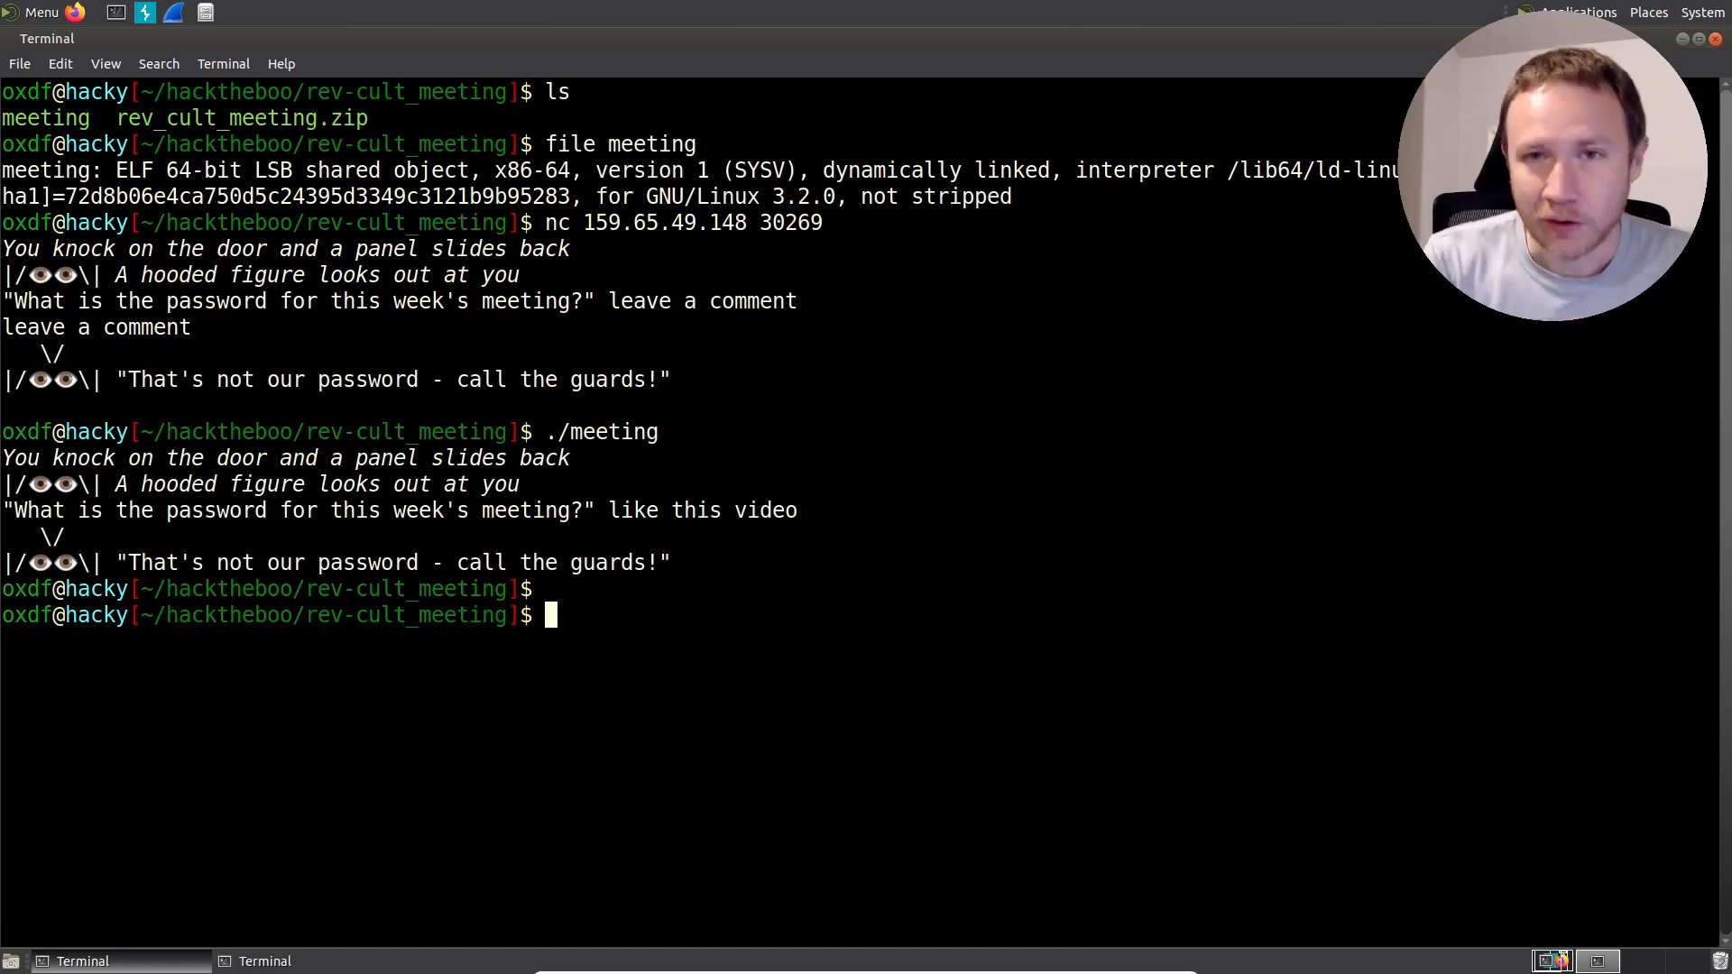
- List the printable strings inside the meeting binary with 'strings meeting'
{"action": "type", "text": "st"}
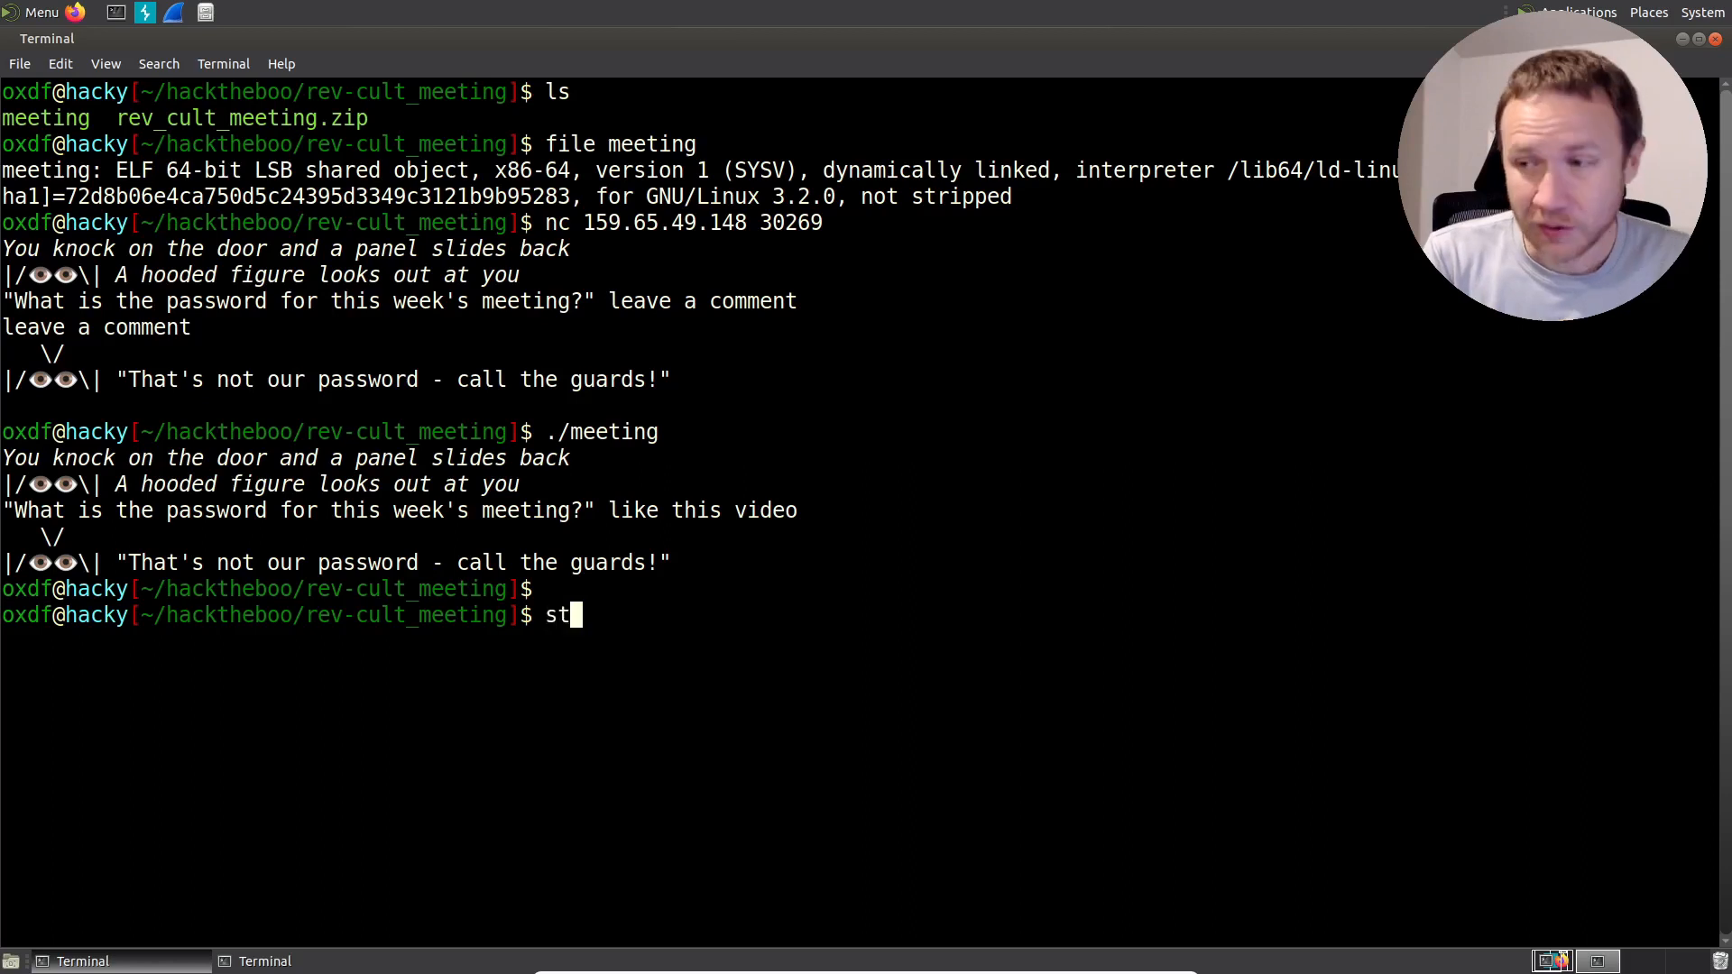
{"action": "type", "text": "rings"}
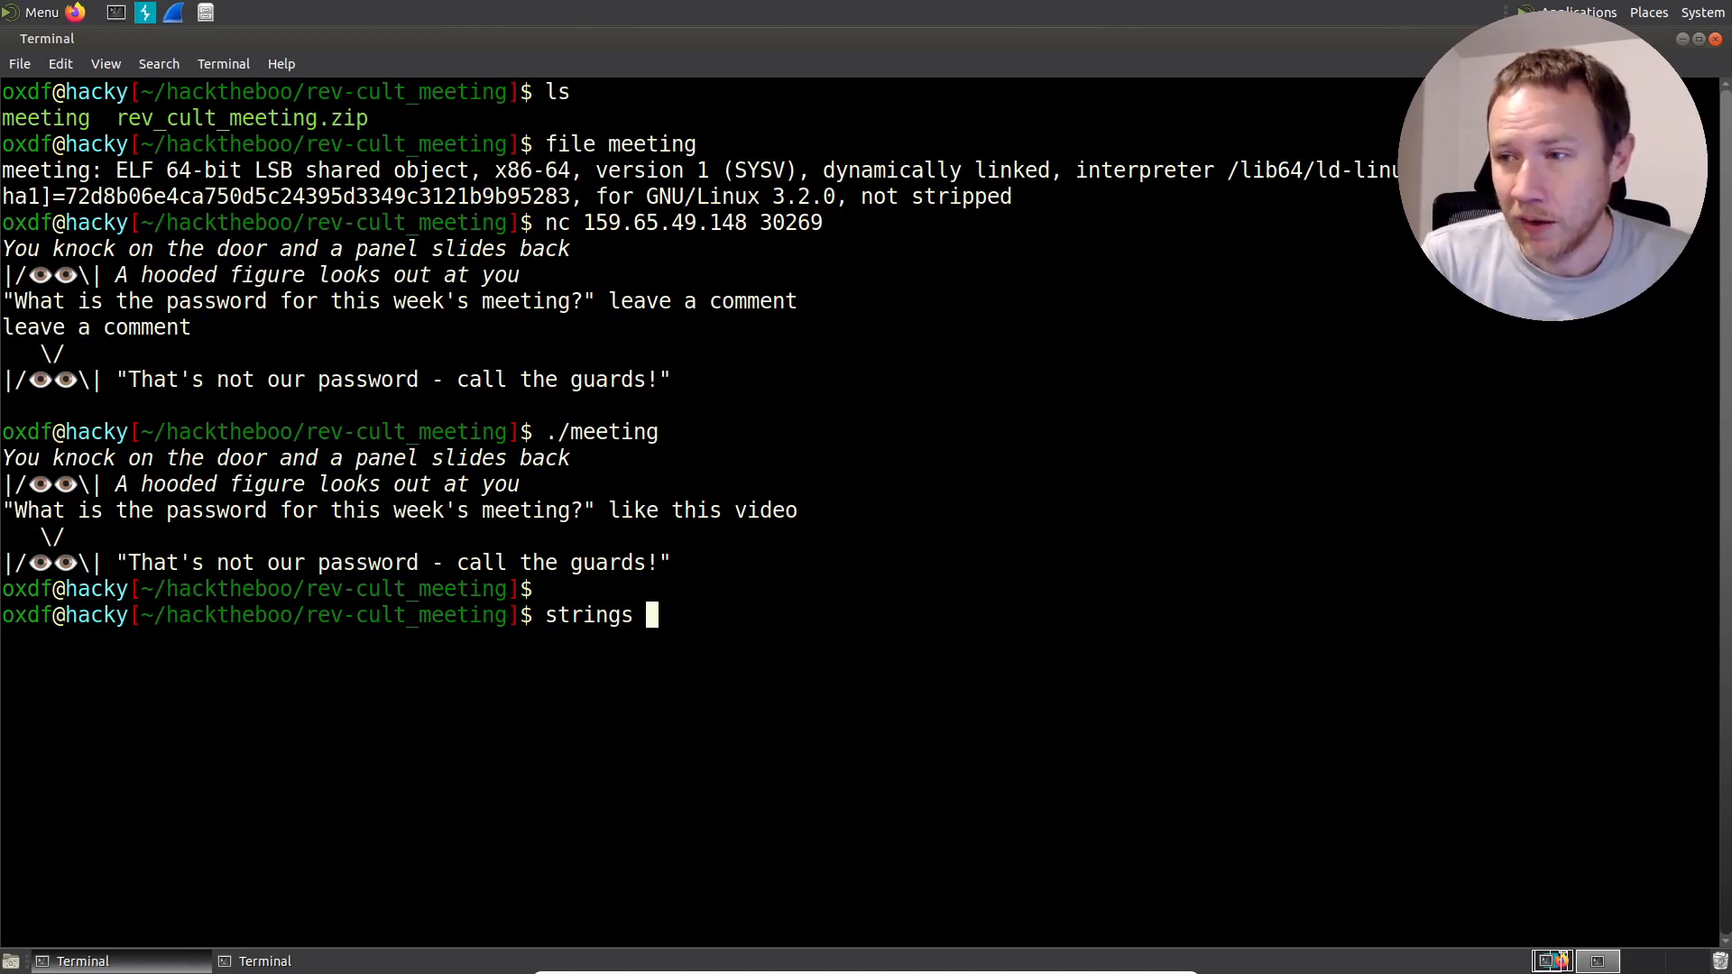
{"action": "type", "text": "meeting"}
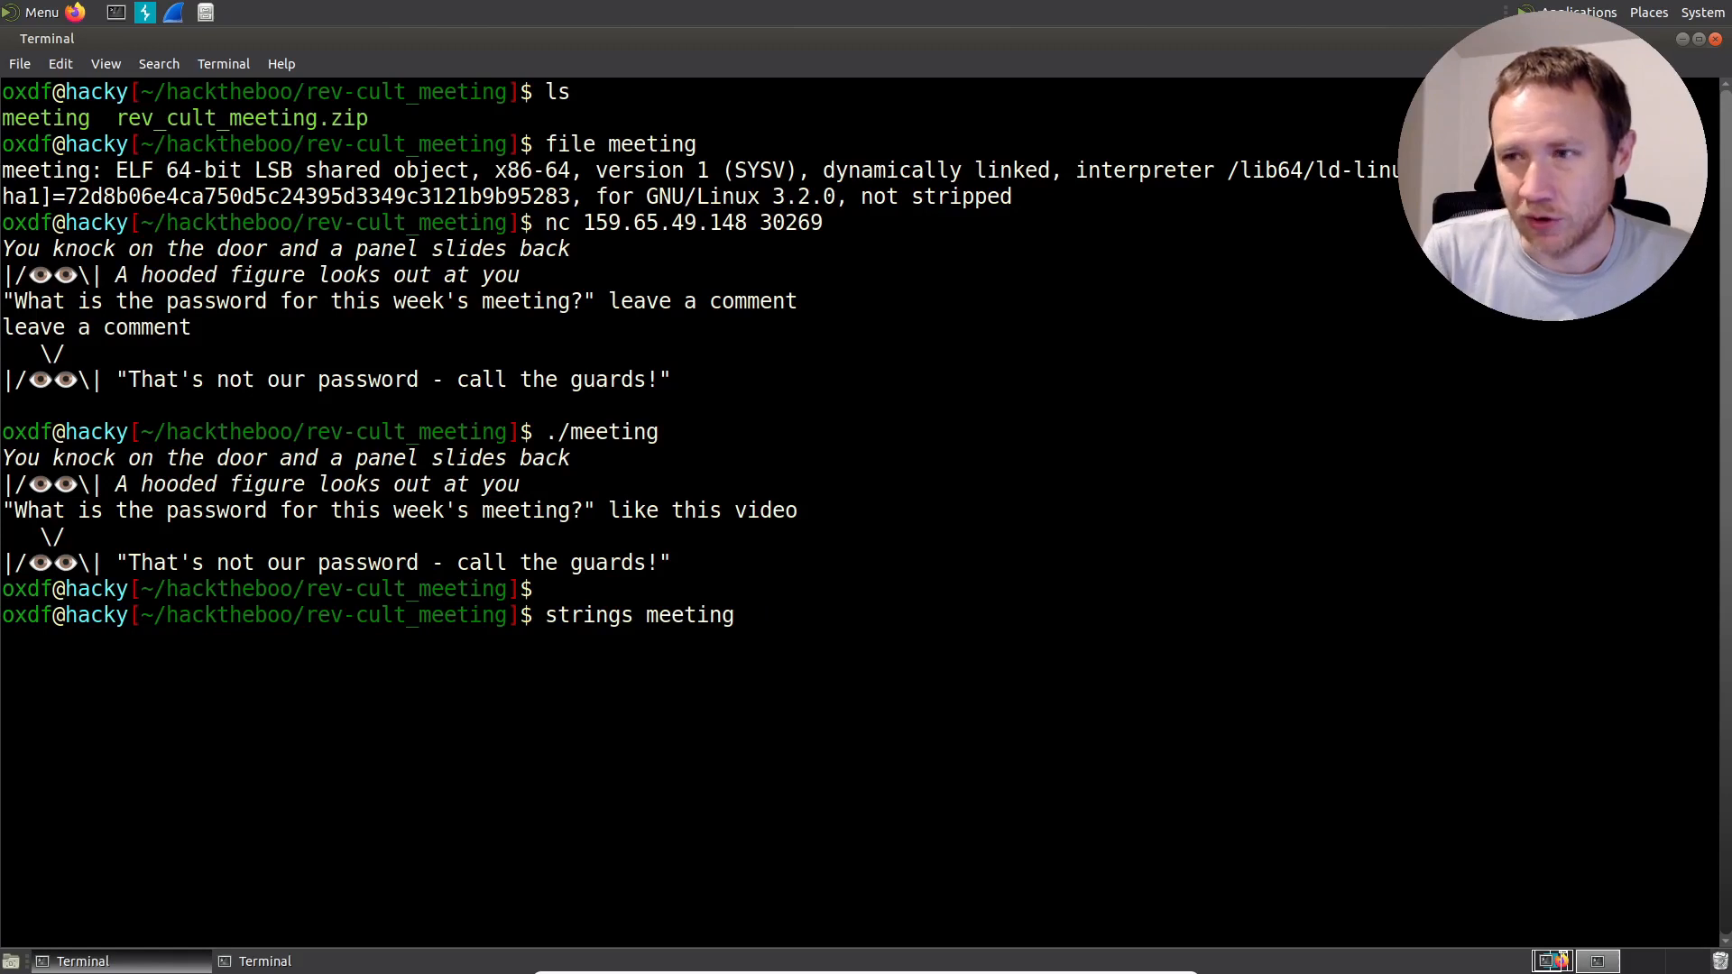
{"action": "key", "text": "Return"}
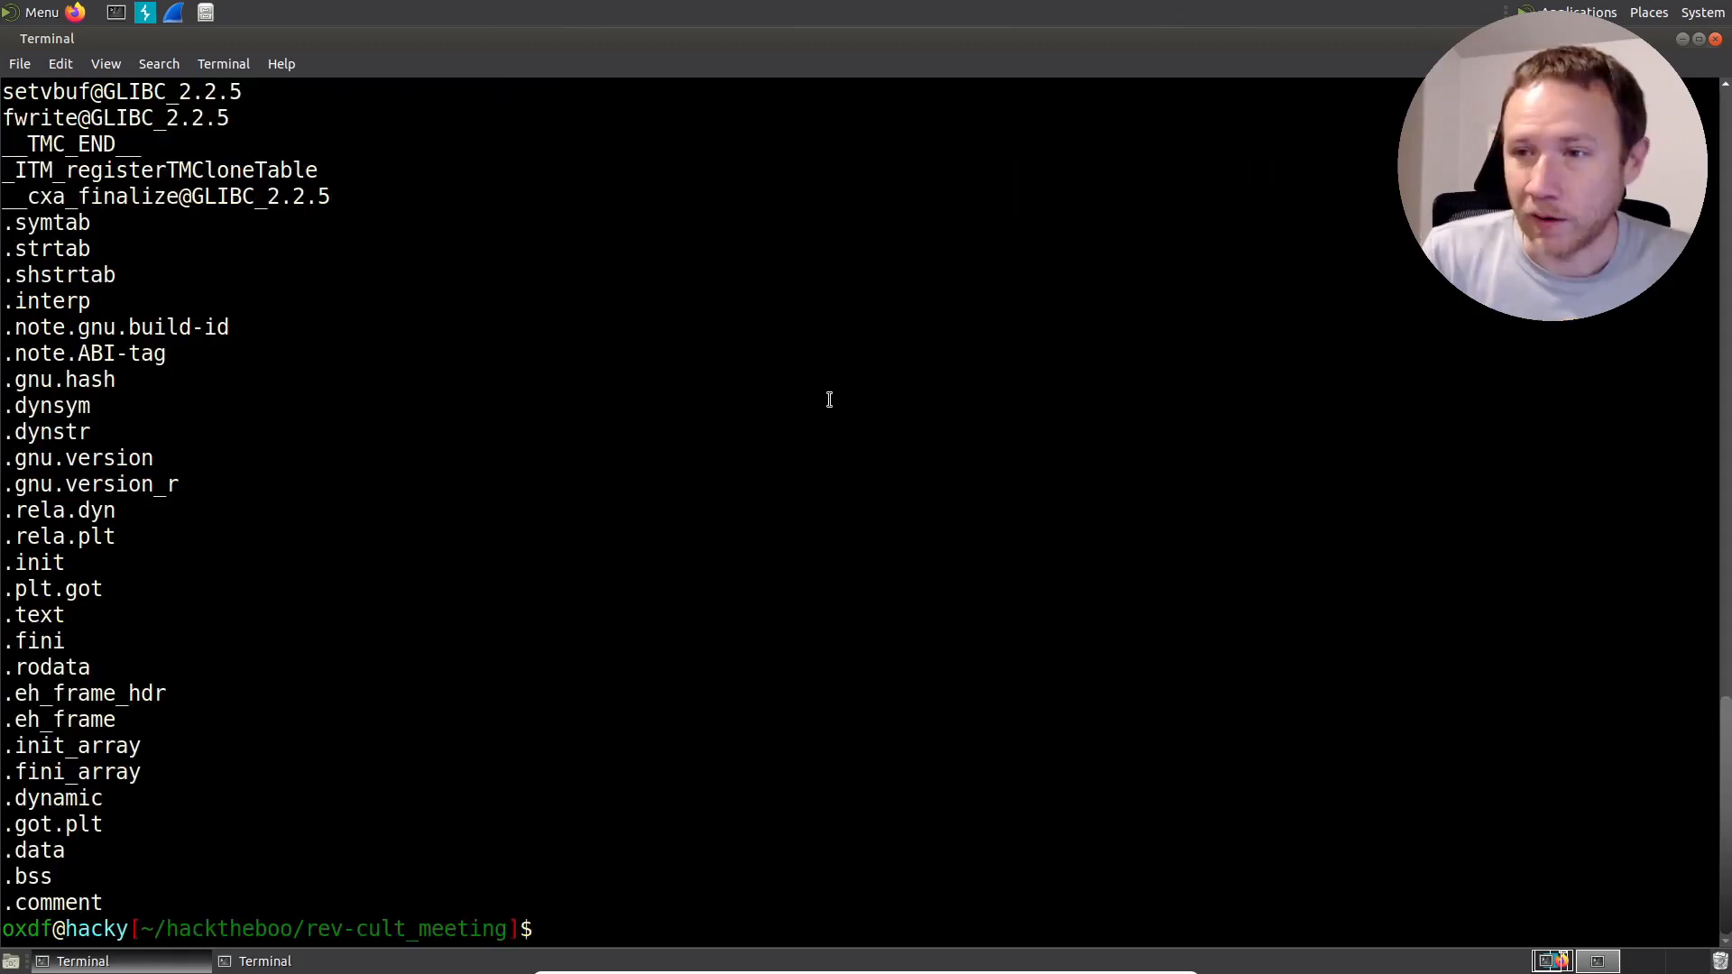
{"action": "type", "text": "strings meeting"}
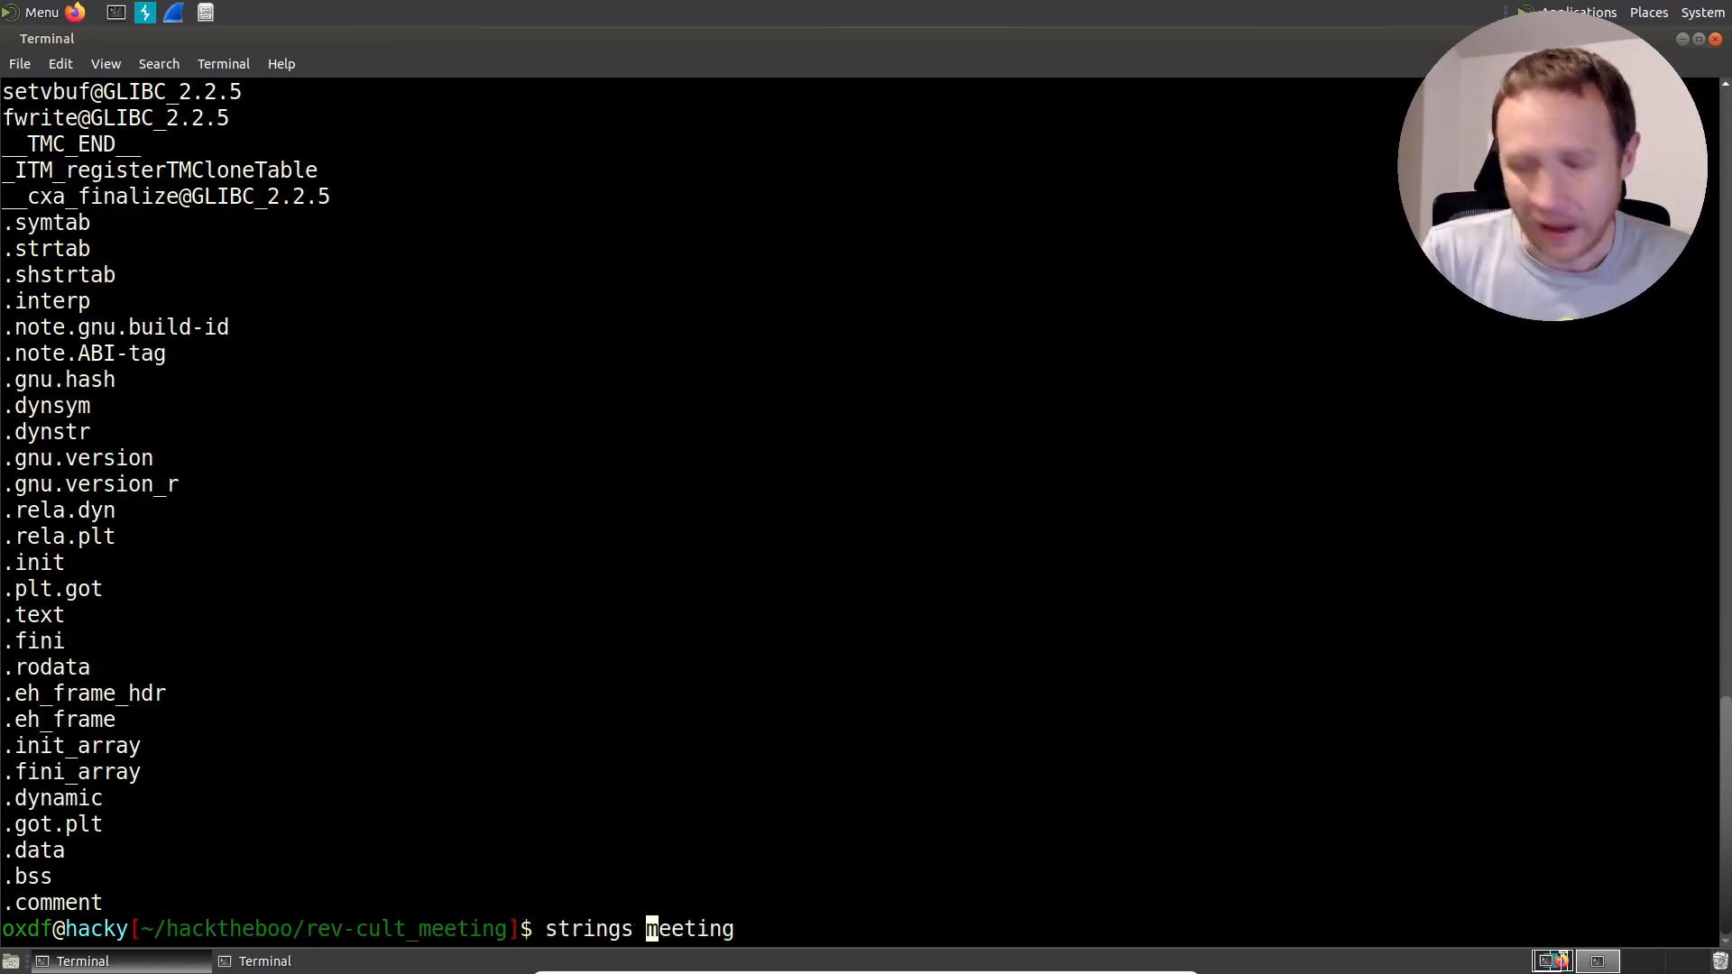
{"action": "type", "text": "-n 10"}
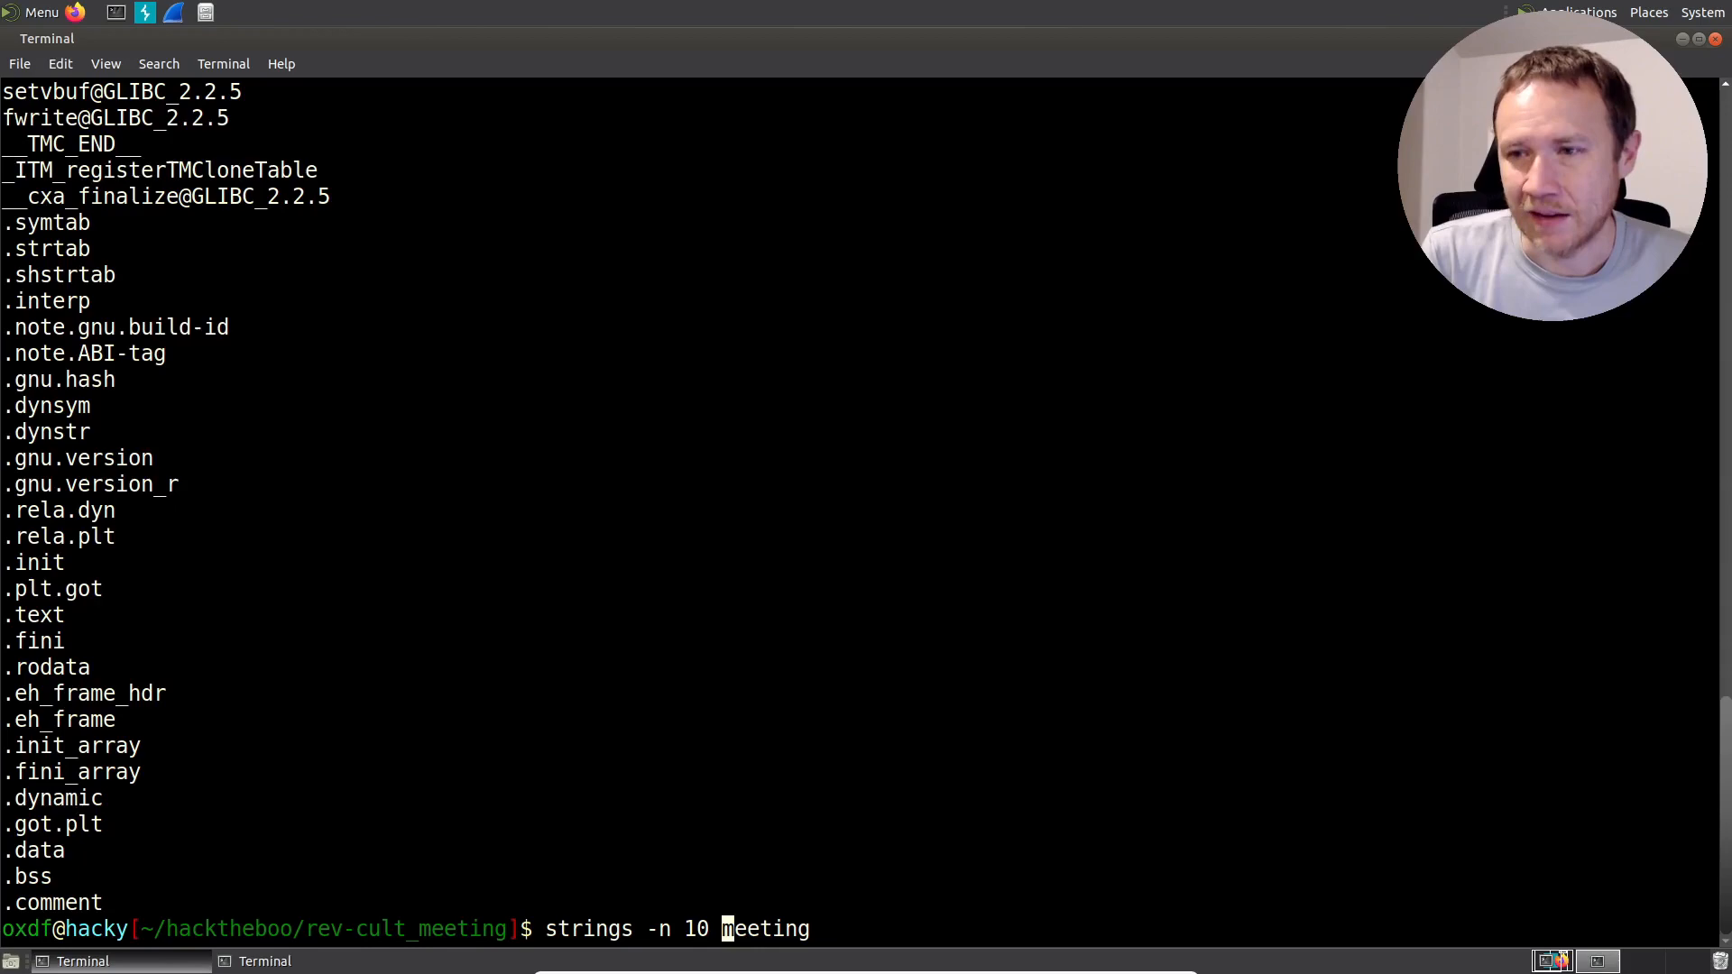
{"action": "key", "text": "Return"}
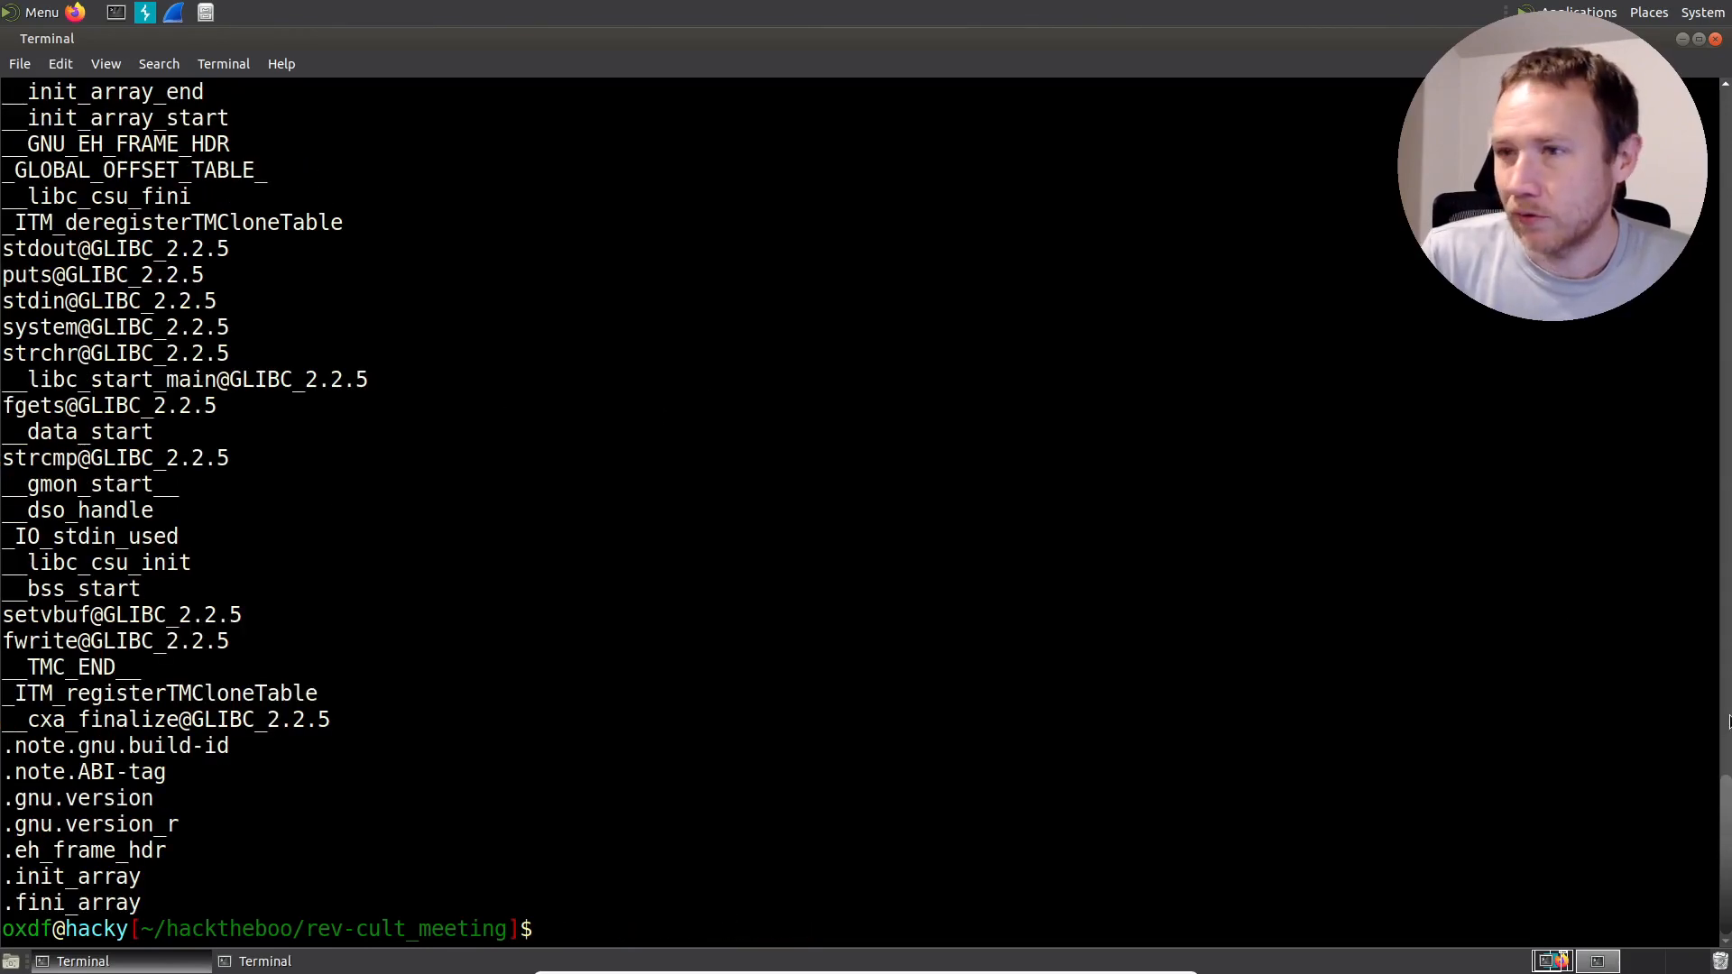
{"action": "type", "text": "strings -n 10 meeting"}
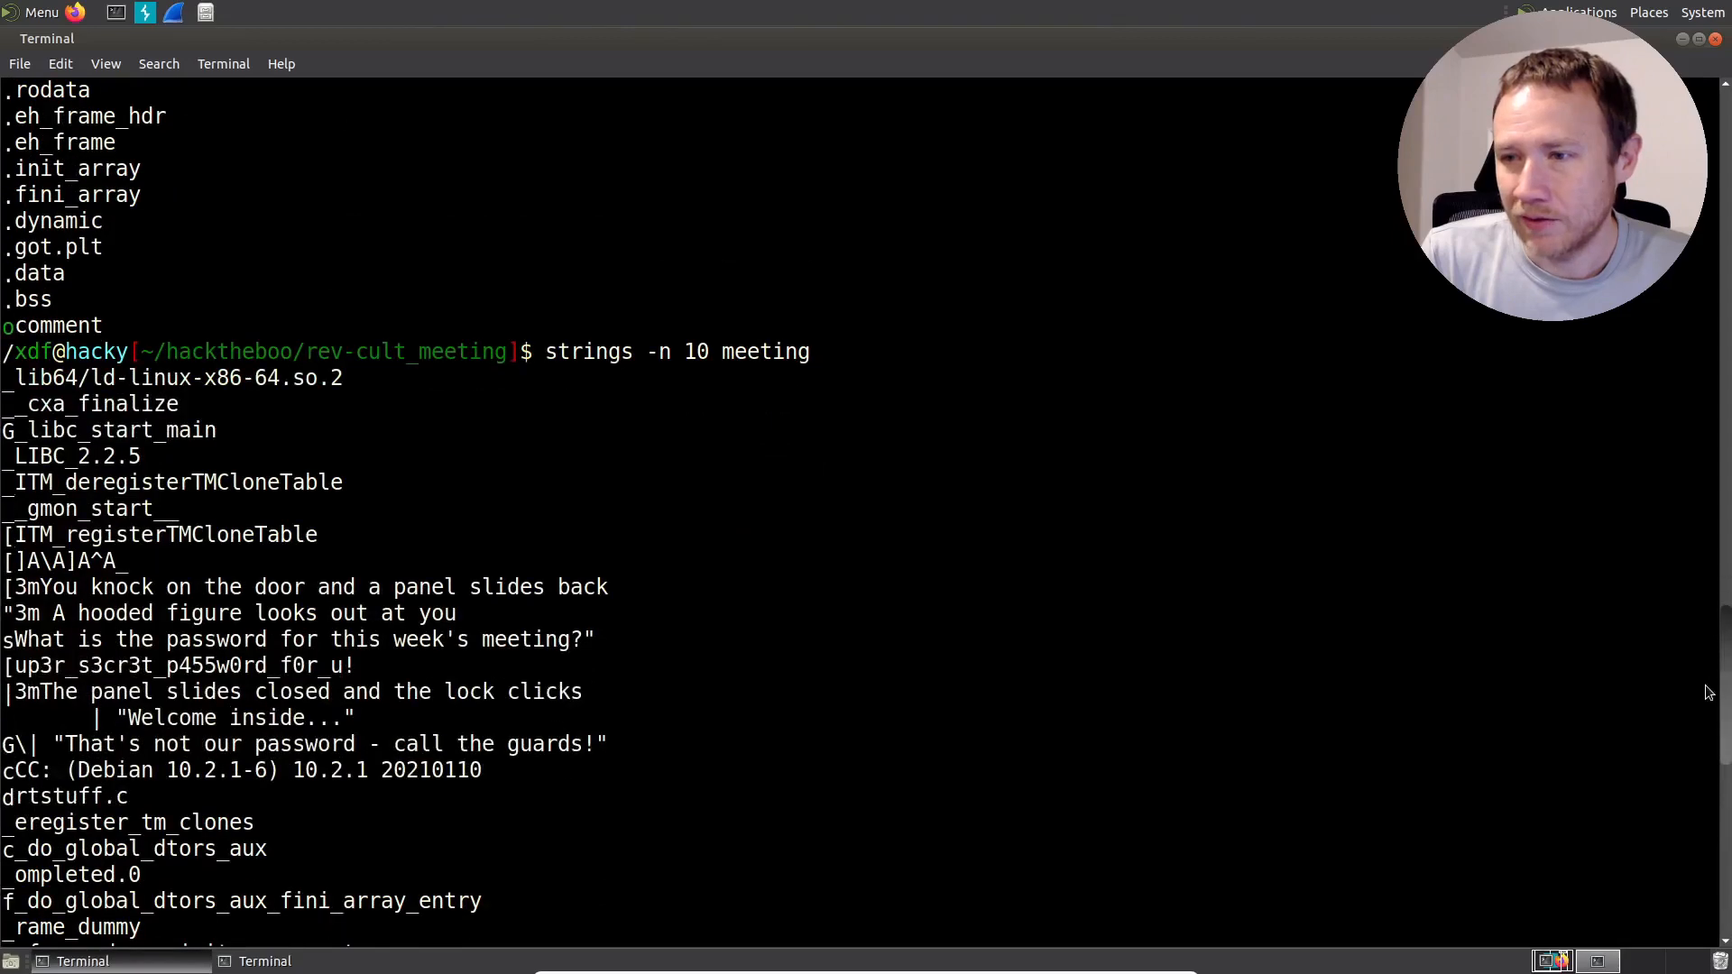
{"action": "scroll", "scroll_direction": "down", "scroll_amount": 3}
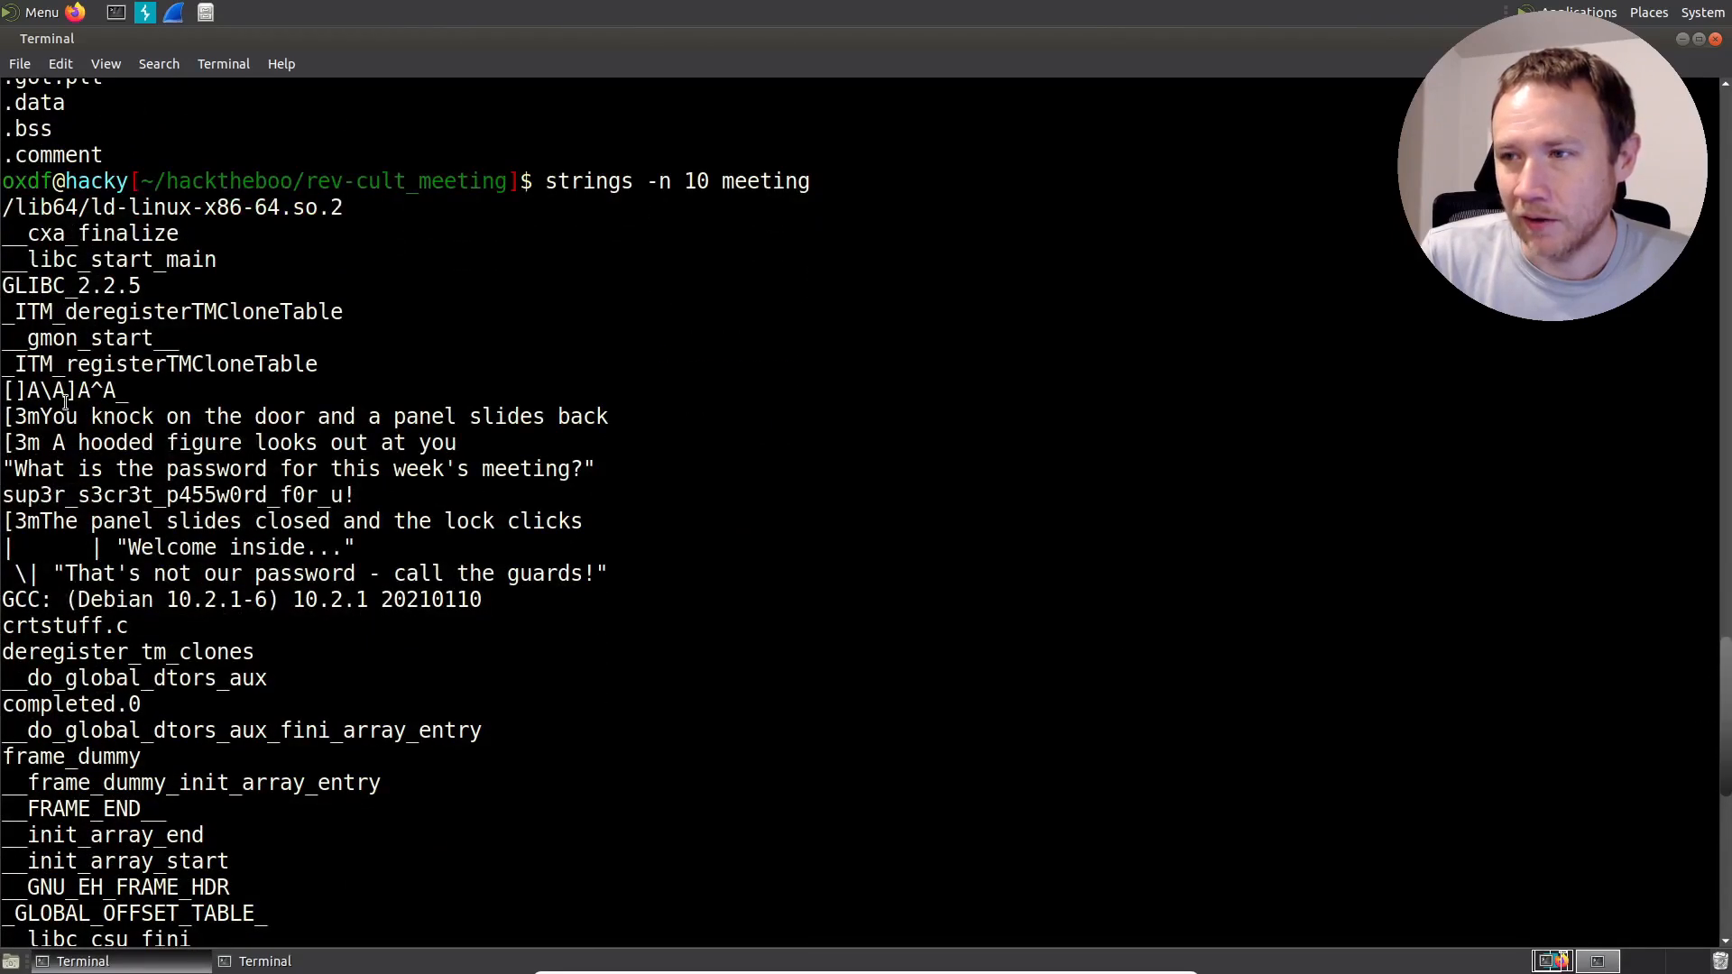
{"action": "left_click_drag", "start_coordinate": [68, 469], "coordinate": [283, 469]}
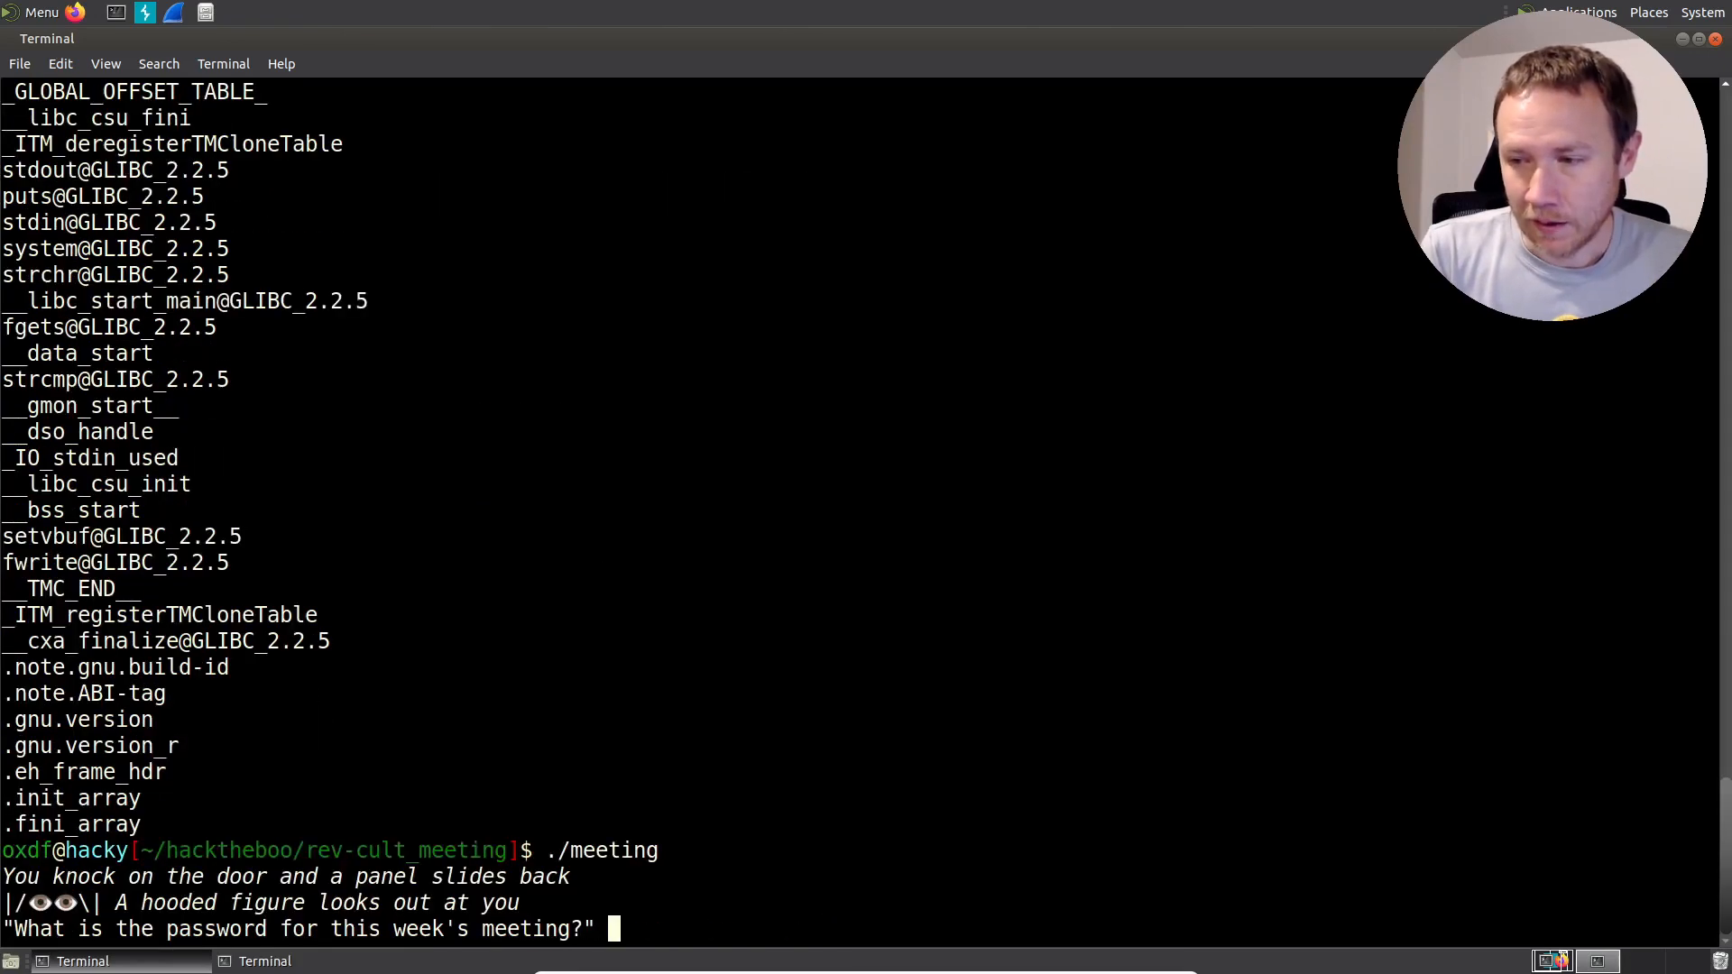
{"action": "type", "text": "sup3r_s3cr3t_p455w0rd_f0r_u!"}
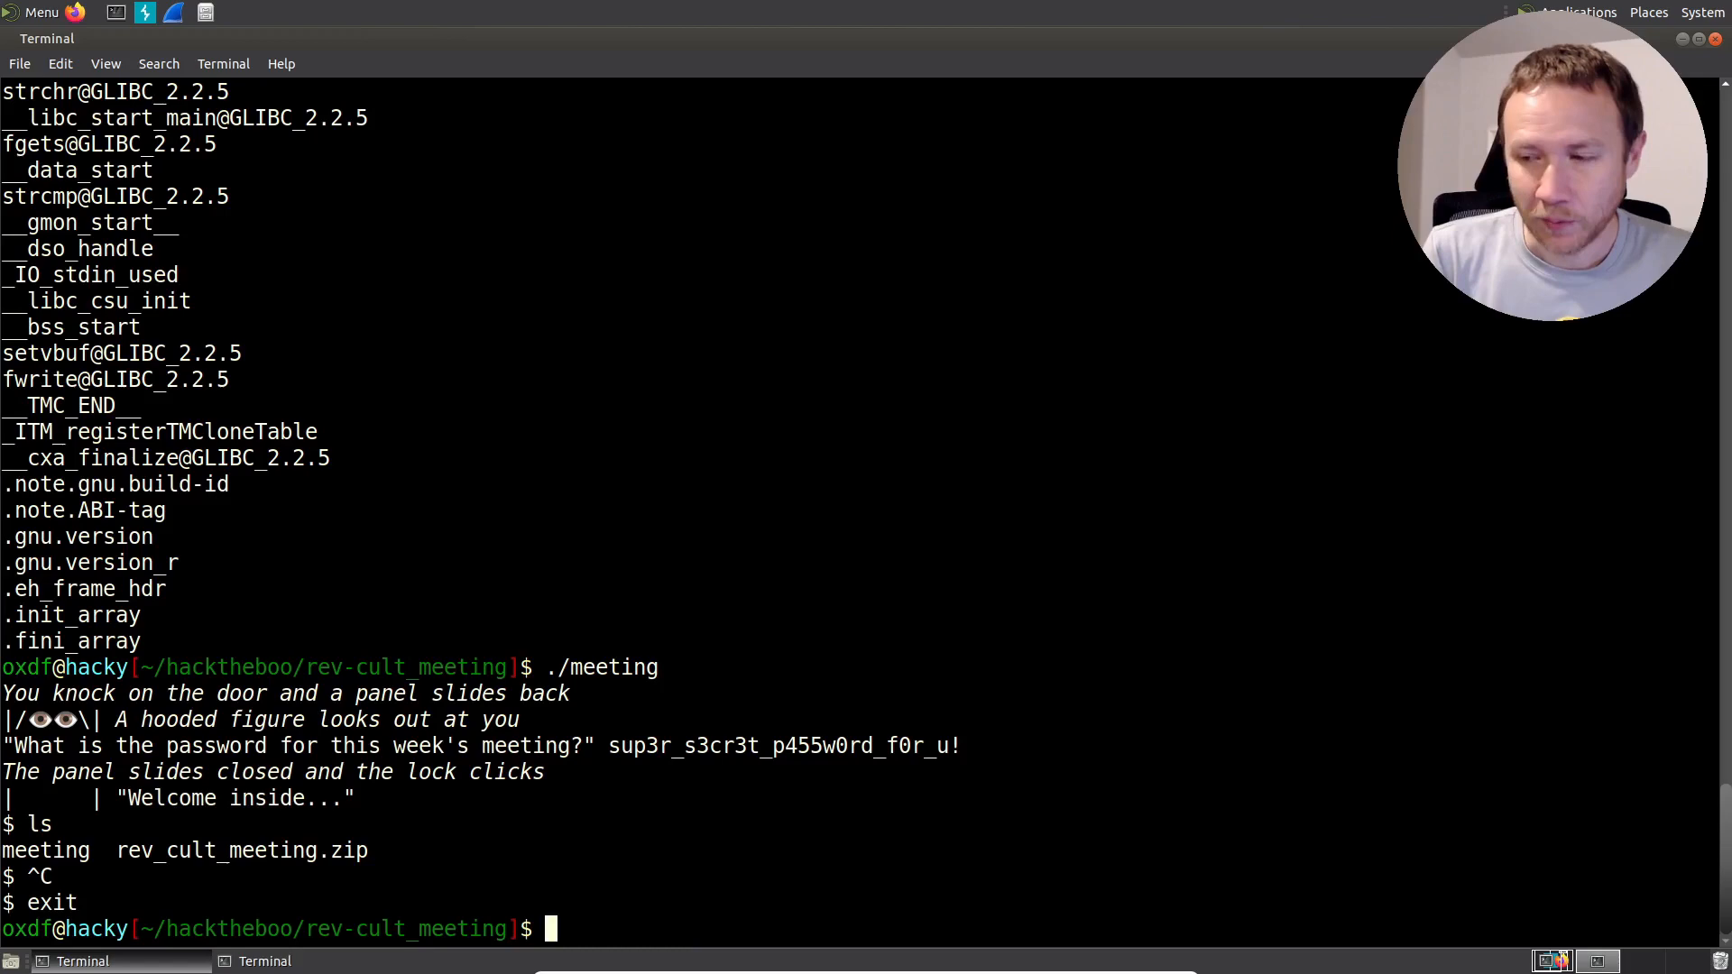
{"action": "type", "text": "nc 159.65.49.148 30269"}
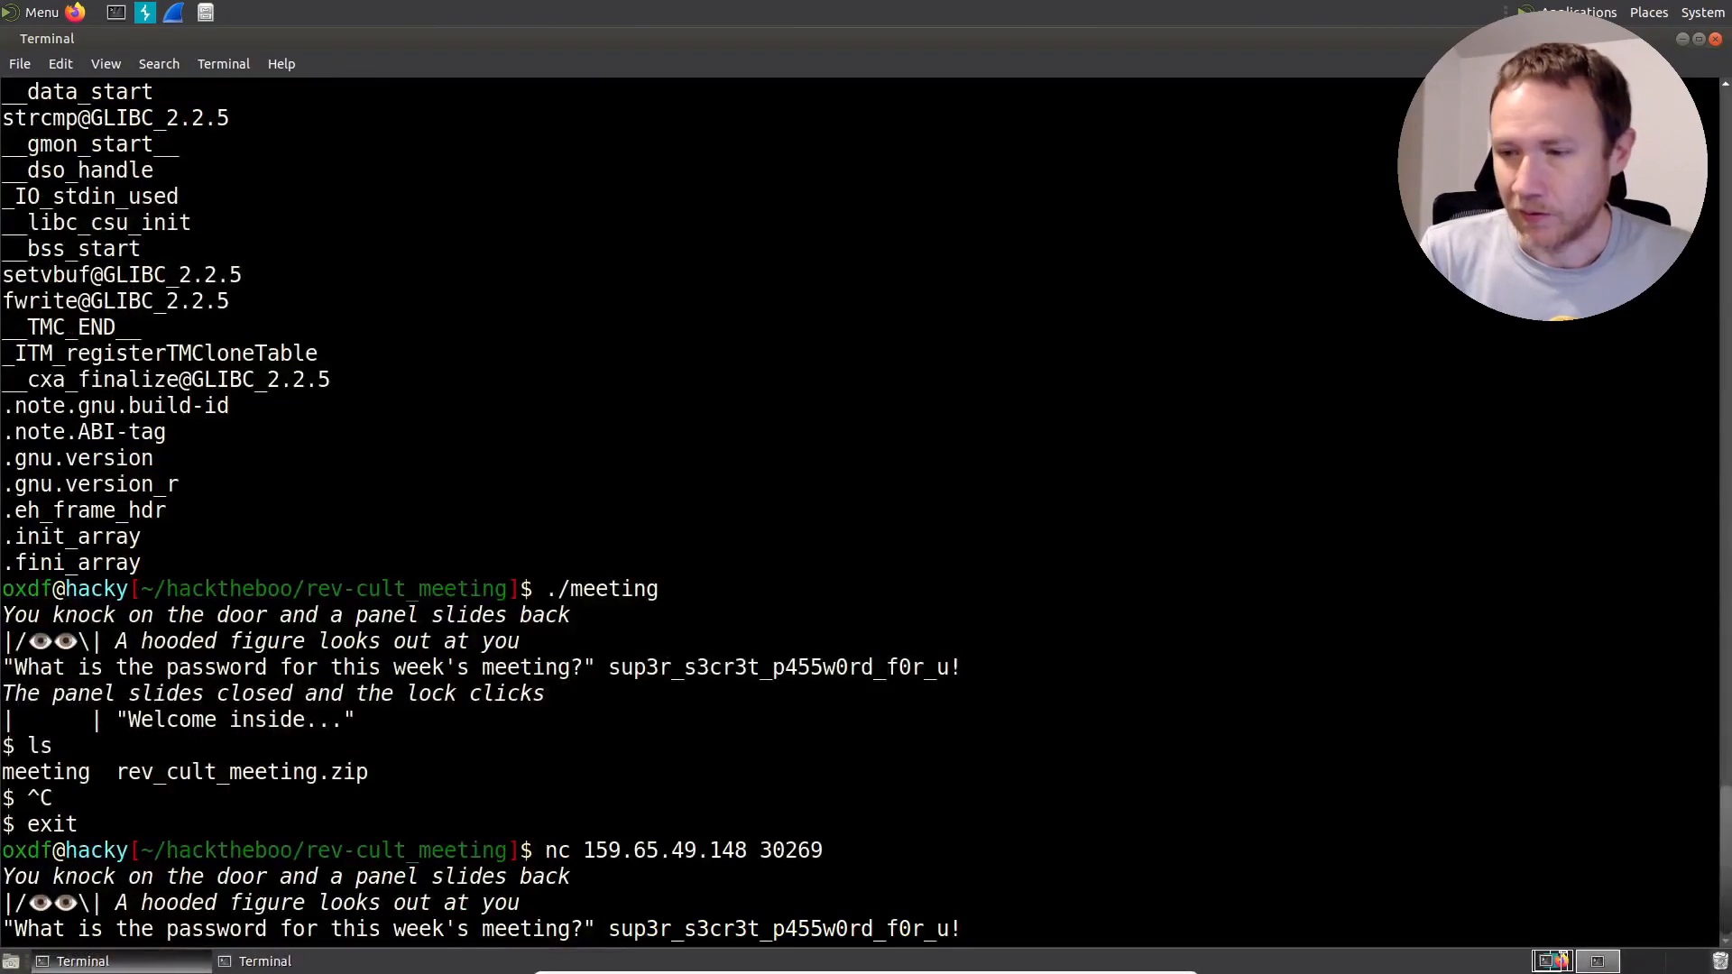
{"action": "type", "text": "sup3r_s3cr3t_p455w0rd_f0r_u!"}
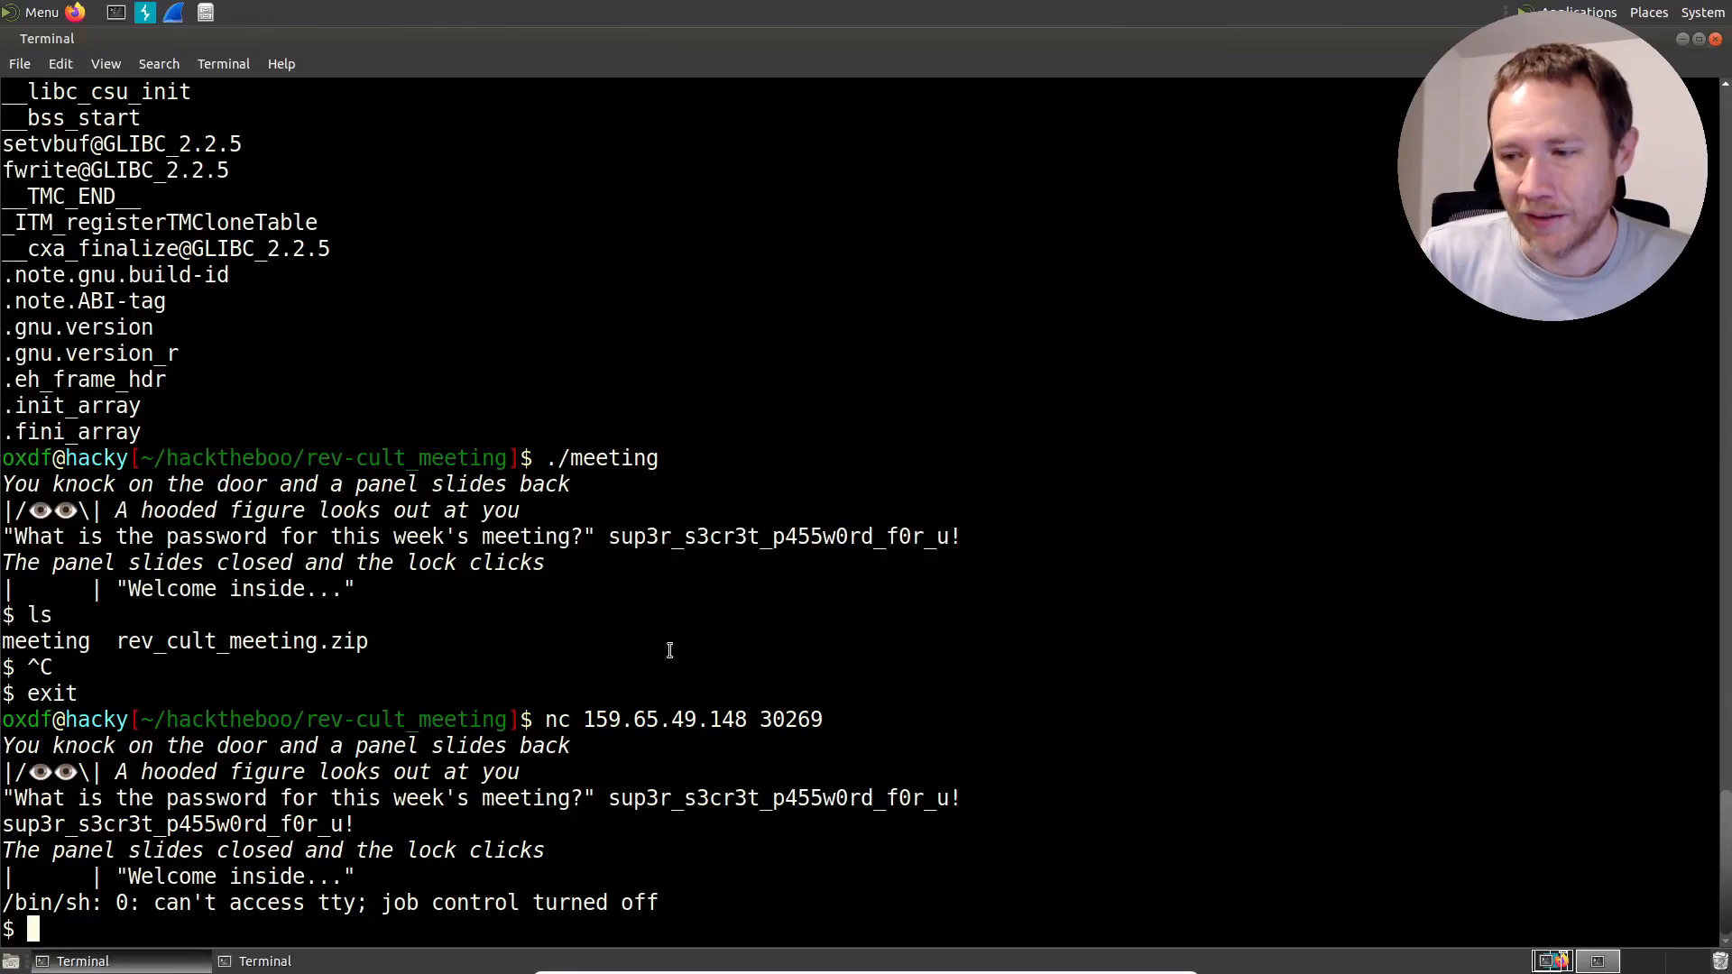
{"action": "type", "text": "ls"}
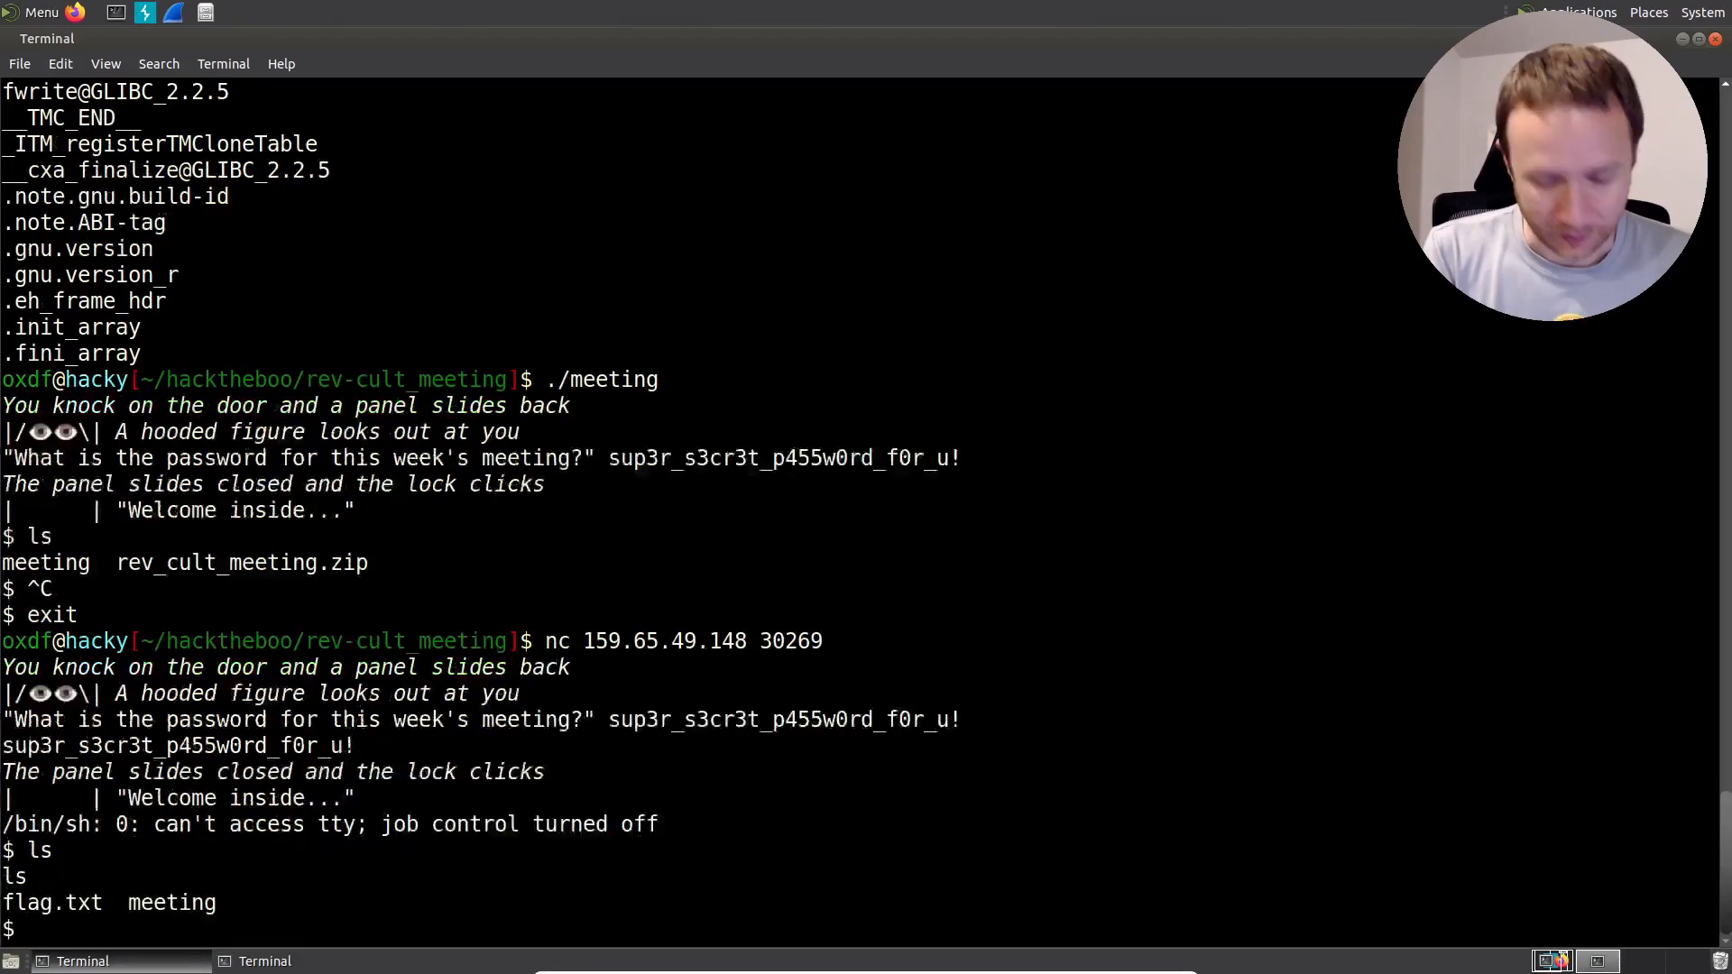
{"action": "type", "text": "cat f"}
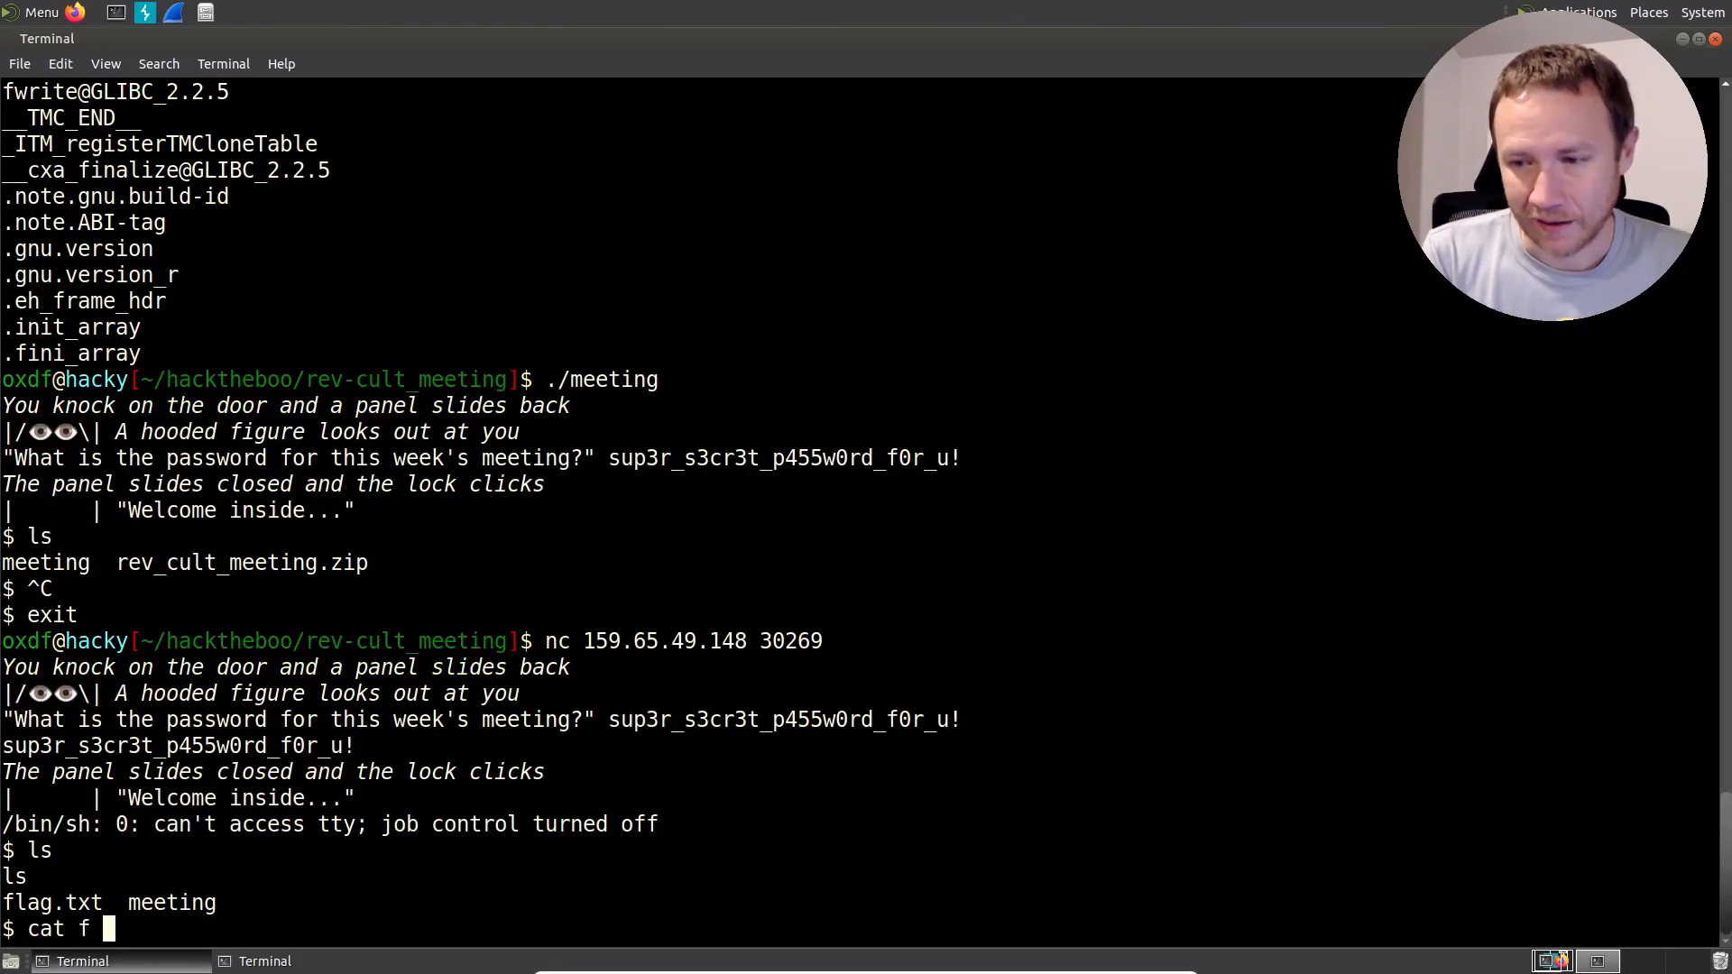
{"action": "type", "text": "lag.t"}
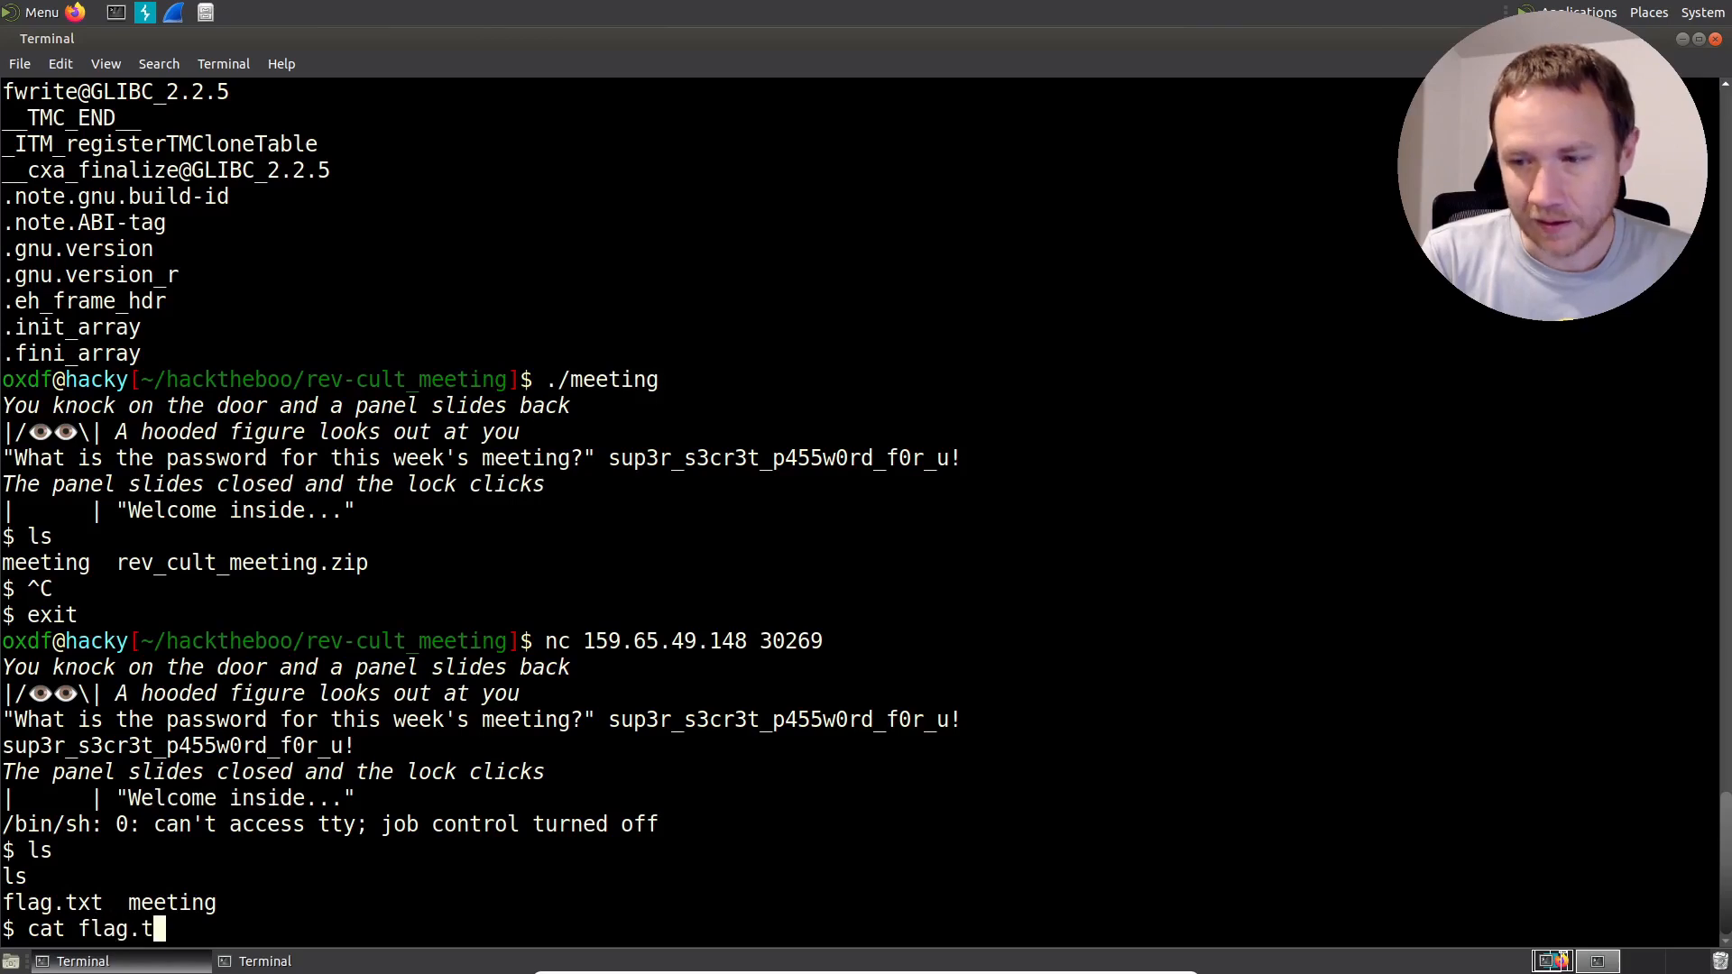
{"action": "key", "text": "Return"}
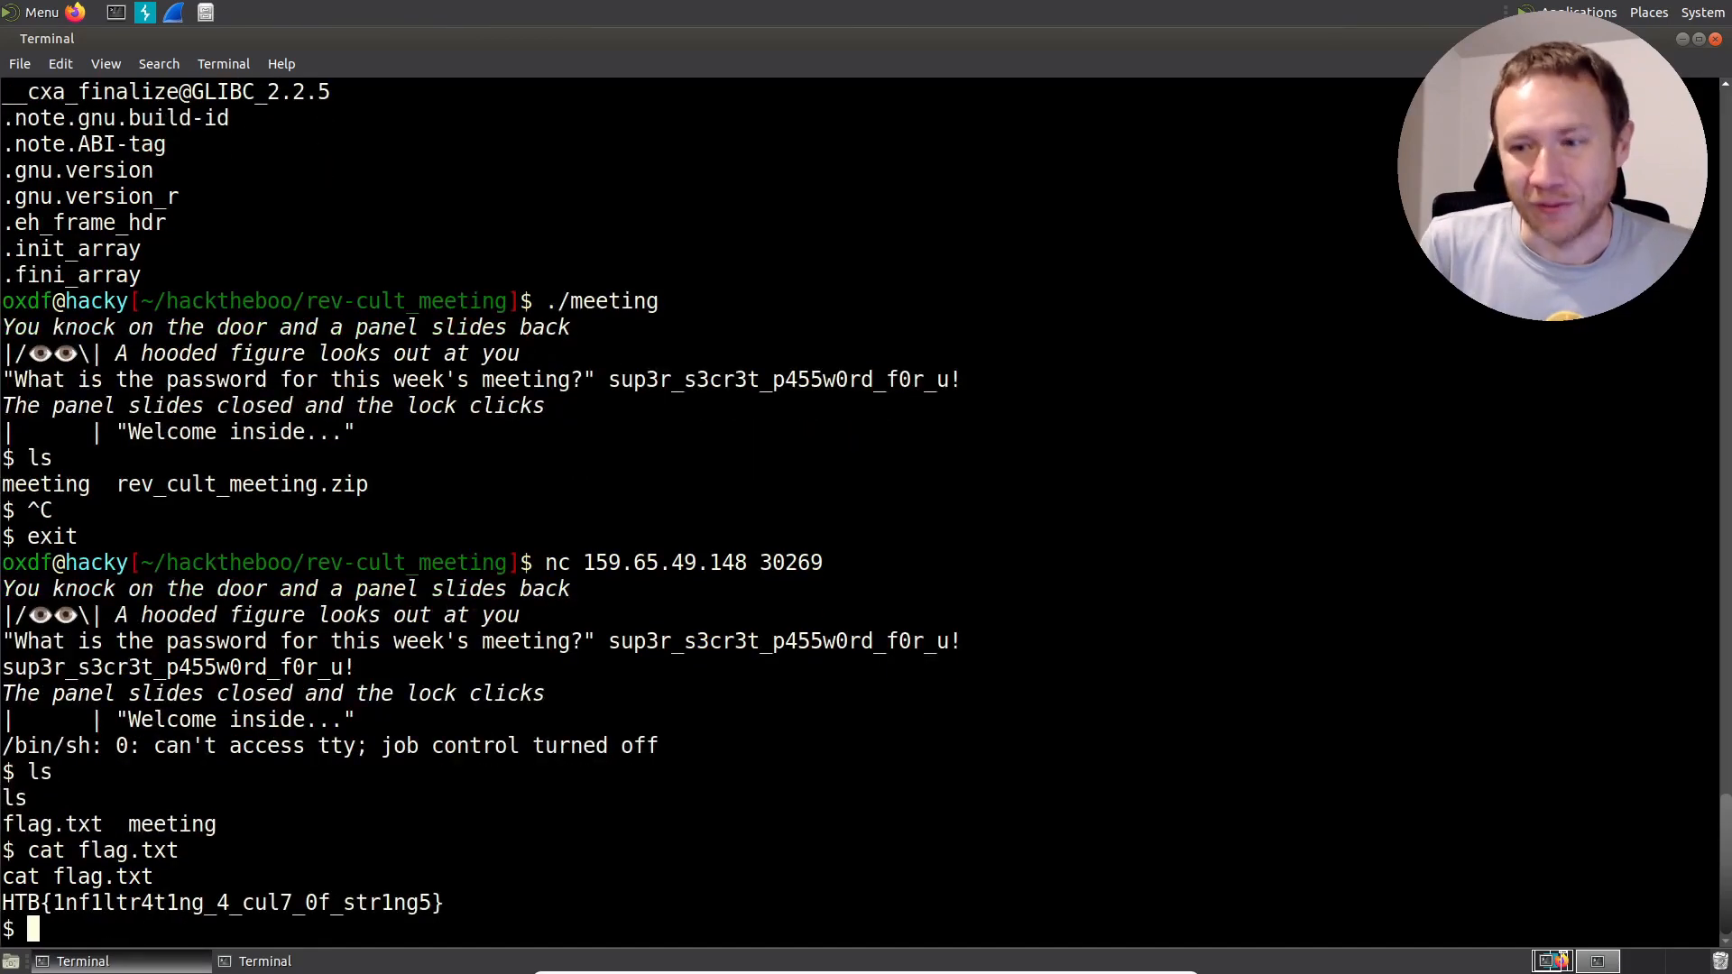
{"action": "type", "text": "exit"}
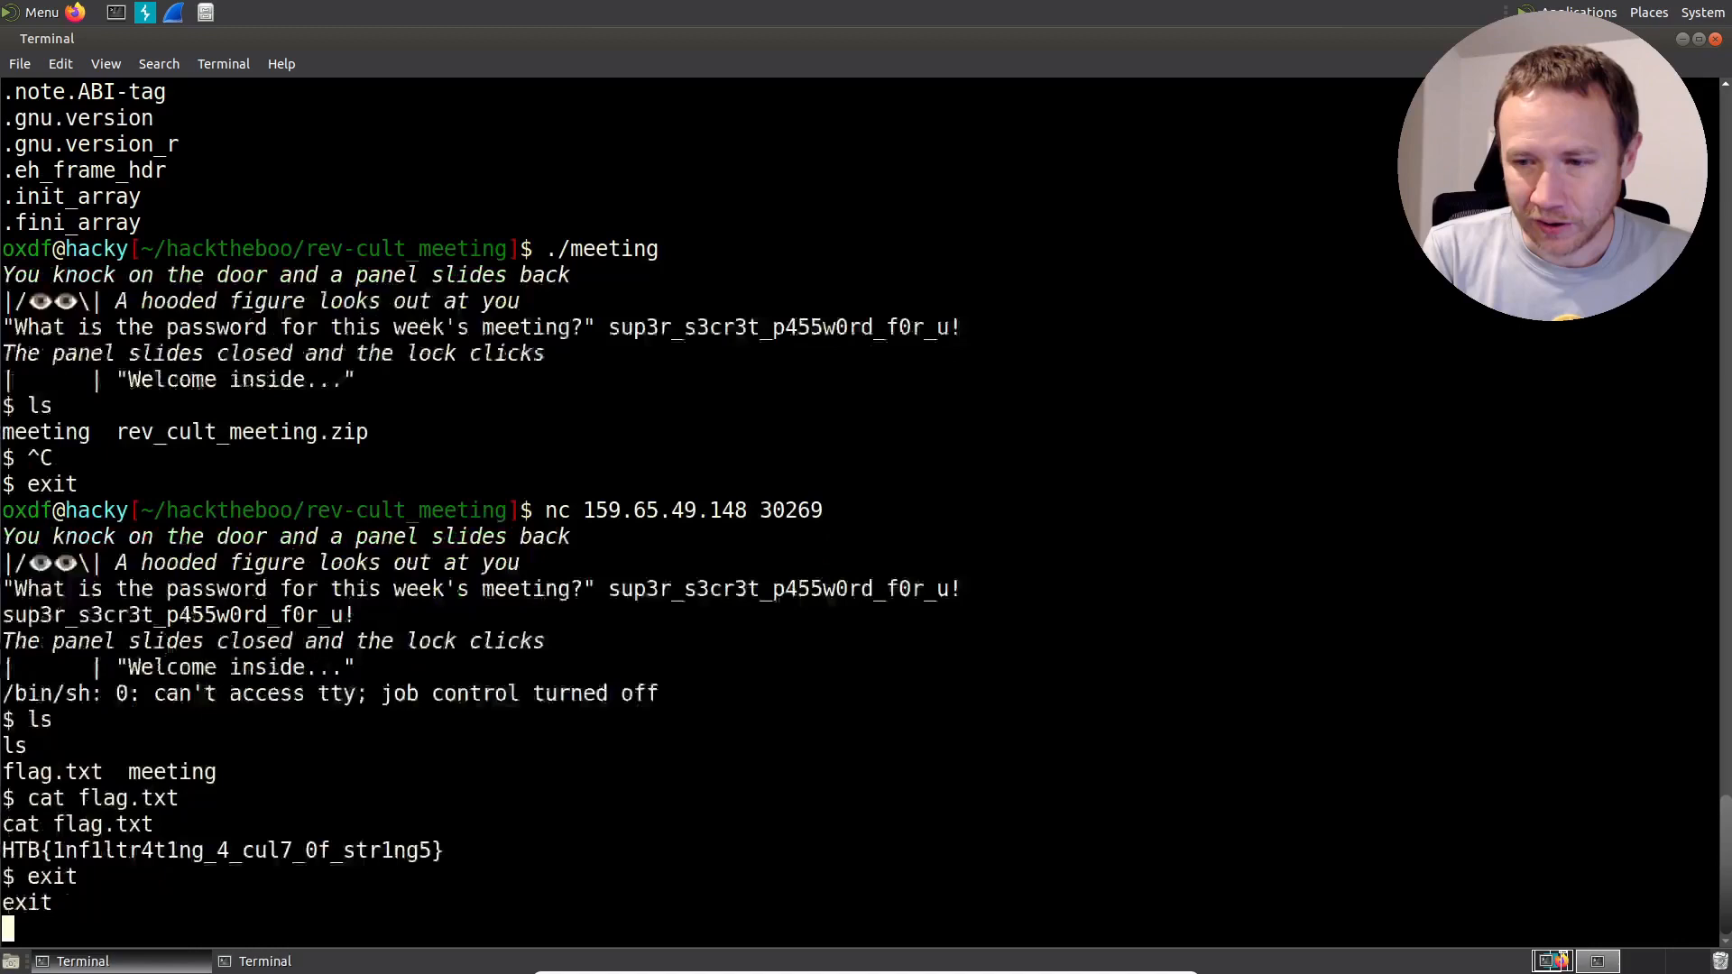
- End the lingering connection and run 'strace ./meeting' to trace its system calls
{"action": "key", "text": "ctrl+c"}
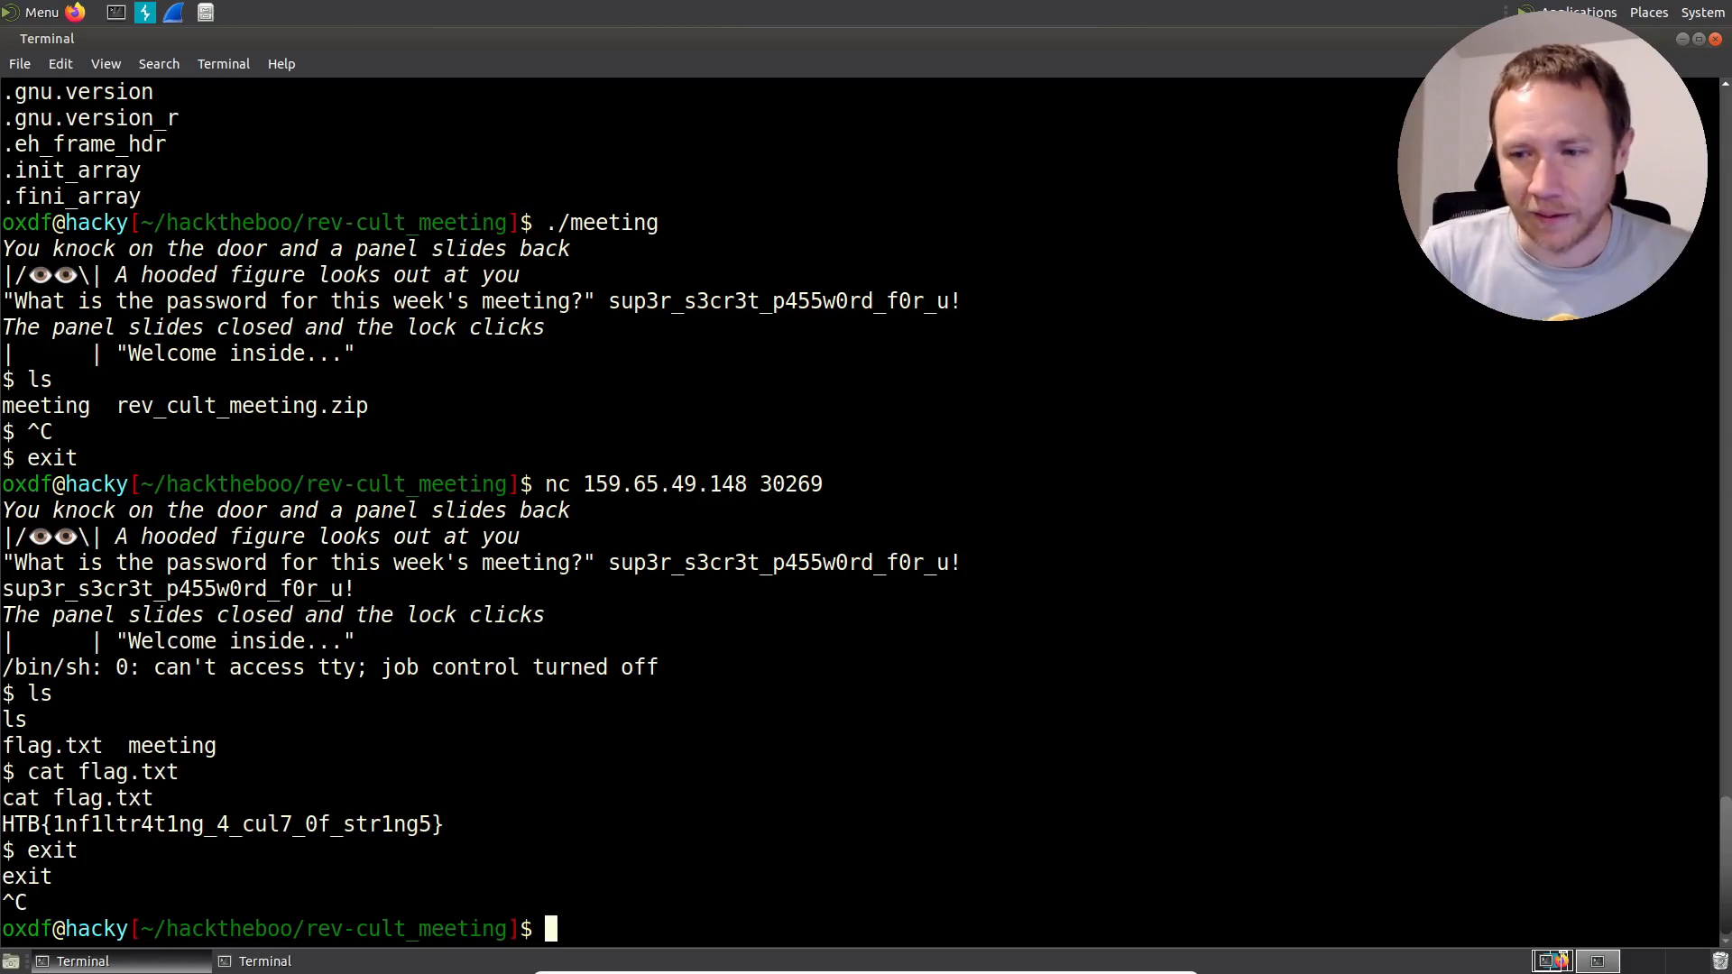
{"action": "type", "text": "ls"}
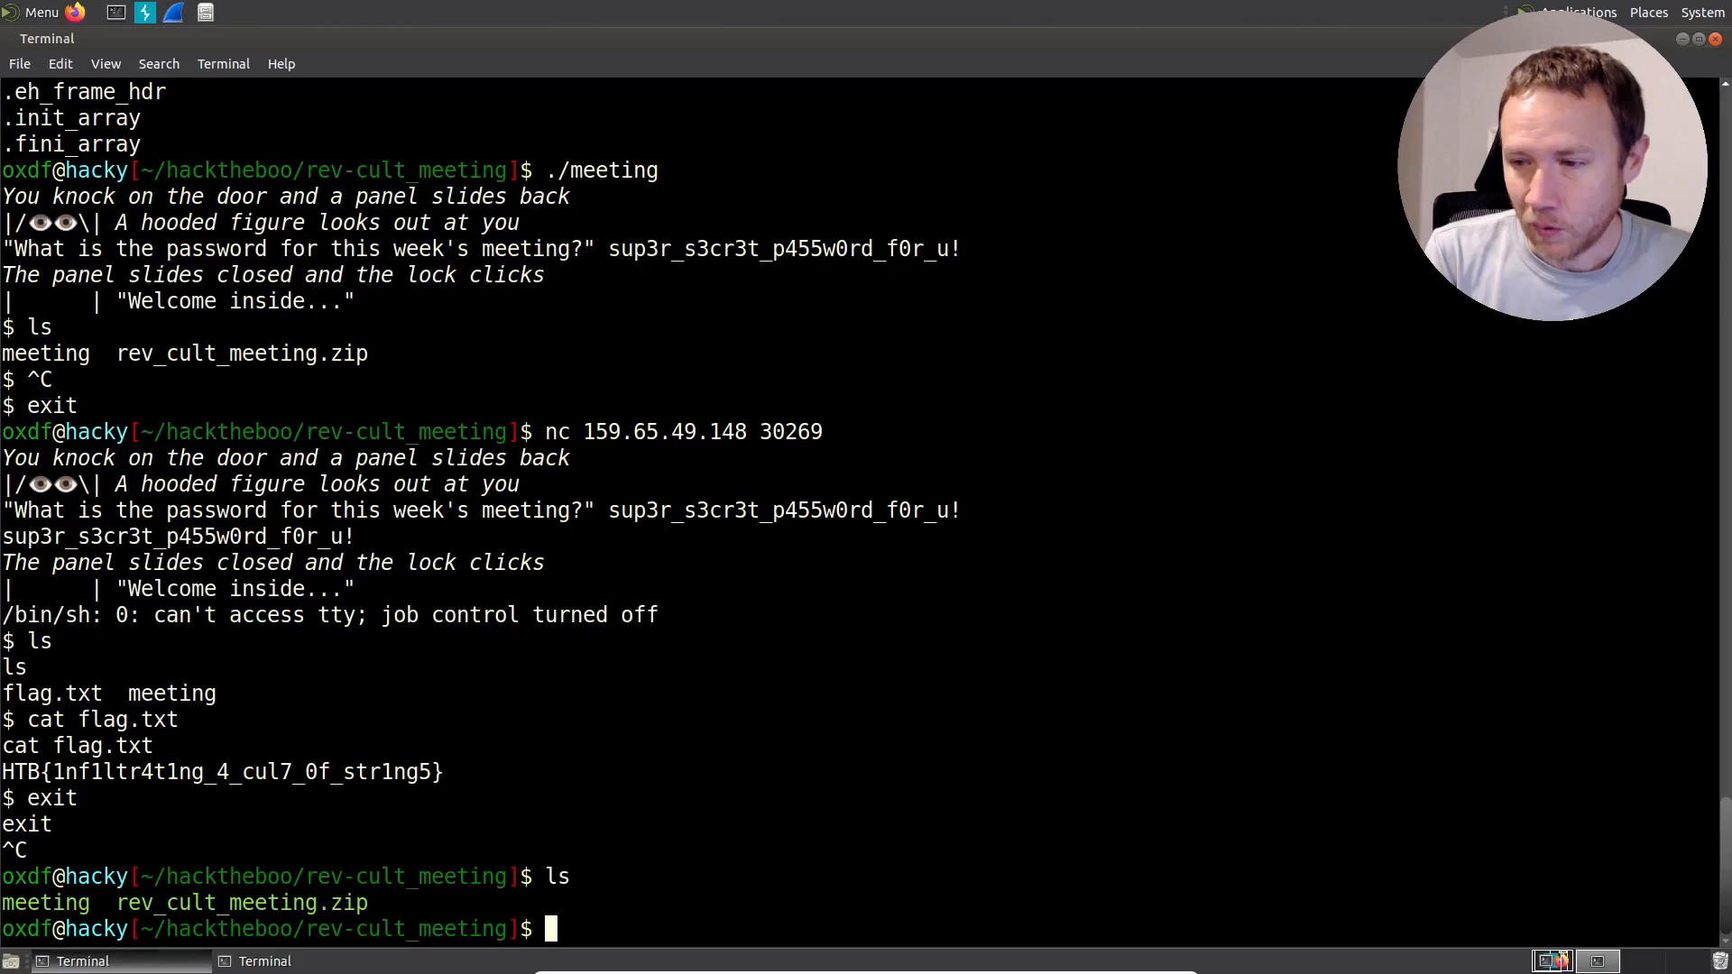
{"action": "type", "text": "st"}
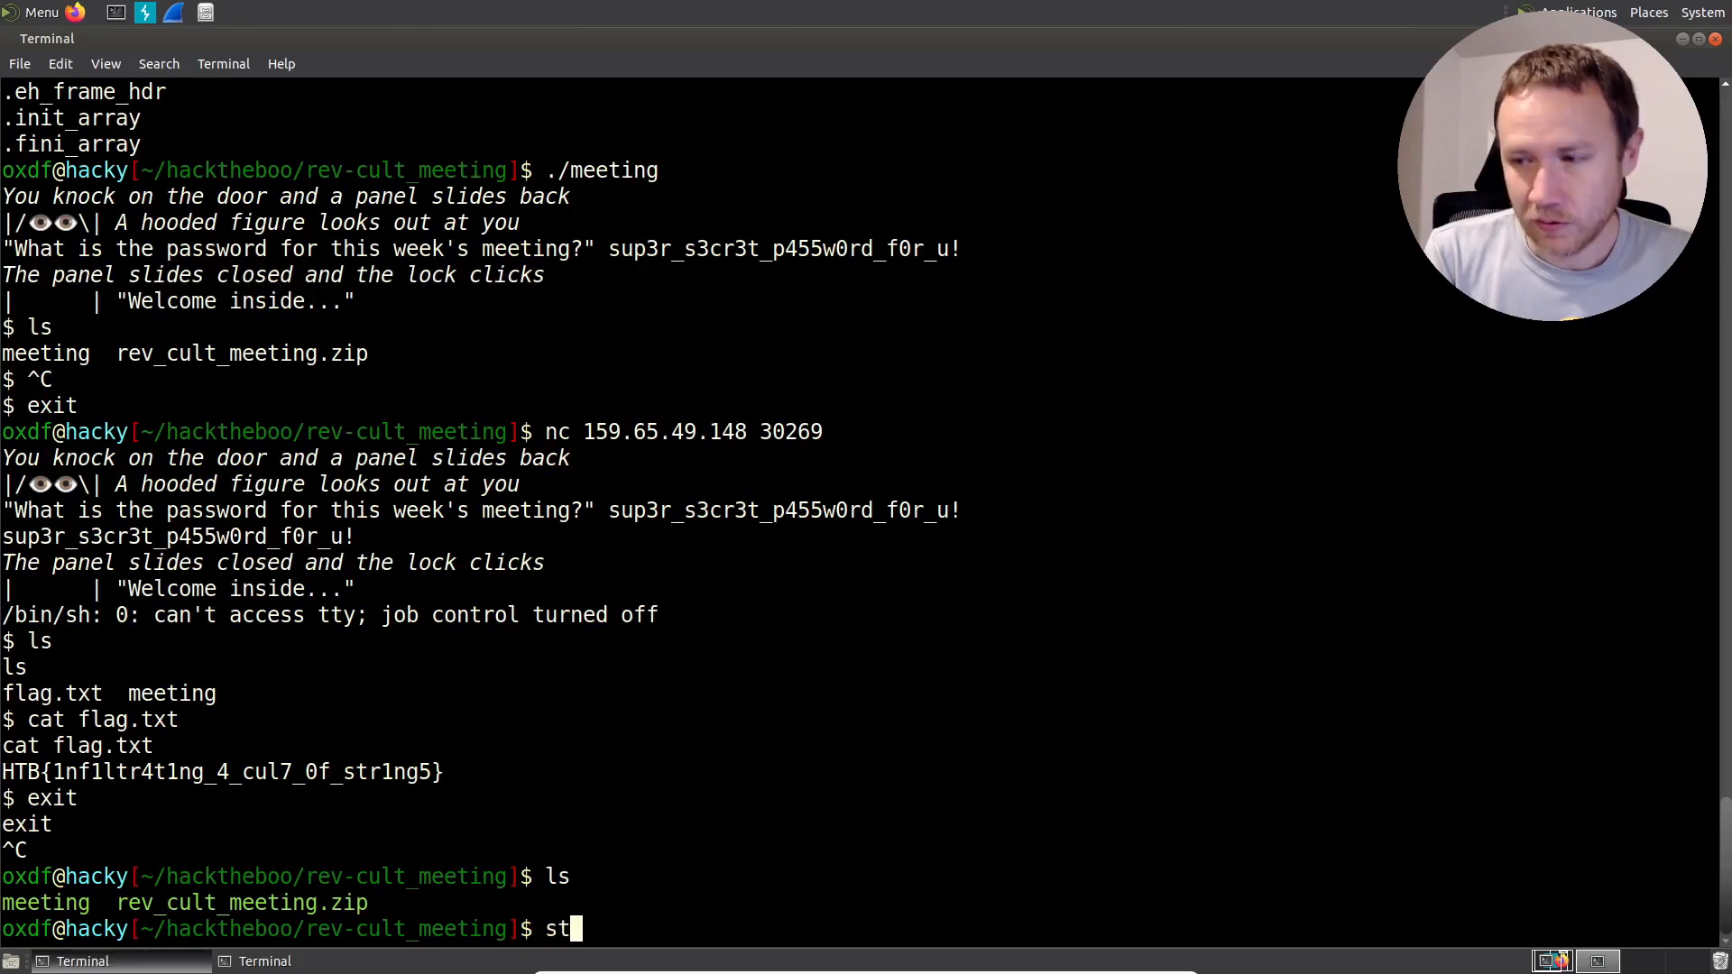
{"action": "type", "text": "race"}
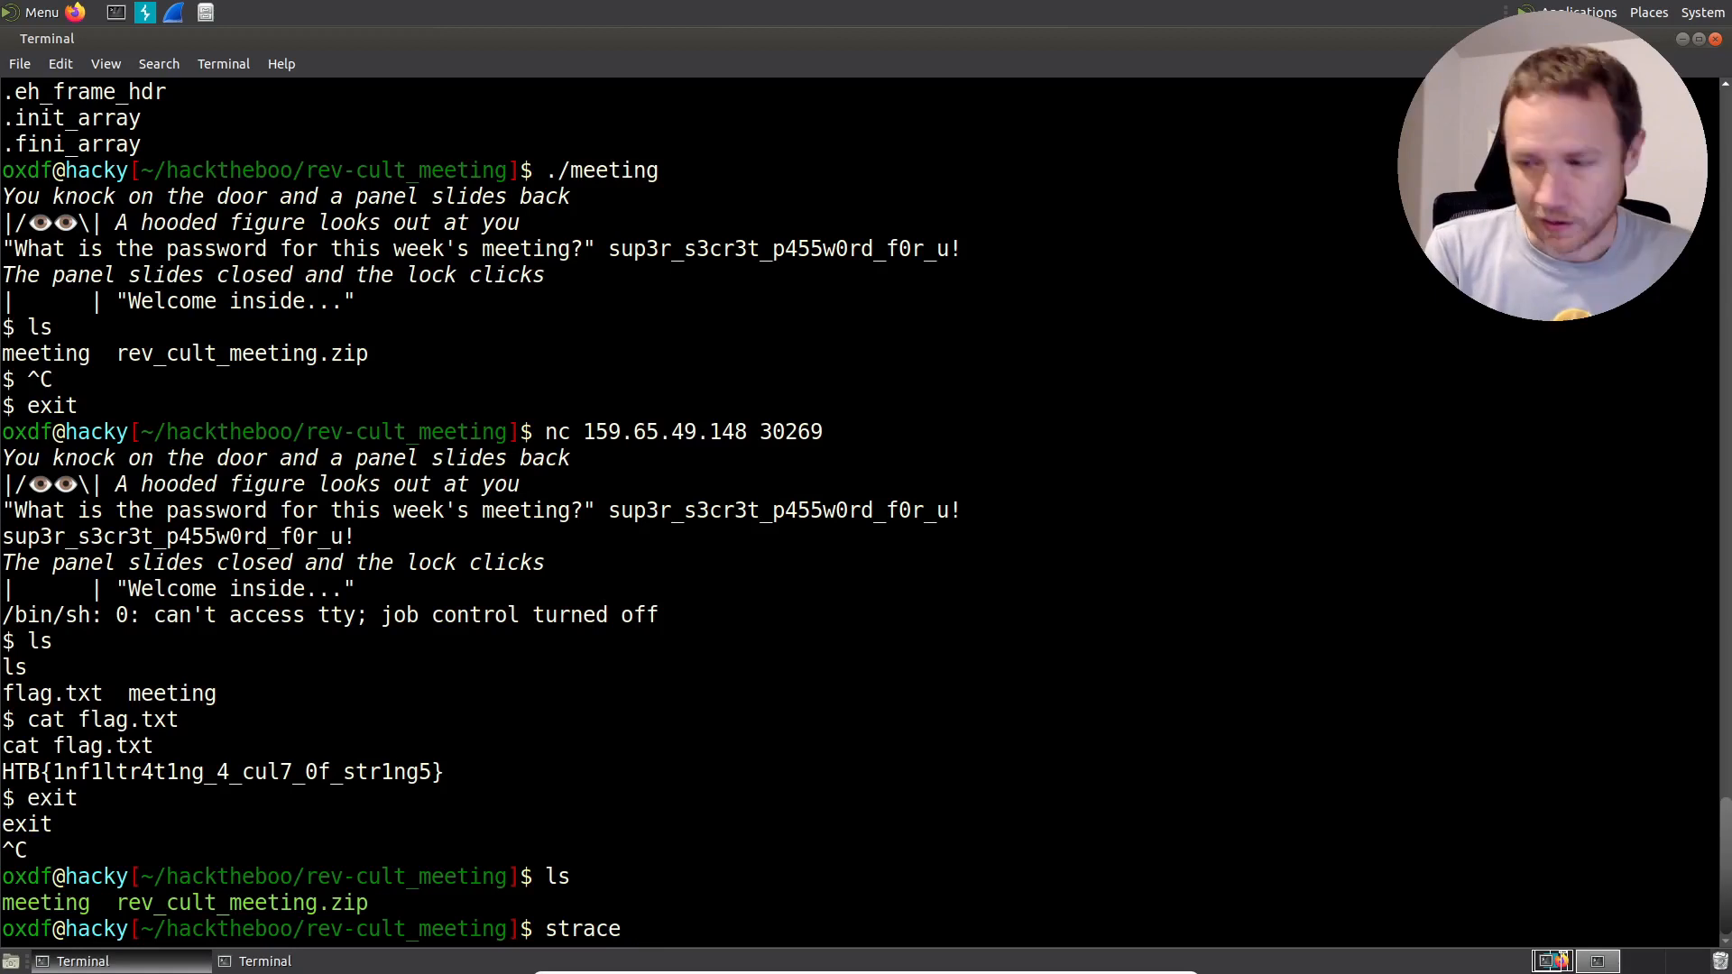
{"action": "type", "text": "meeting"}
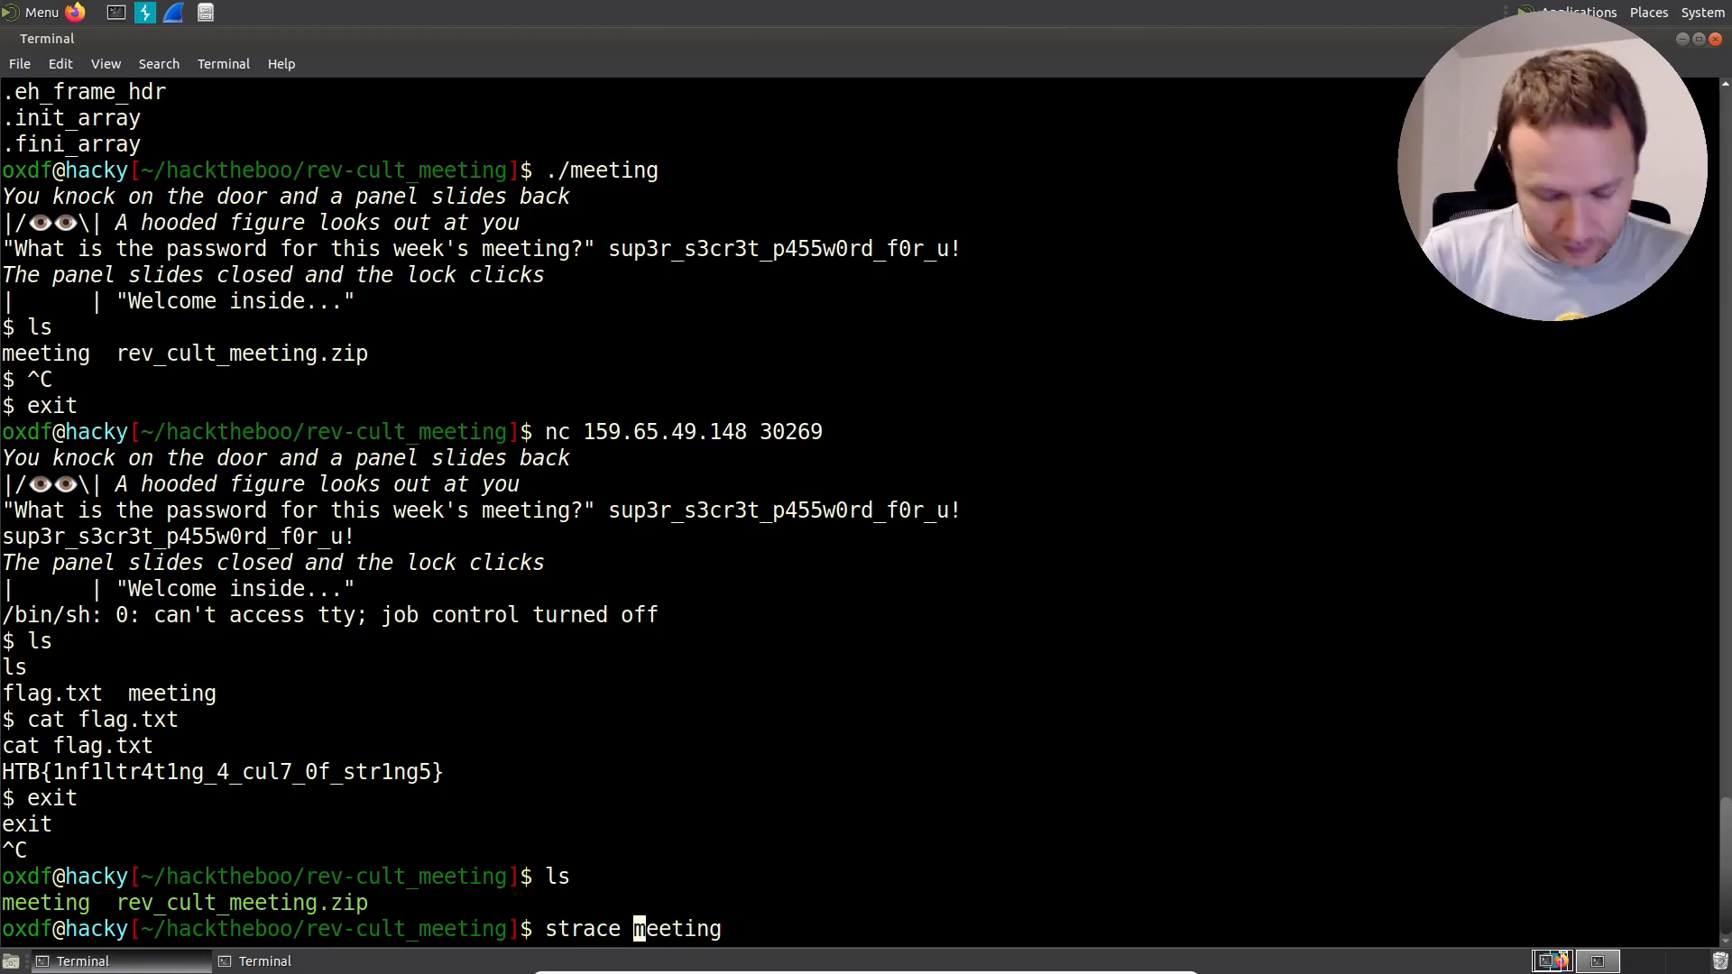
{"action": "key", "text": "Return"}
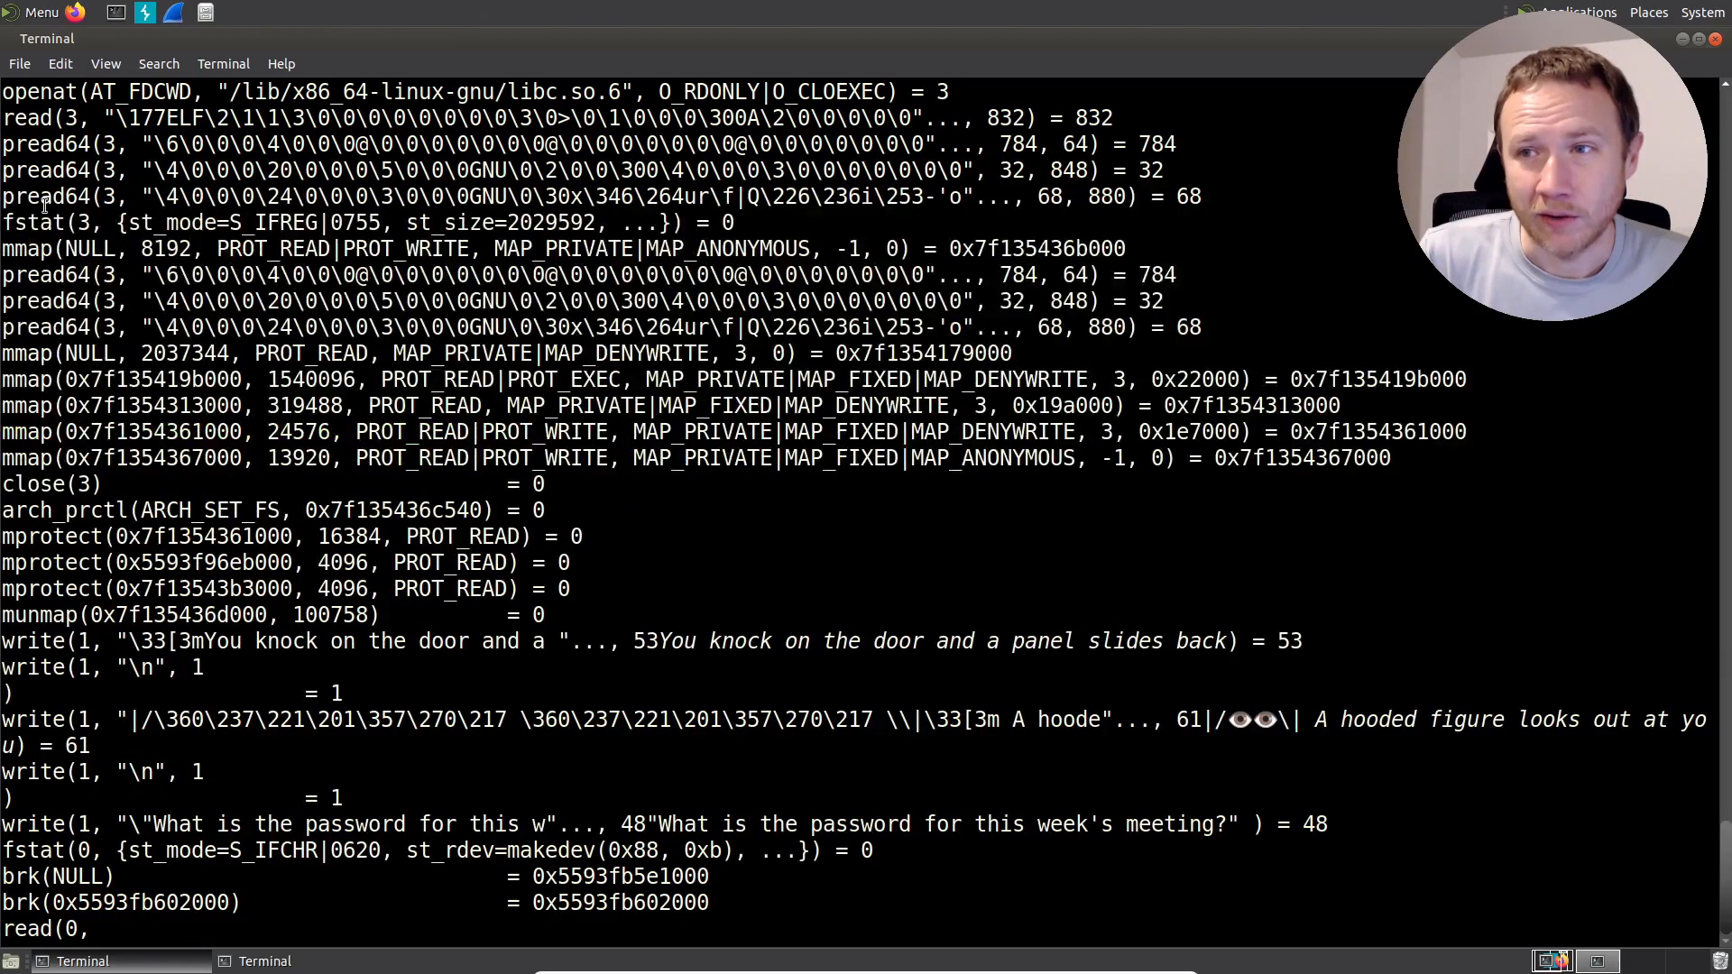
- Scroll through the strace output down to the read(0, call waiting for the password
{"action": "double_click", "coordinate": [27, 119]}
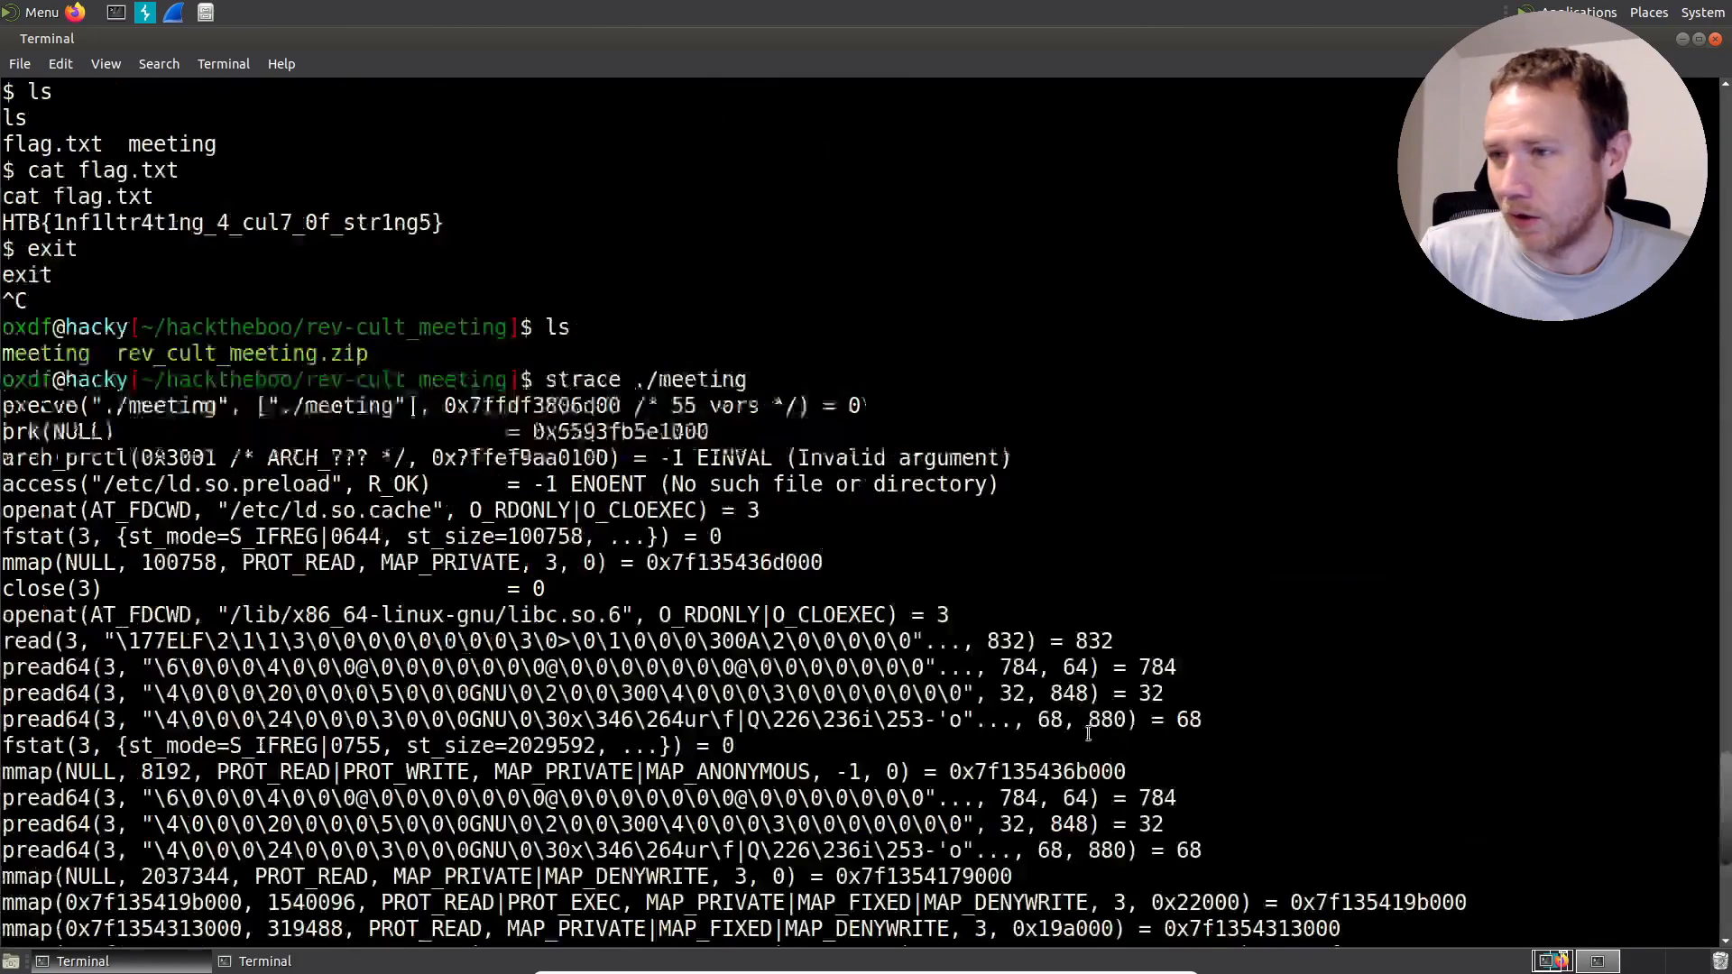
{"action": "scroll", "scroll_direction": "down", "scroll_amount": 3}
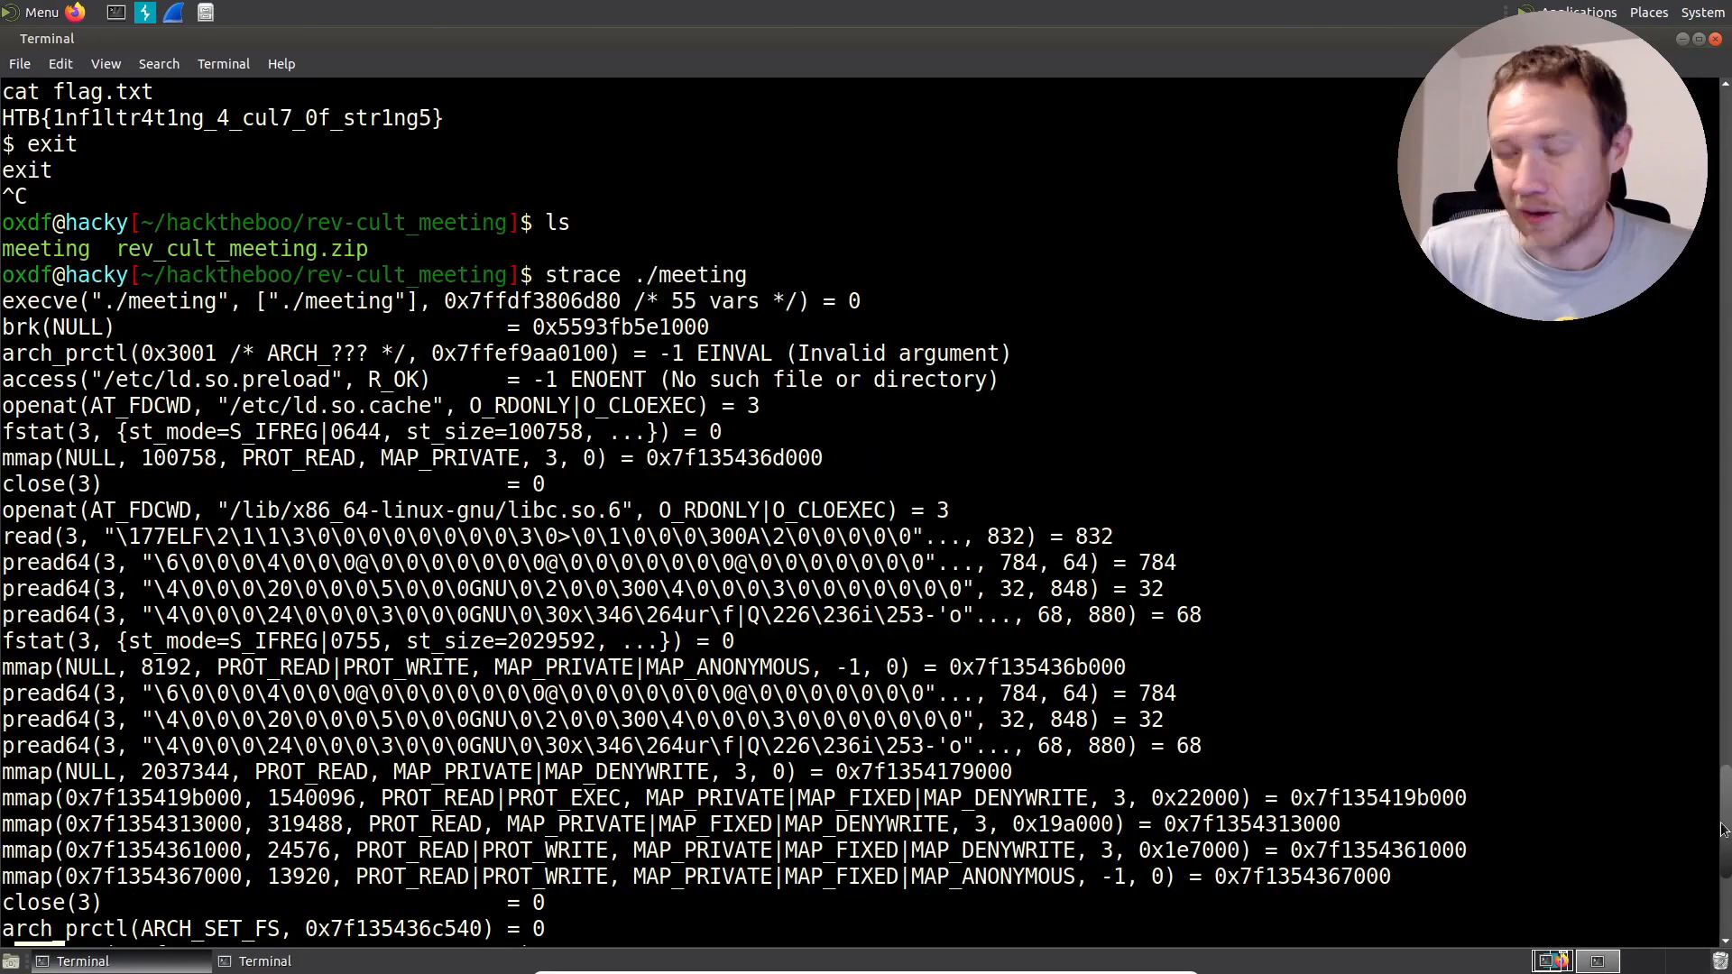
{"action": "scroll", "scroll_direction": "down", "scroll_amount": 3}
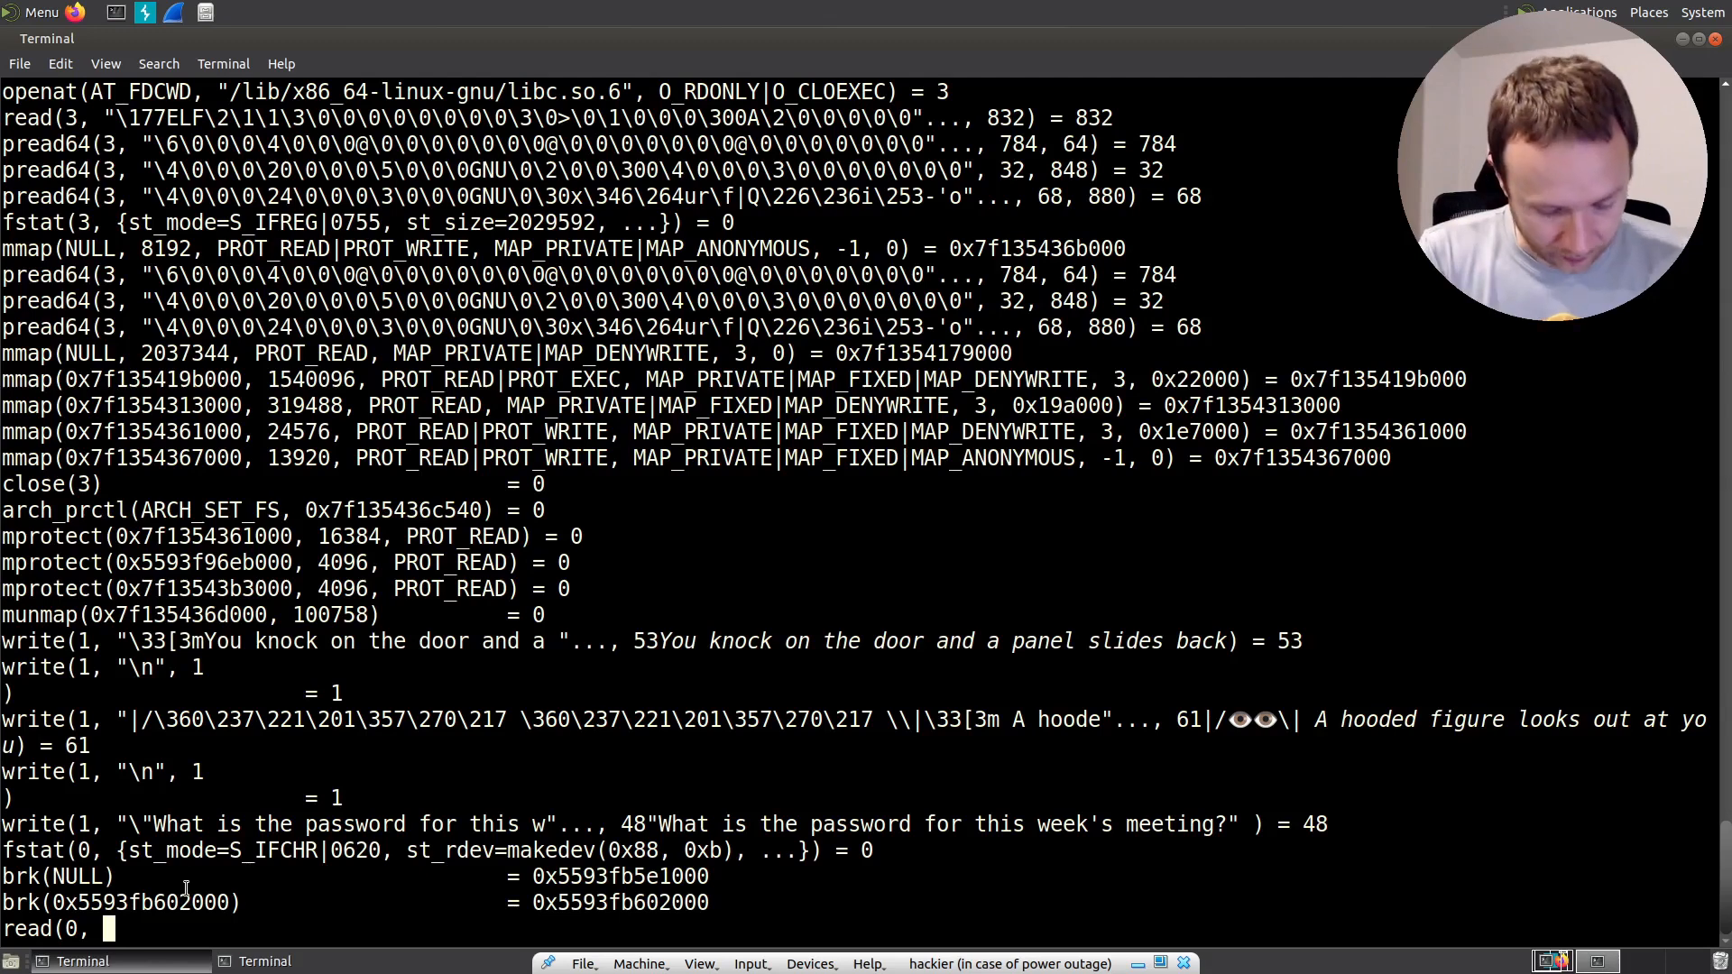
- Answer the traced prompt with '0xdf was here' so strace shows the rejection and exit, then begin an ltrace command
{"action": "type", "text": "0xdf was here"}
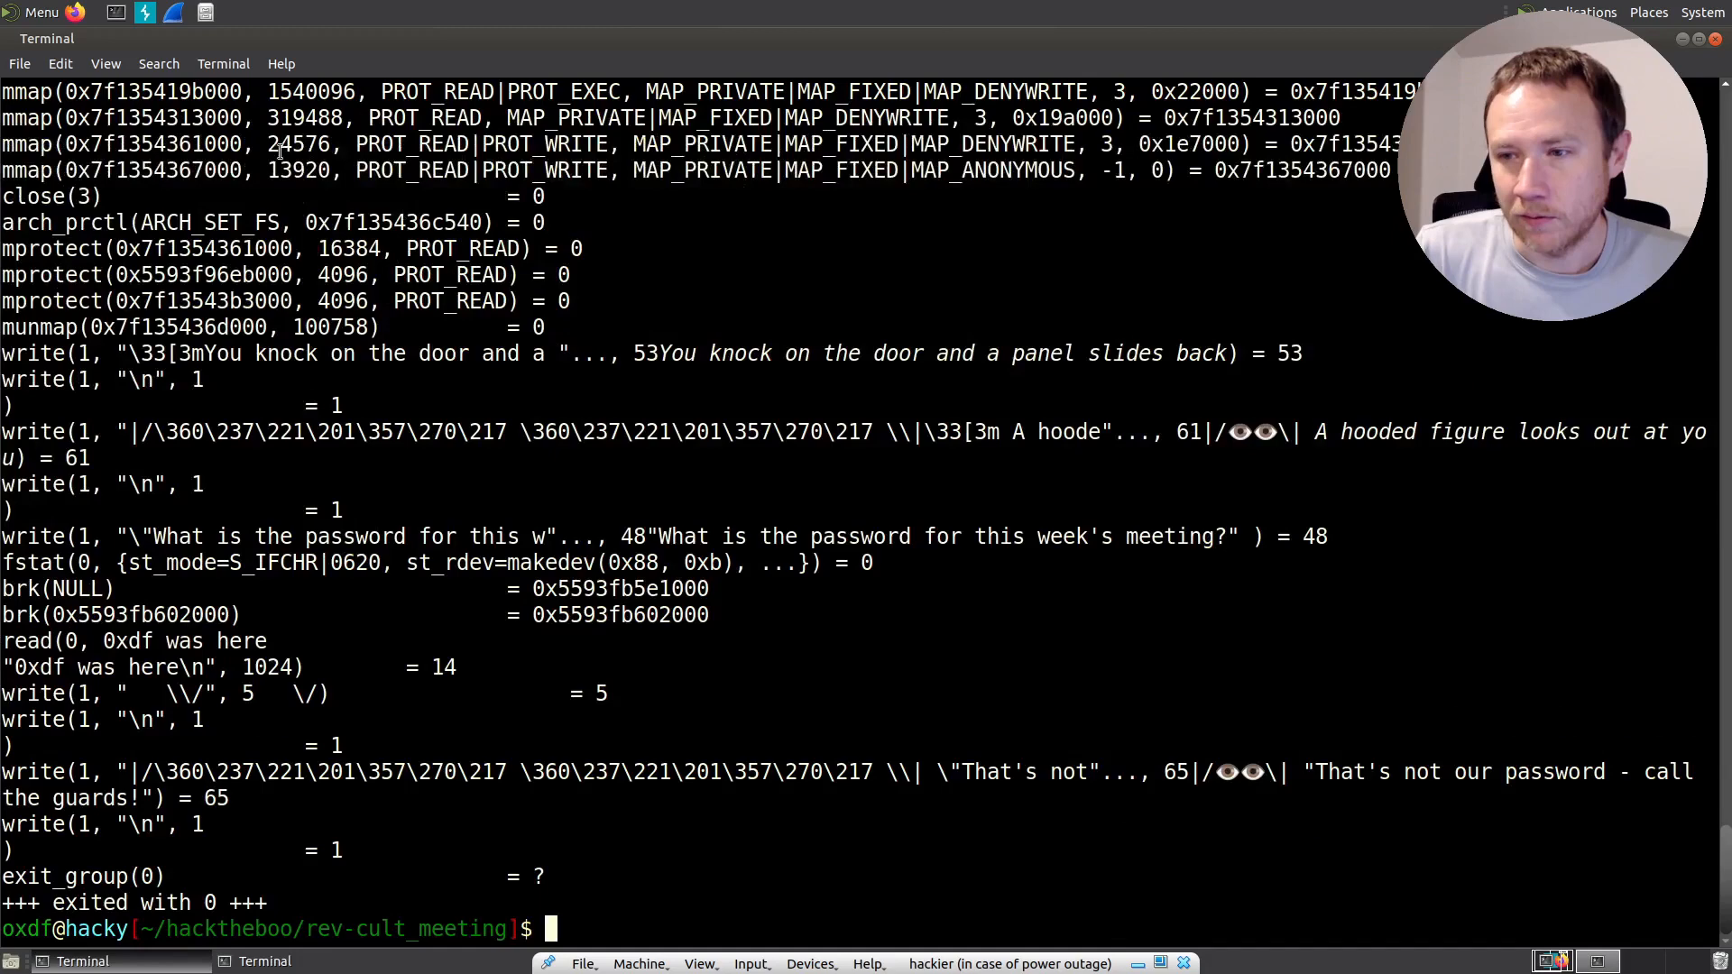
{"action": "double_click", "coordinate": [162, 641]}
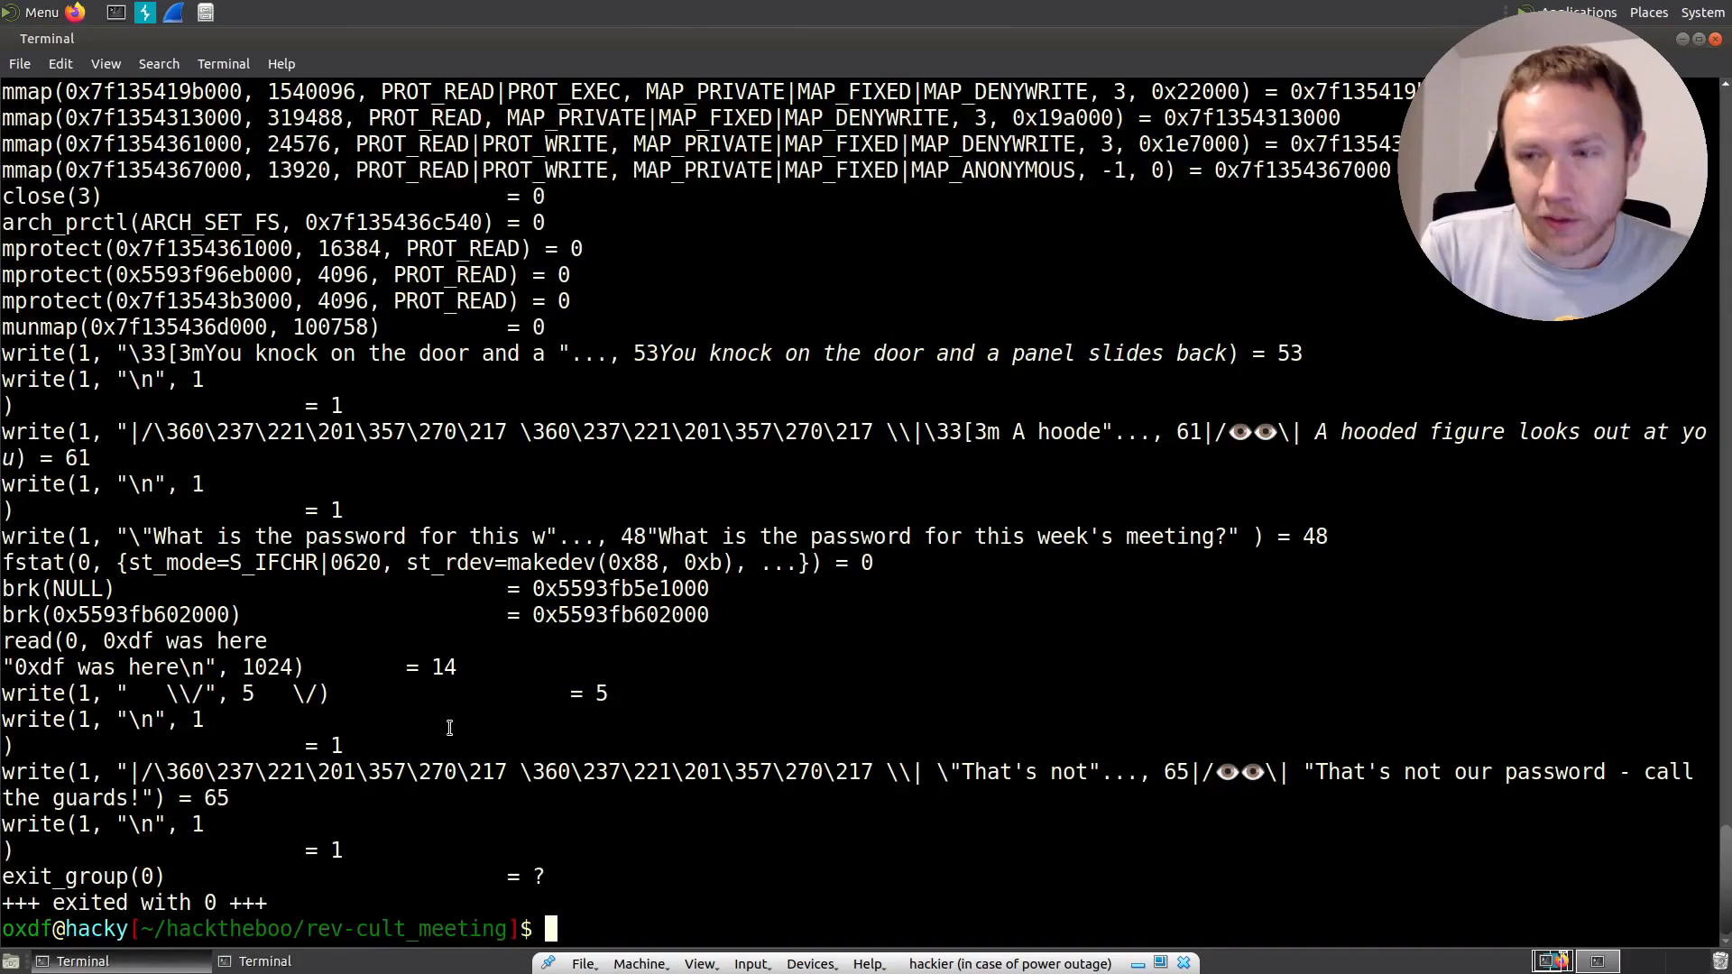
{"action": "type", "text": "ltrace"}
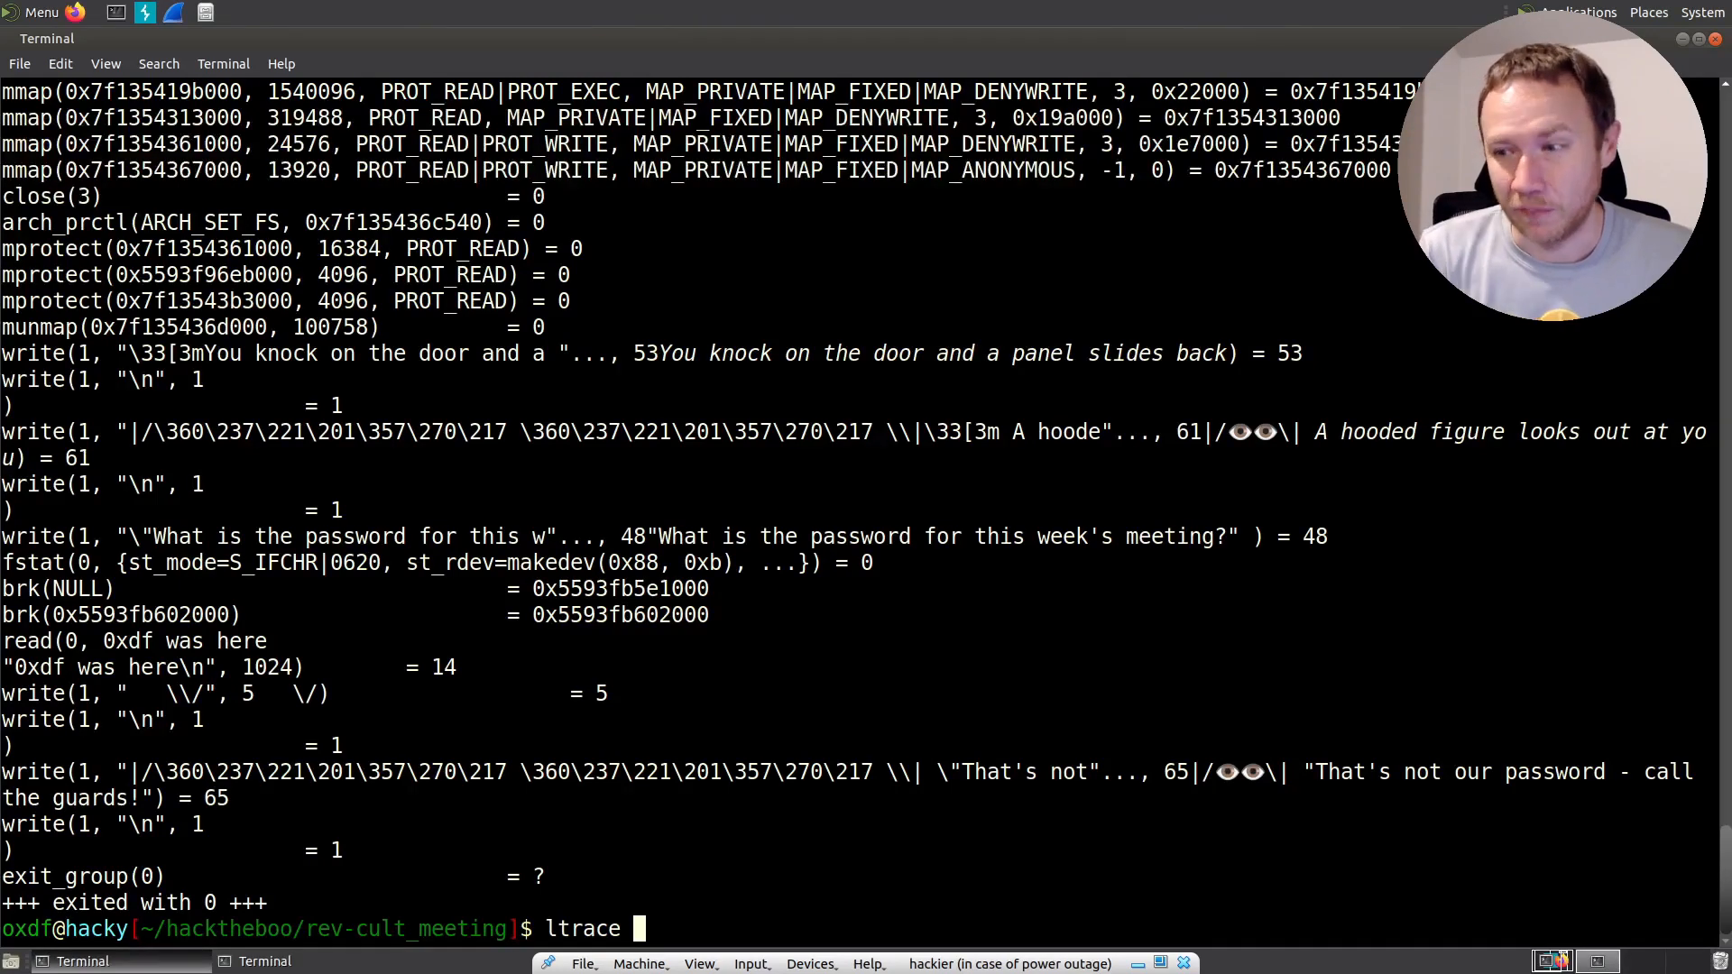
- Run 'ltrace ./meeting' to trace library calls up to the fgets password prompt
{"action": "type", "text": "./me"}
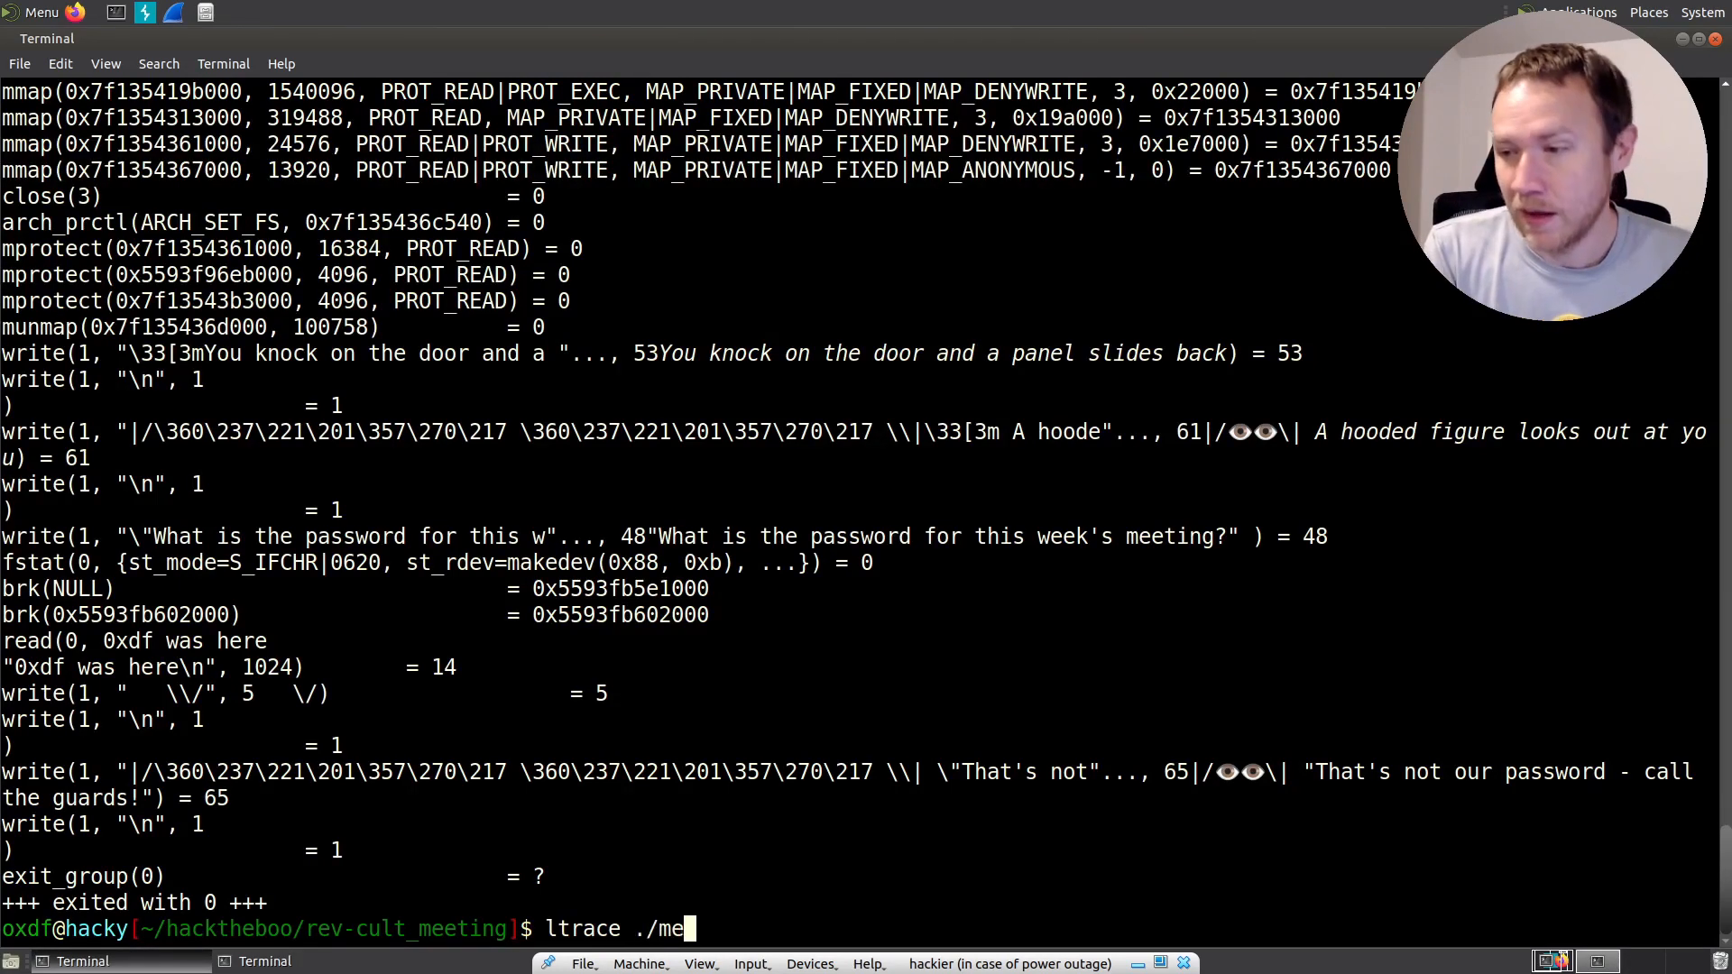
{"action": "type", "text": "eting"}
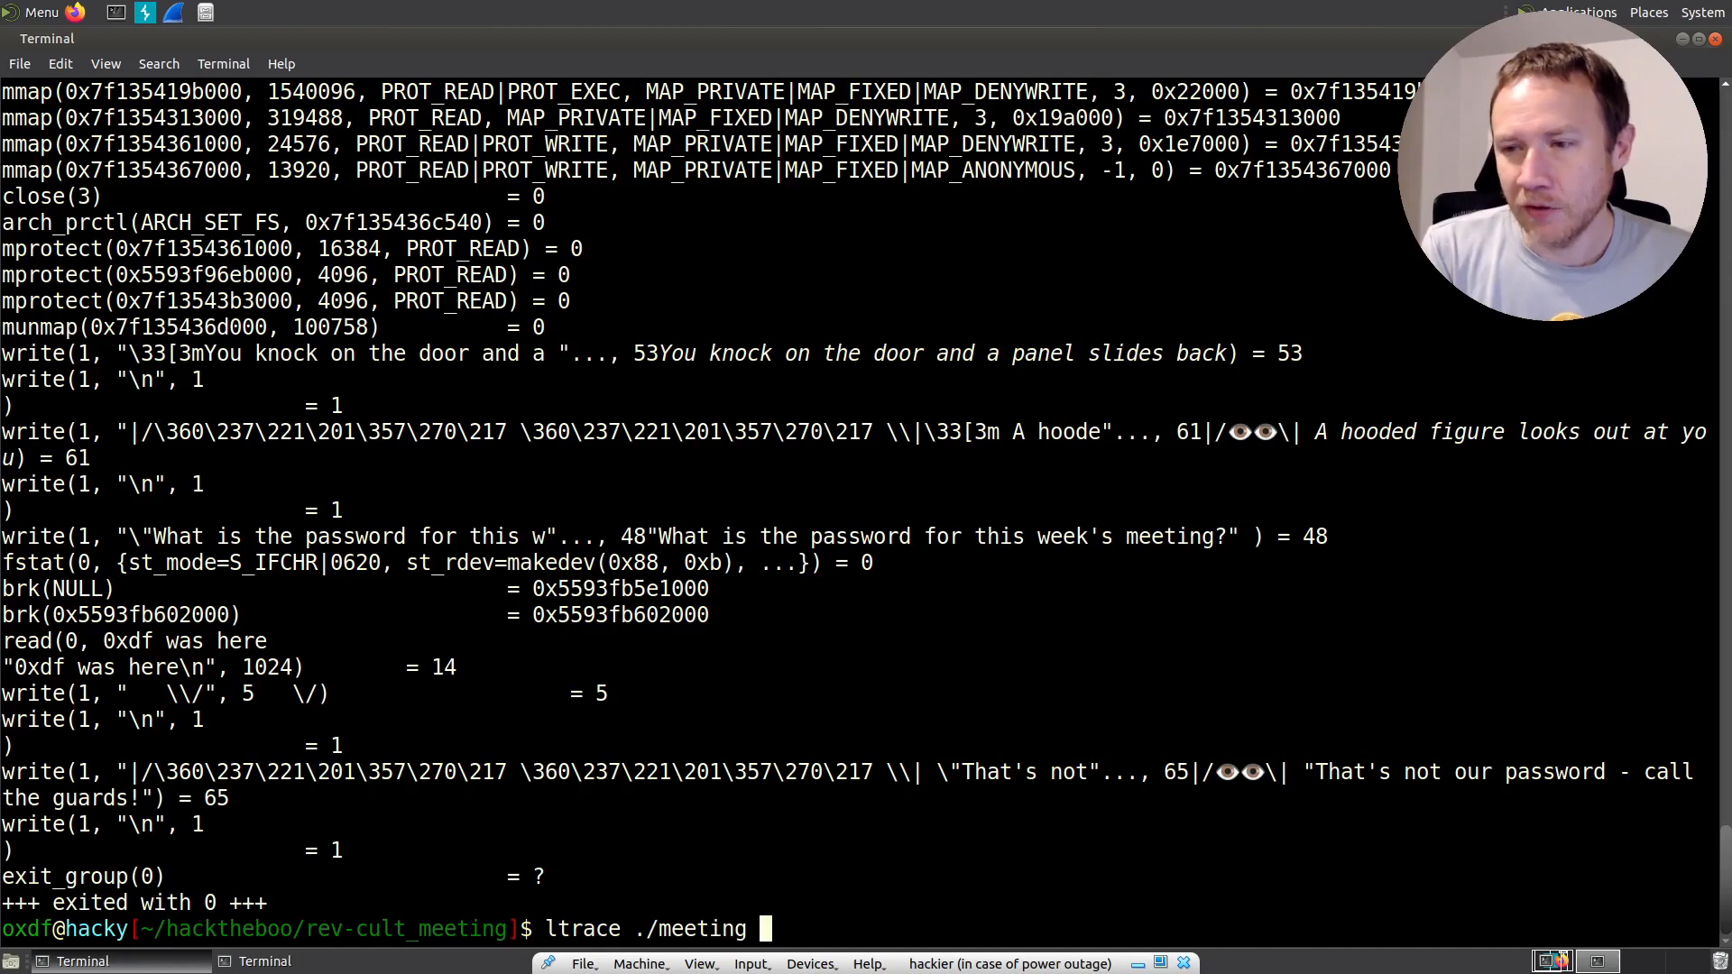
{"action": "key", "text": "Return"}
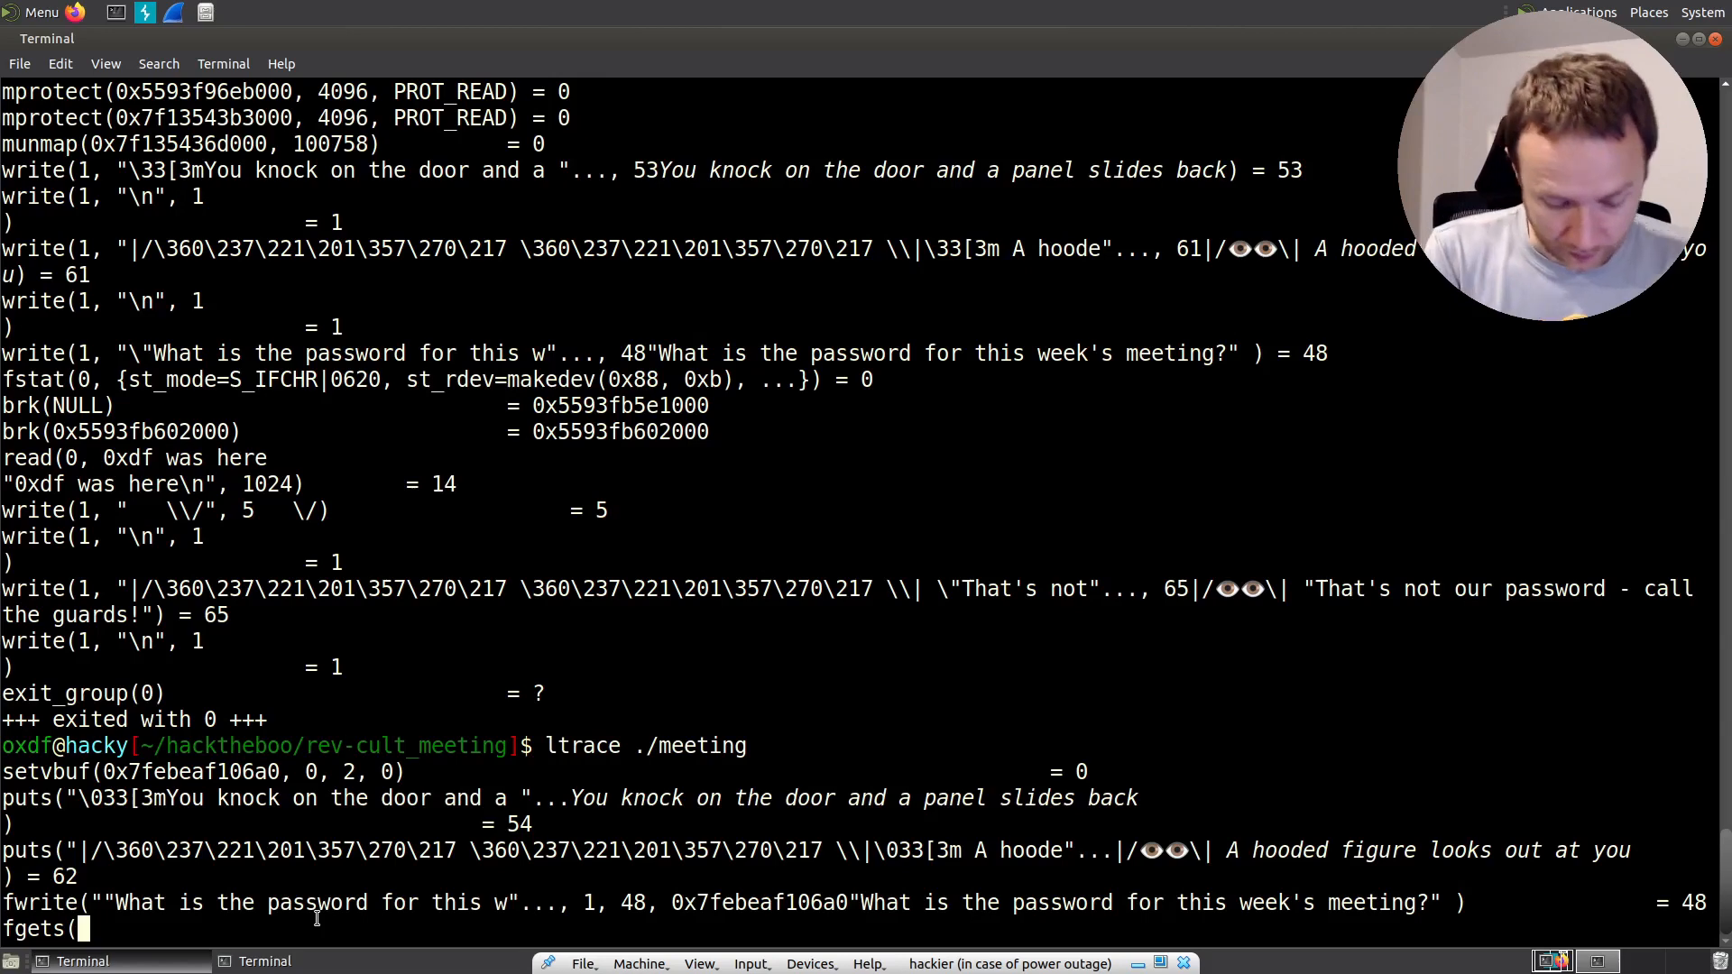
{"action": "type", "text": "like this video"}
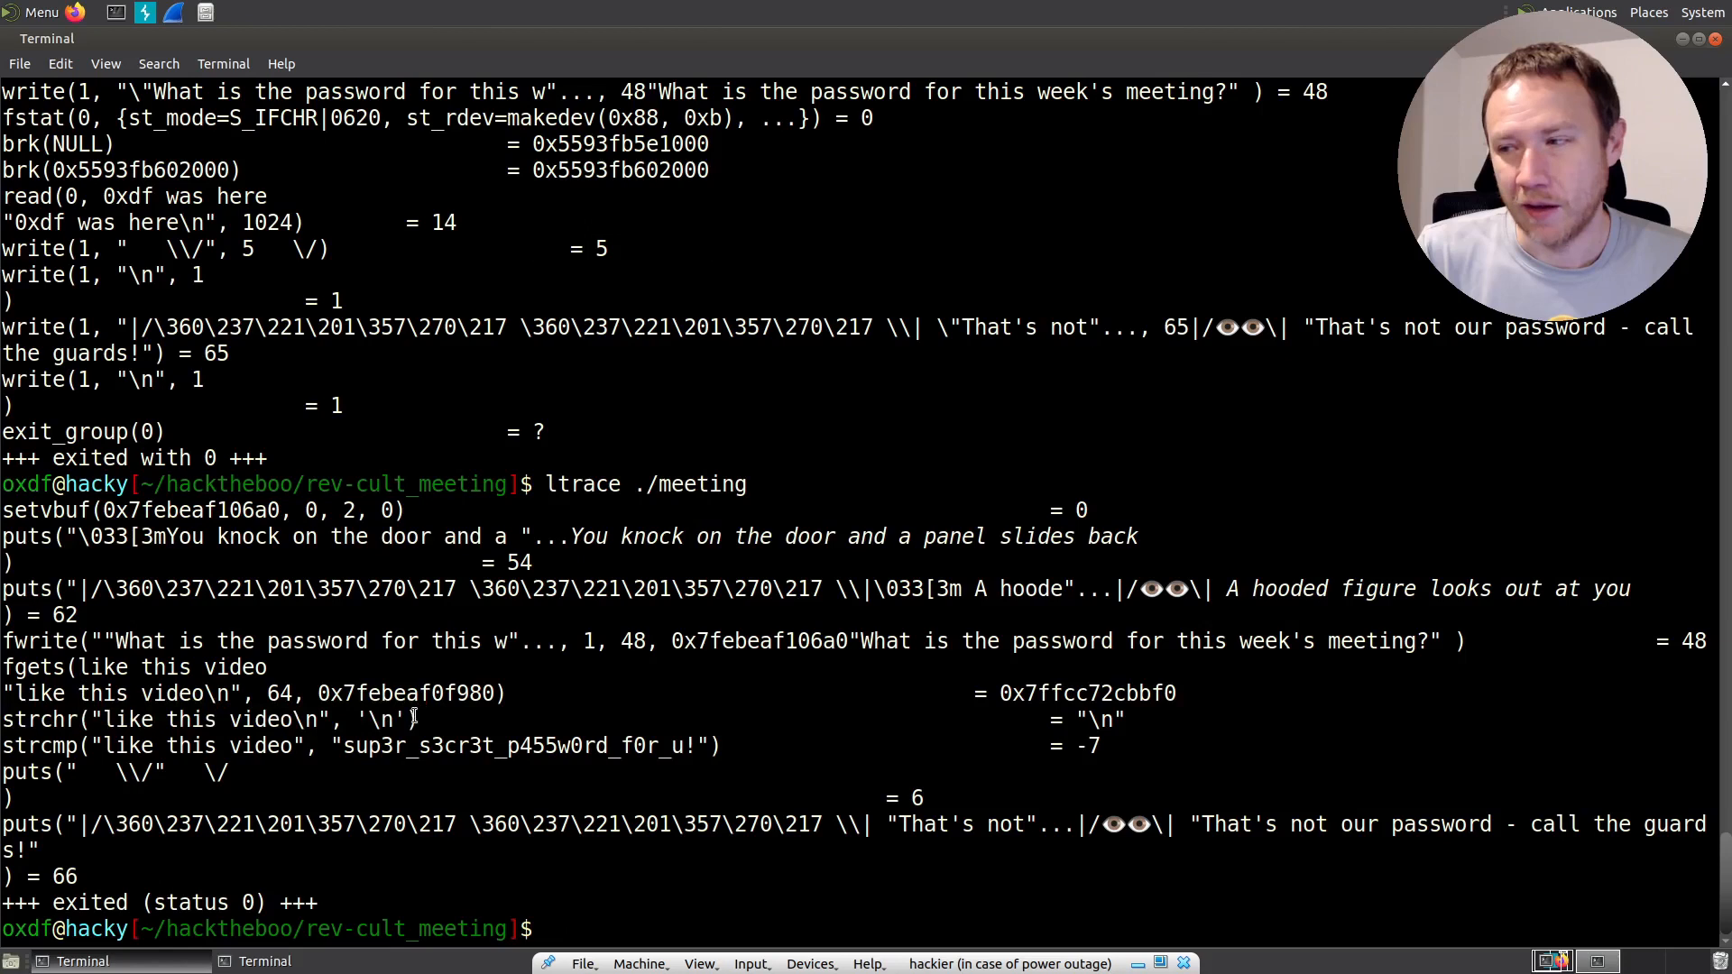
{"action": "double_click", "coordinate": [382, 720]}
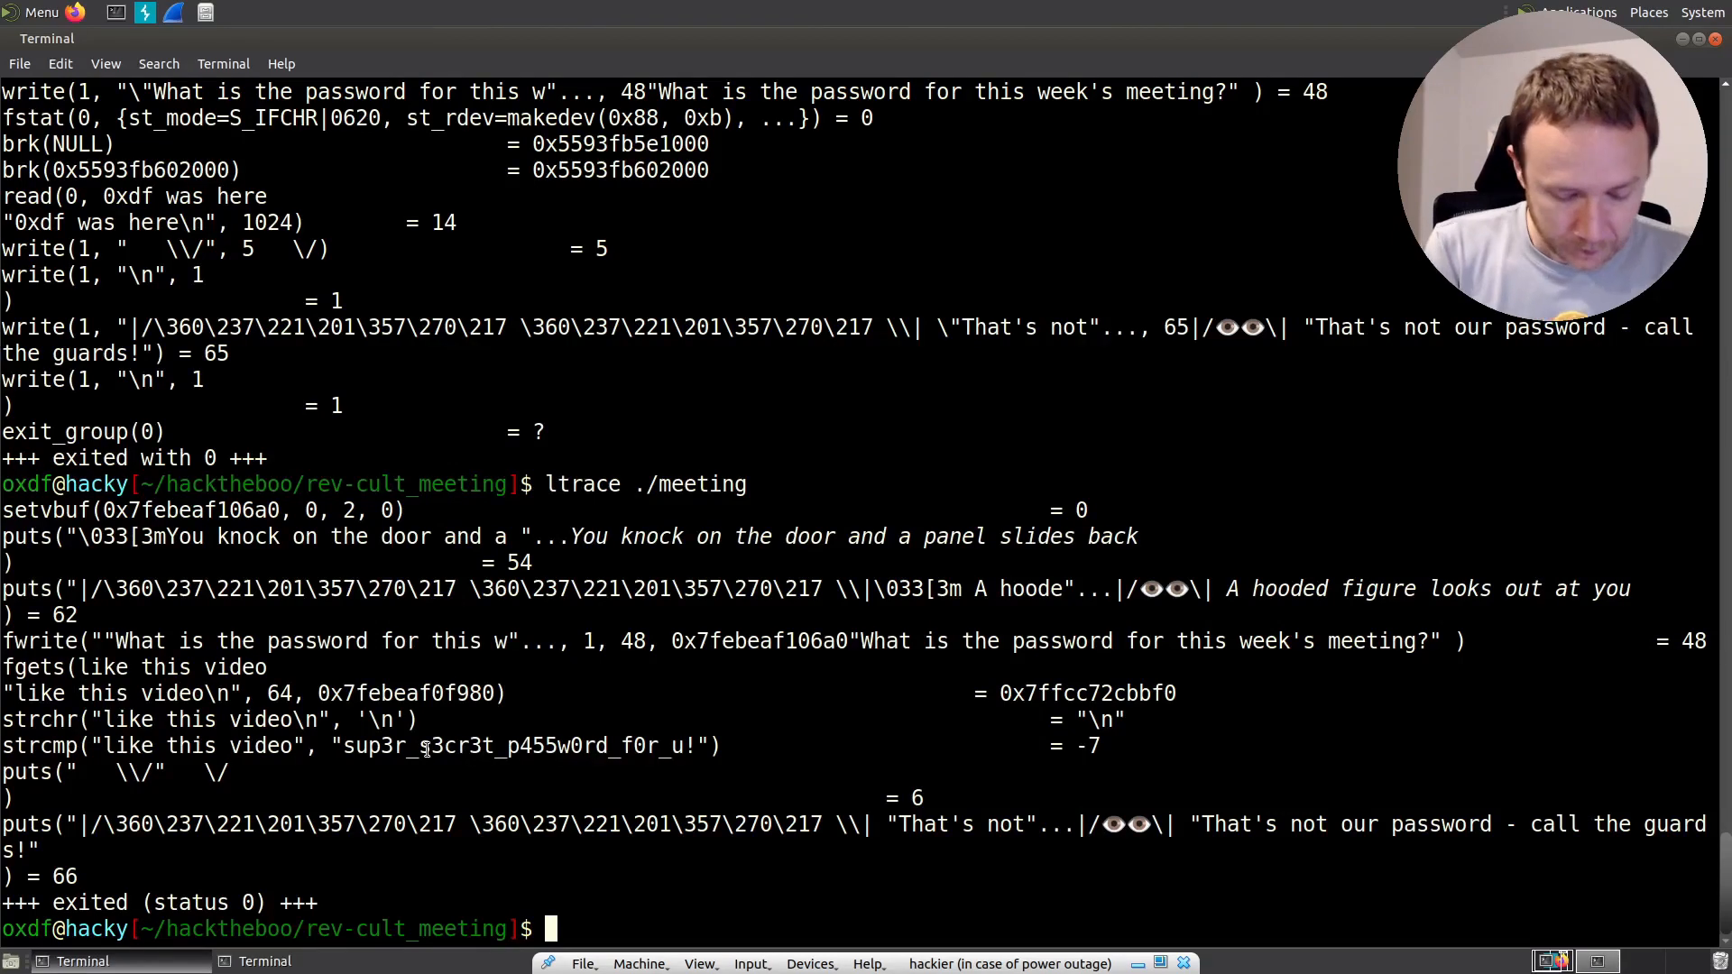
- Change into rev-encoded_payload and run 'strings encodedpayload' to list its embedded blob
{"action": "type", "text": "cd"}
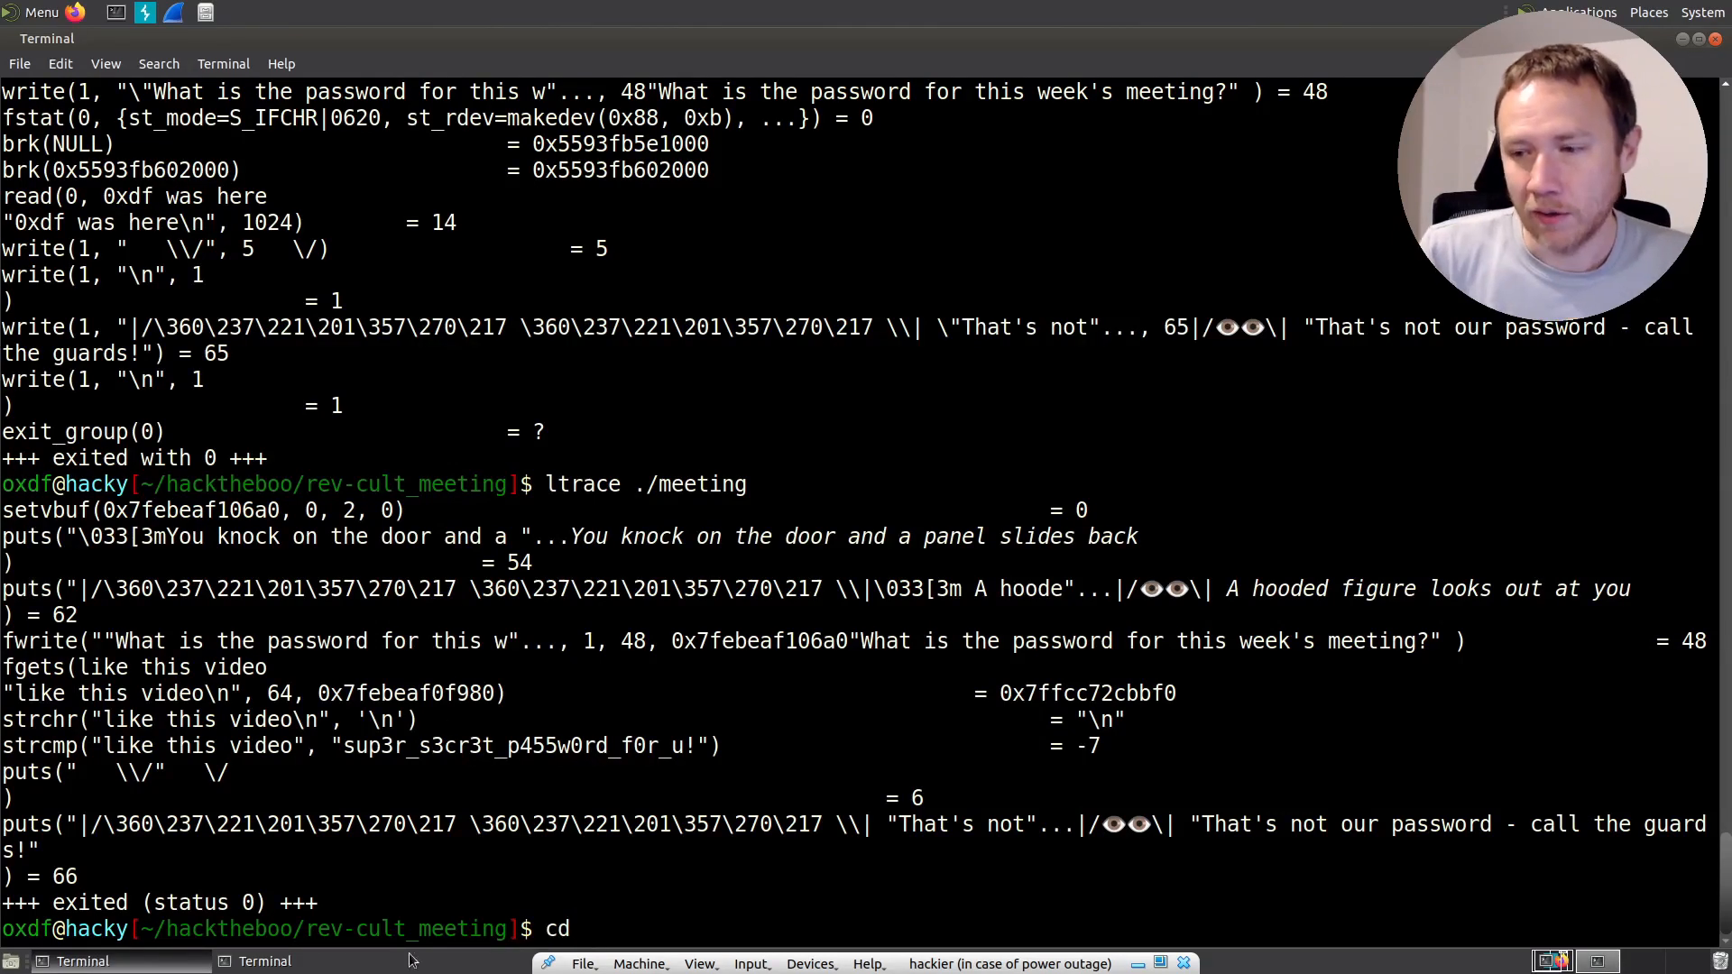
{"action": "key", "text": "Return"}
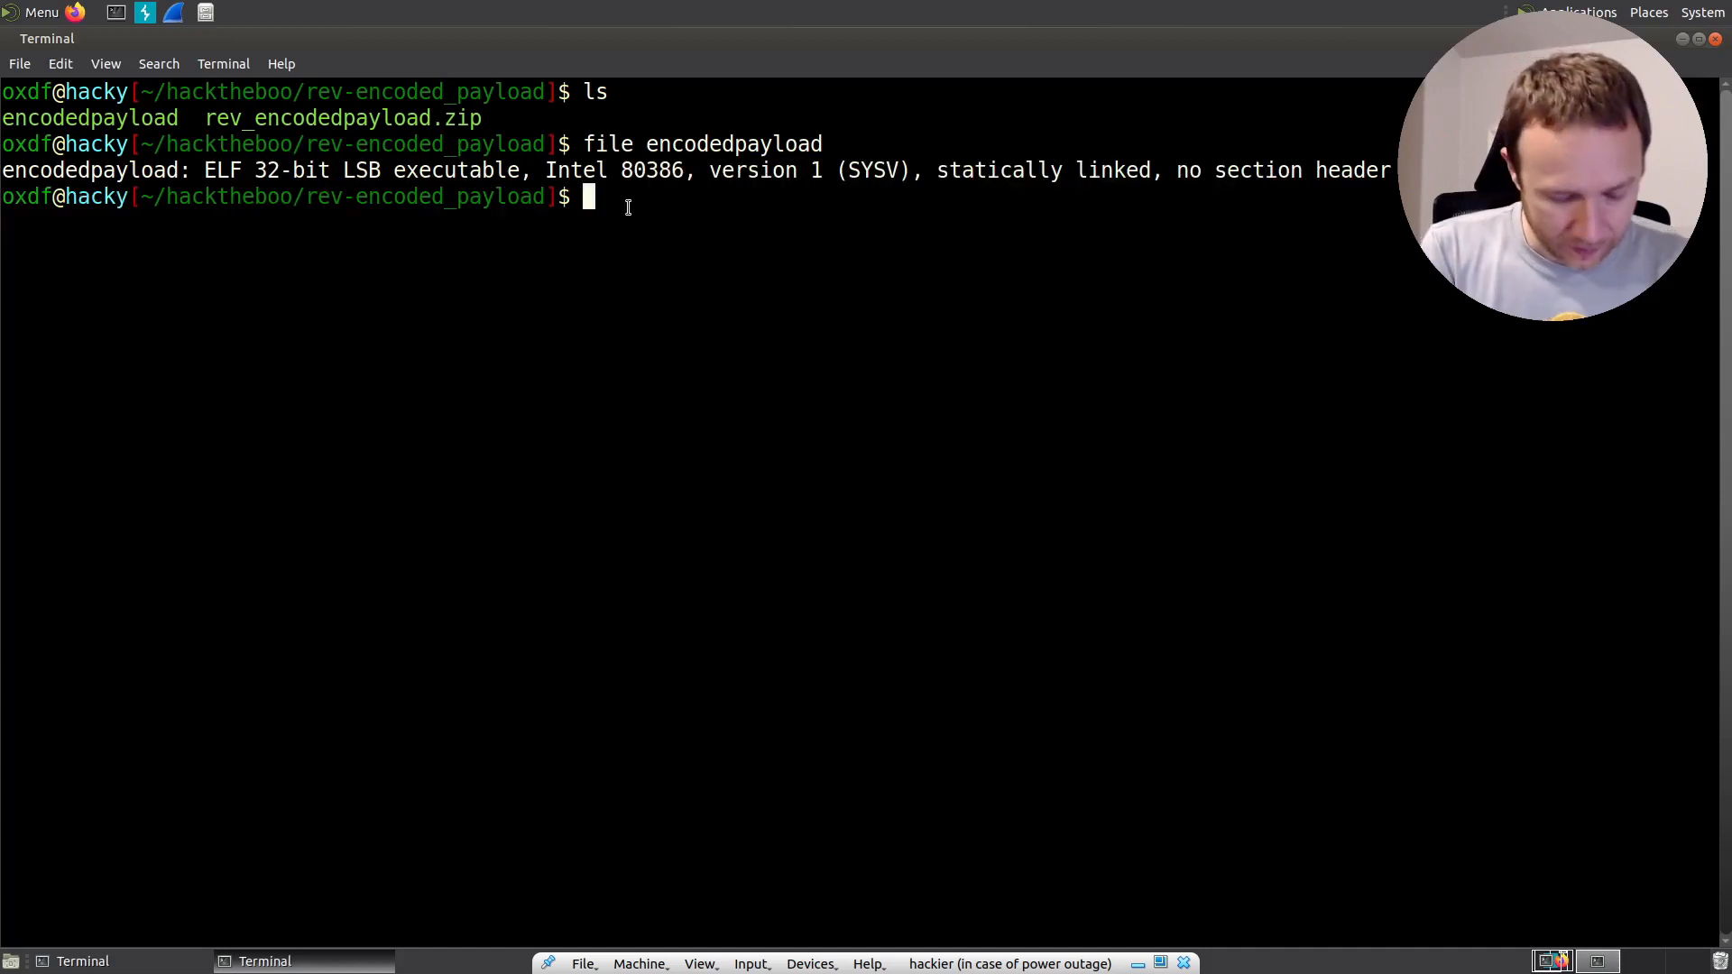
{"action": "type", "text": "strings"}
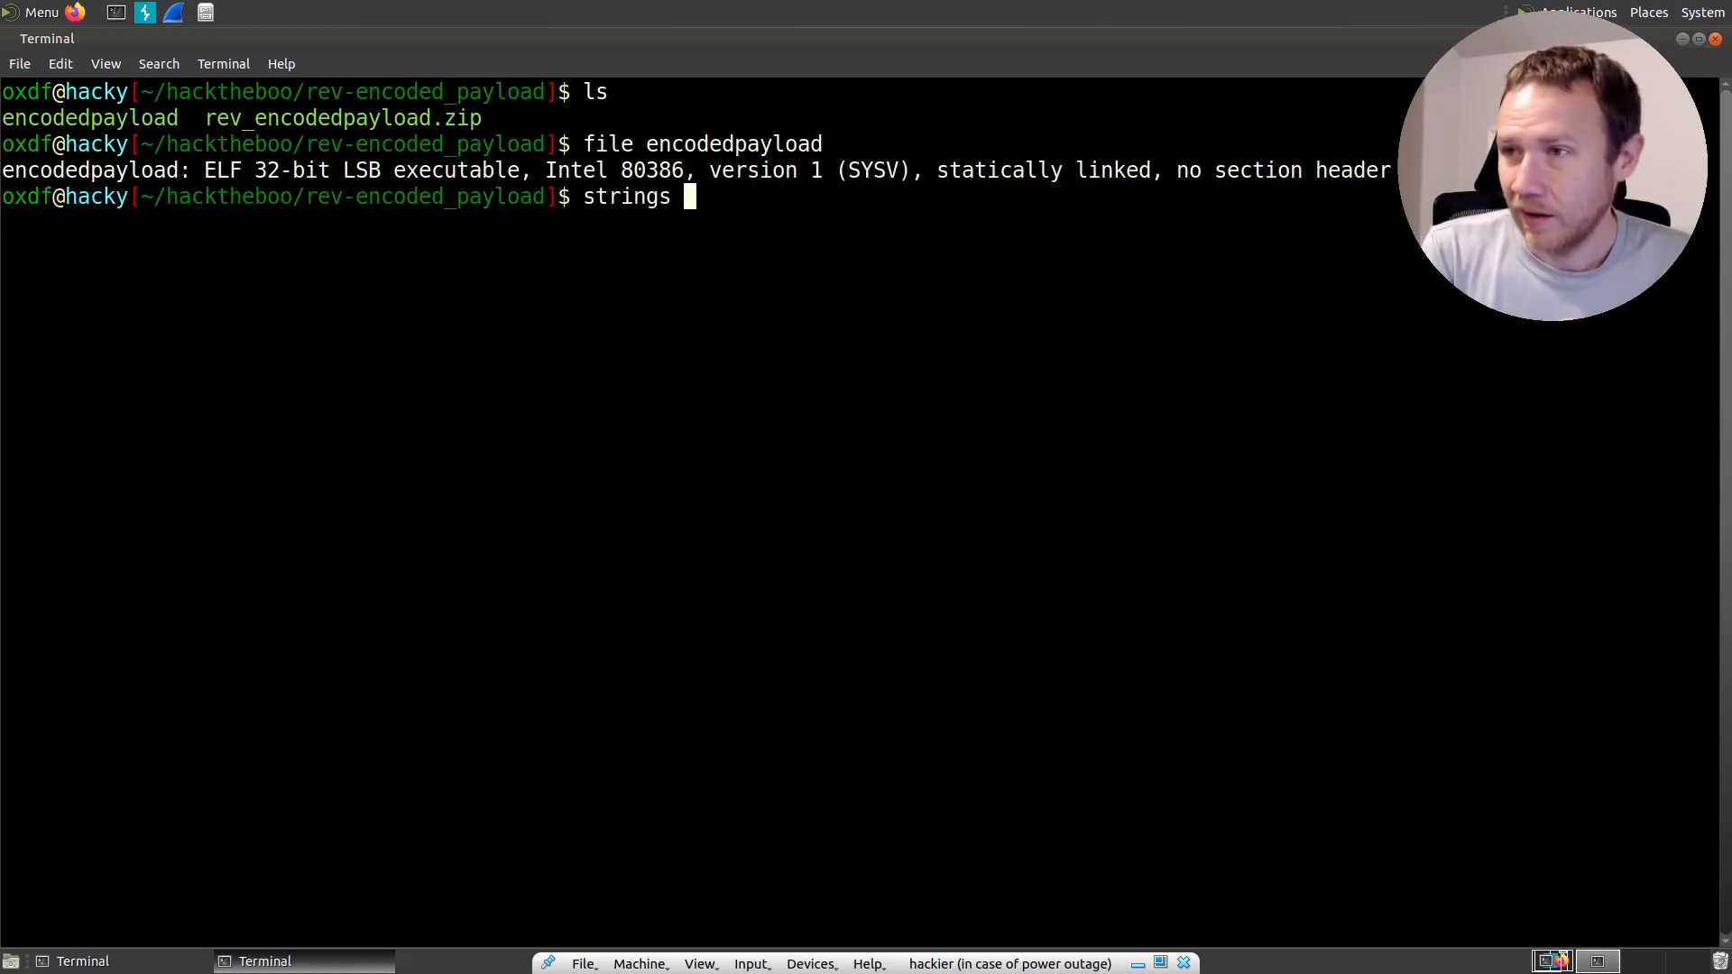
{"action": "type", "text": "encodedpayload"}
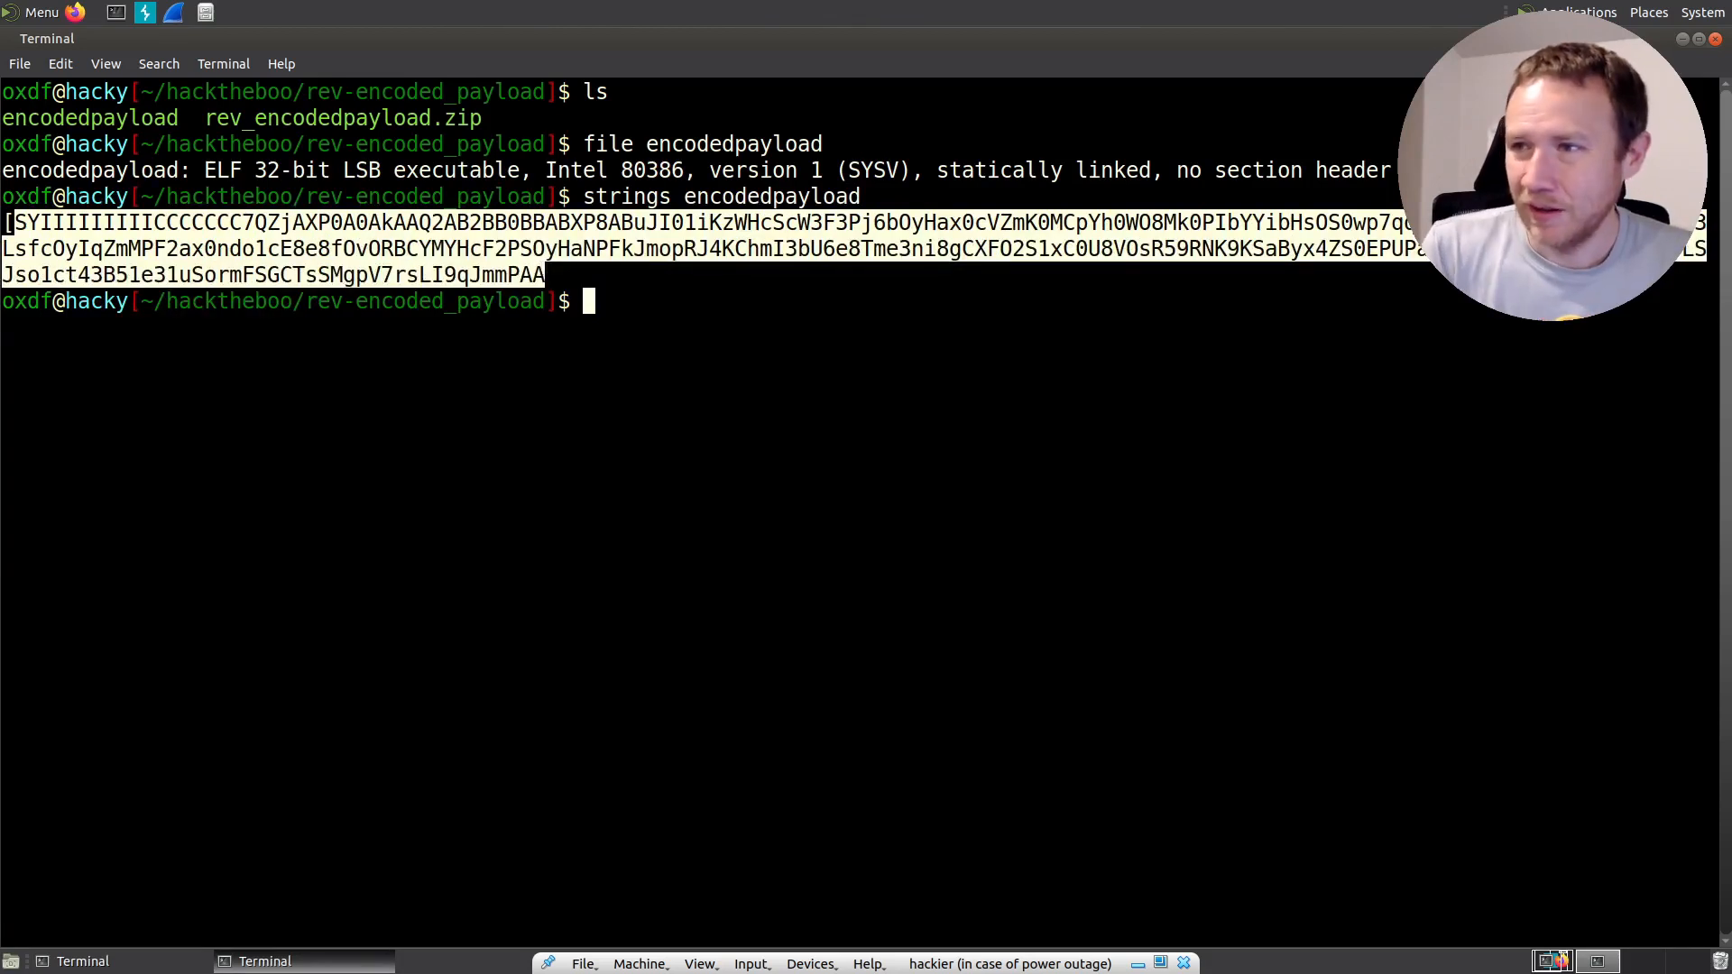
- Echo the encoded string through 'base64 -d' and xxd to view the decoded bytes, then start running the binary
{"action": "type", "text": "echo \"sup3r_s3cr3t_p455w0rd_f0r_u!"}
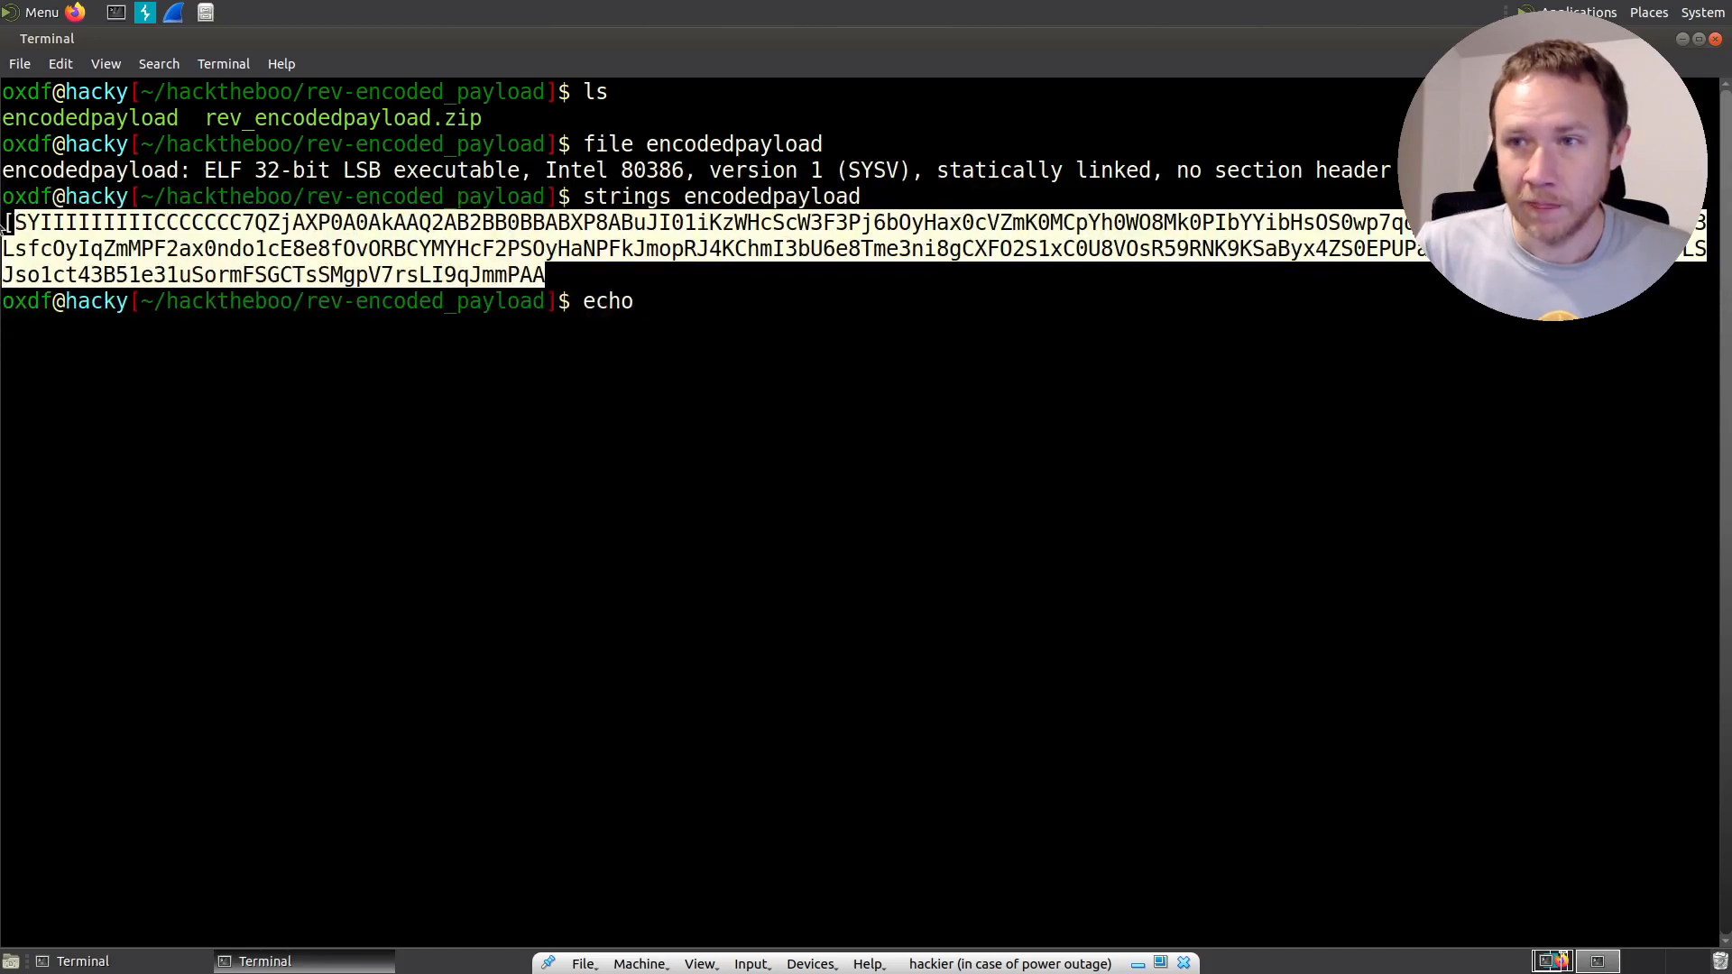
{"action": "type", "text": "\""}
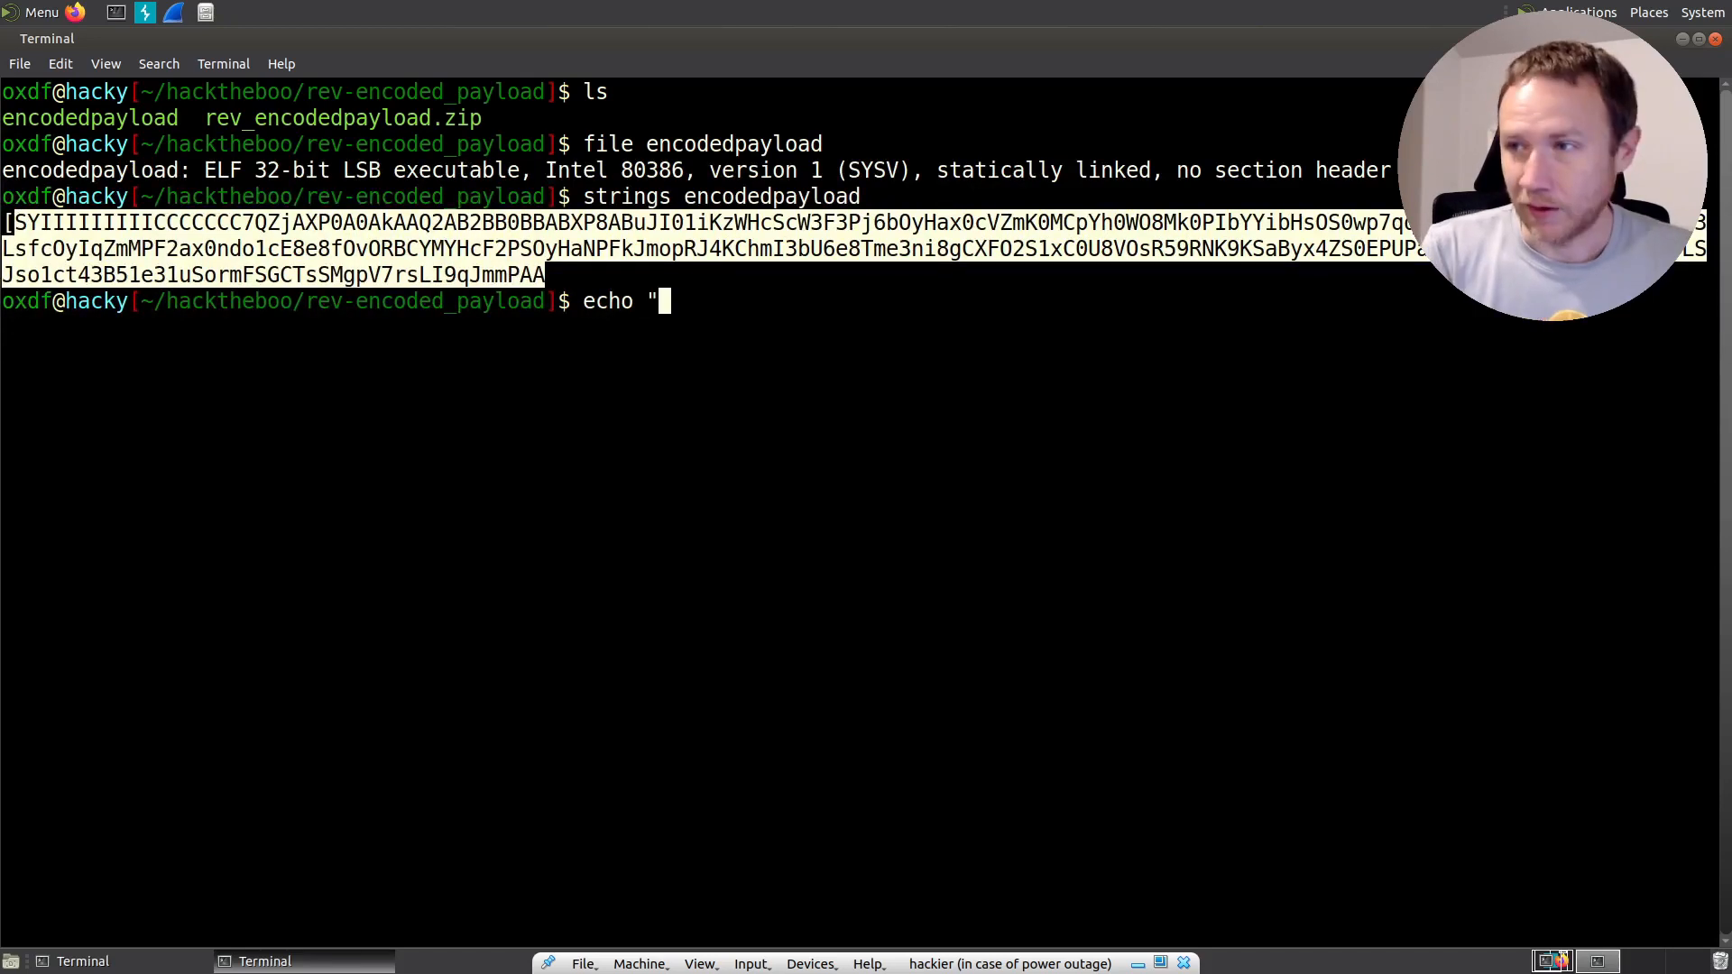
{"action": "key", "text": "BackSpace"}
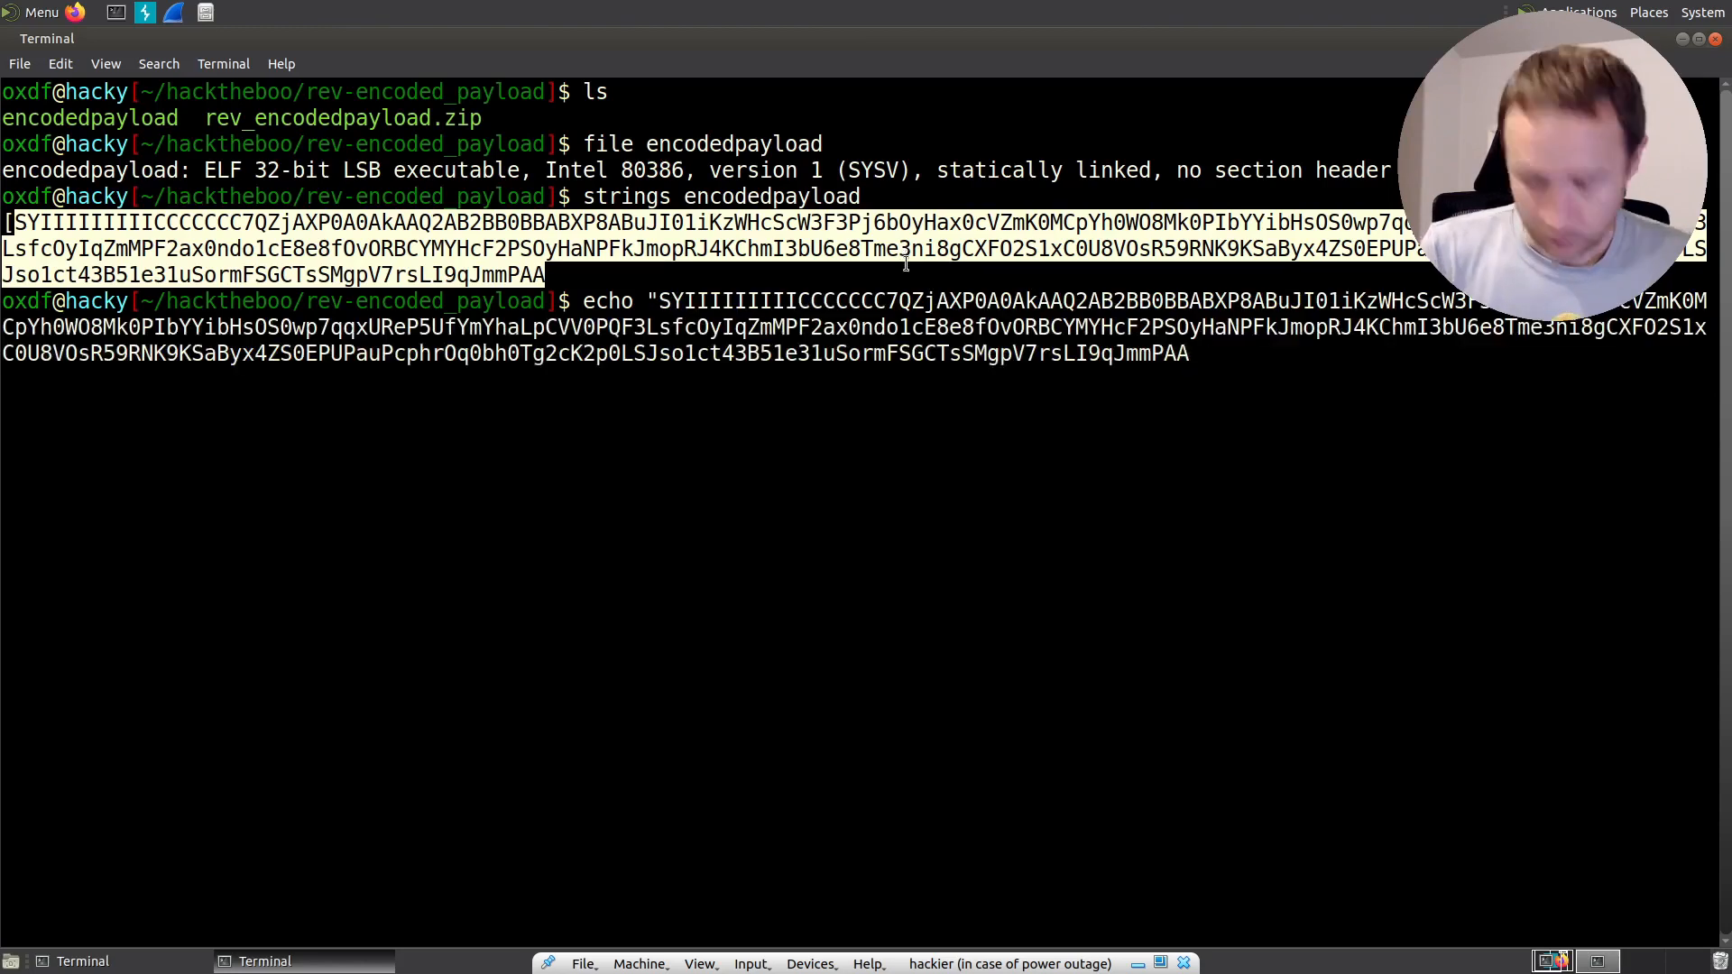
{"action": "type", "text": "\" | b\""}
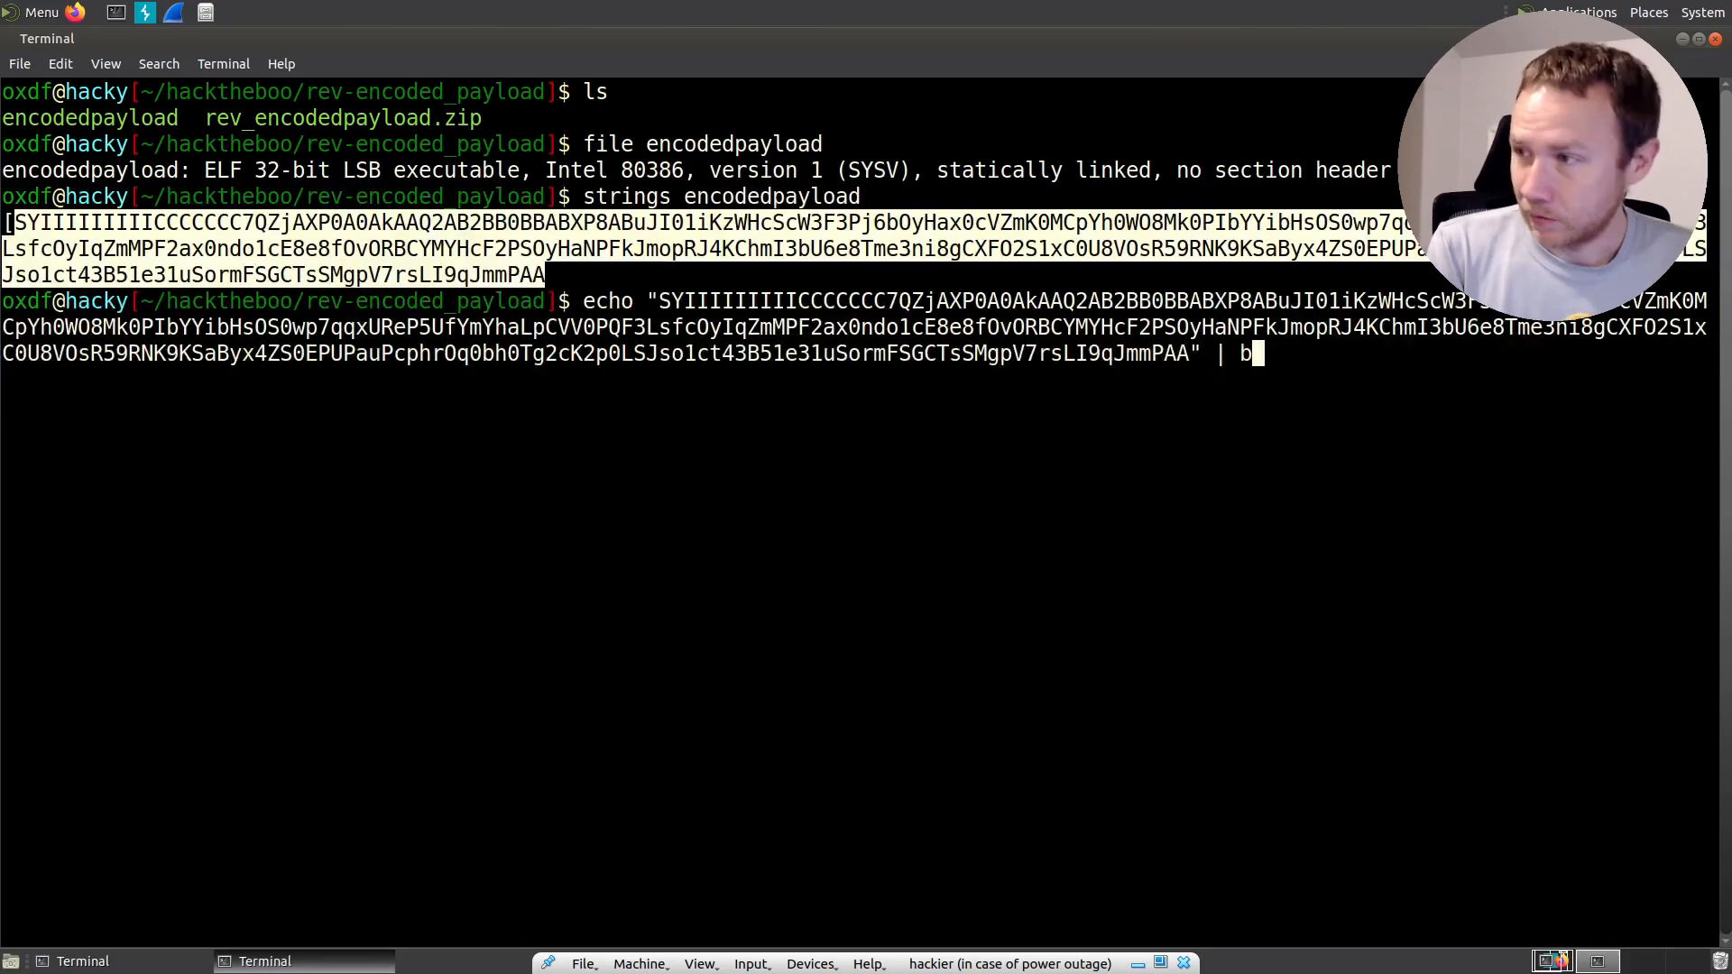
{"action": "type", "text": "ase64 -d"}
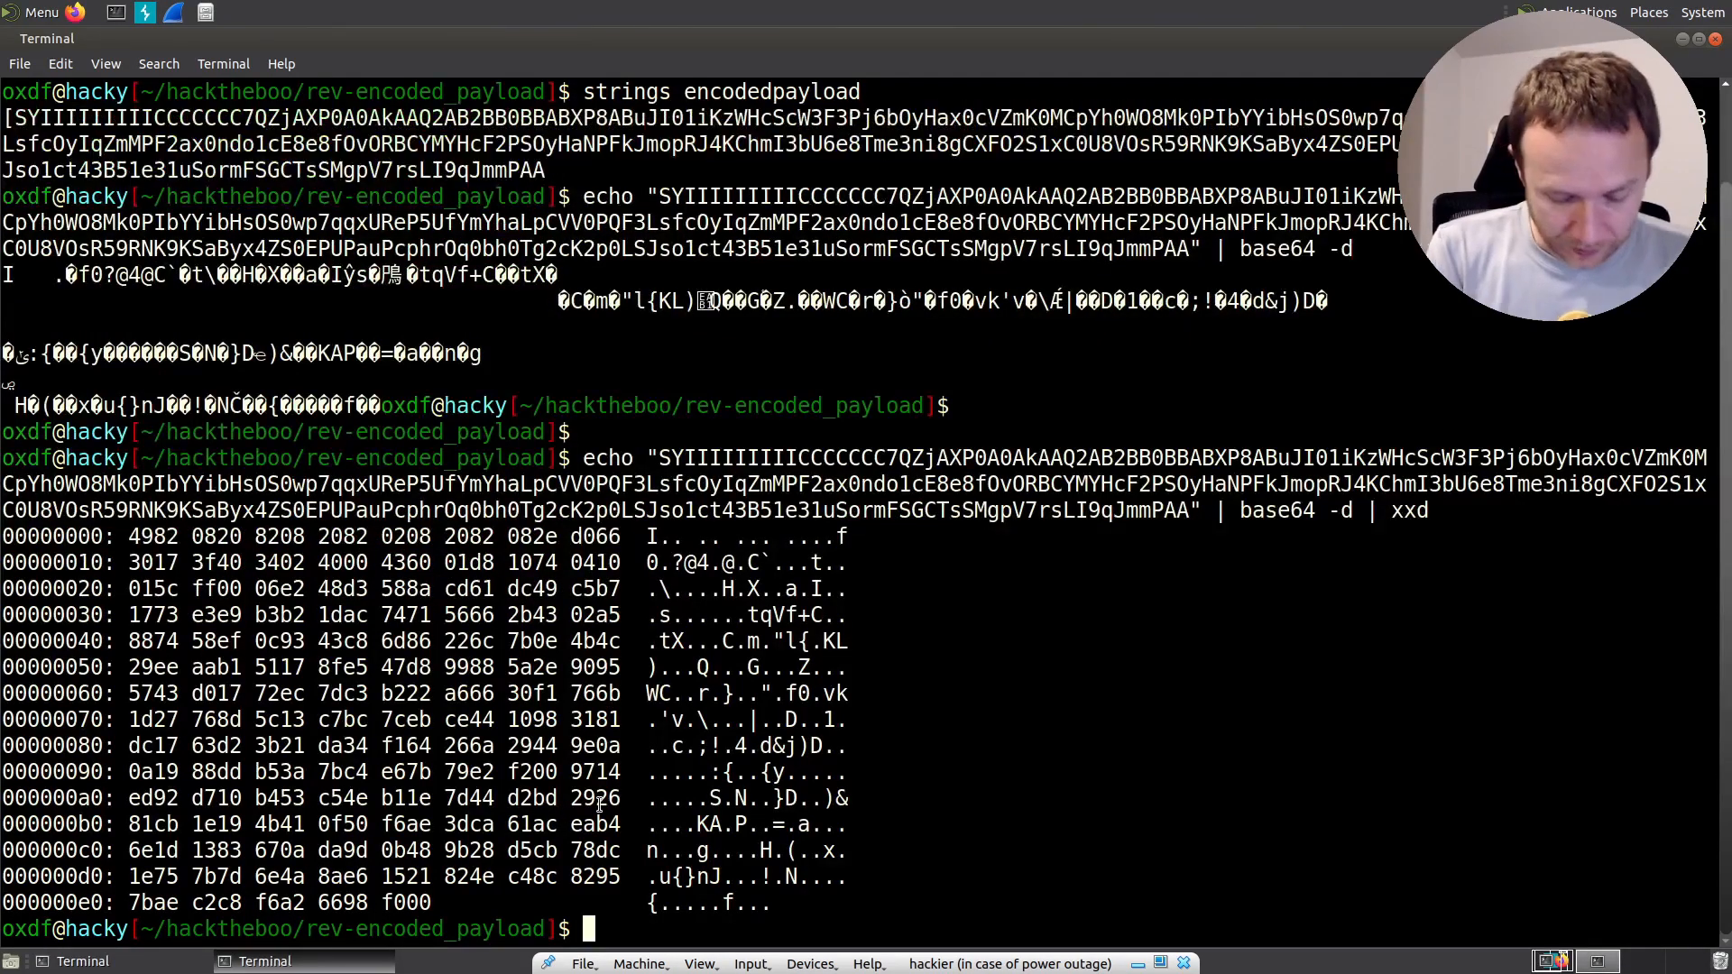
{"action": "type", "text": "./"}
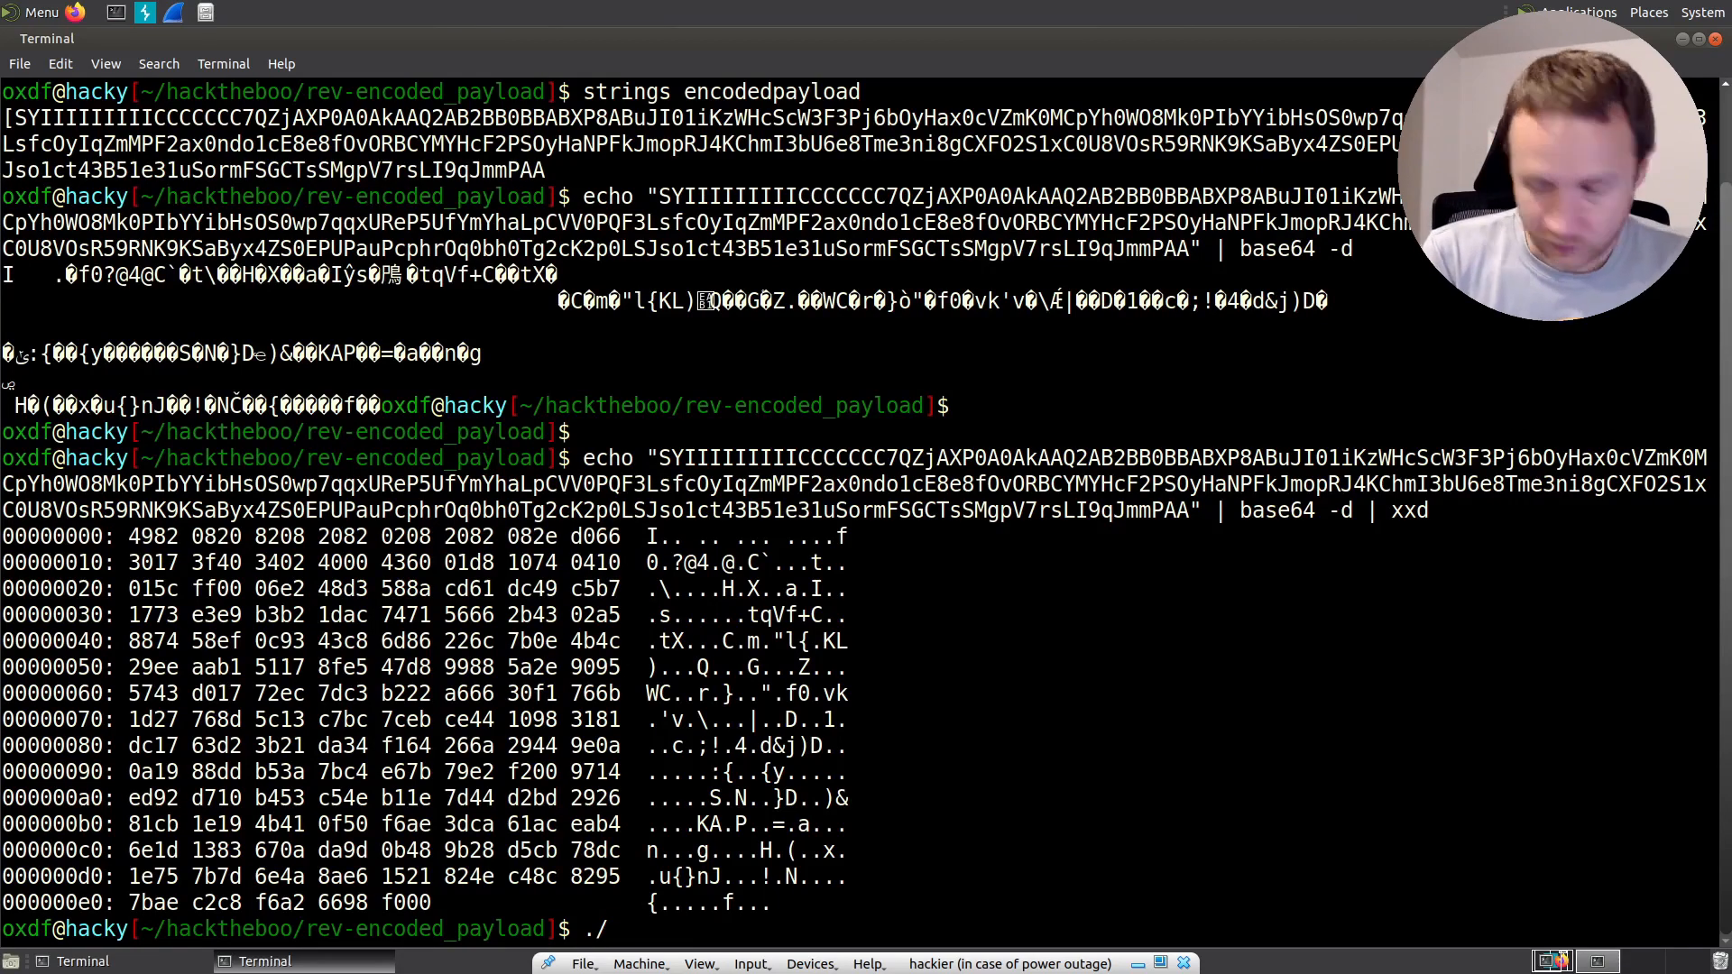
{"action": "type", "text": "stra"}
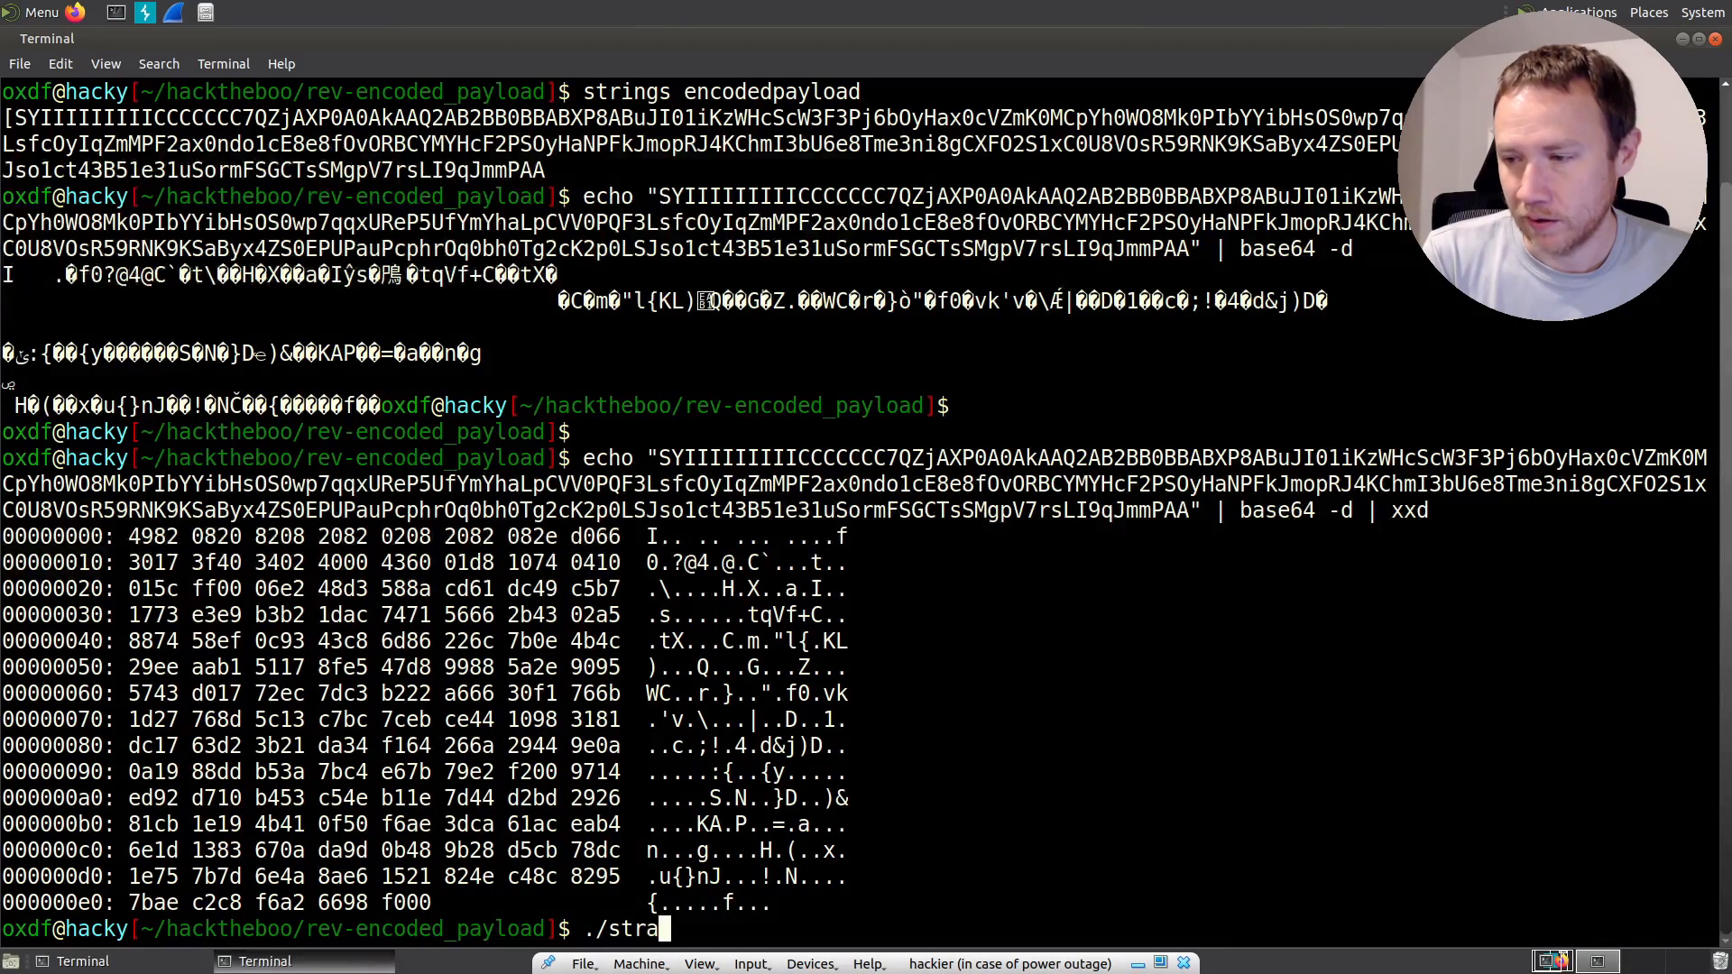
{"action": "type", "text": "ce"}
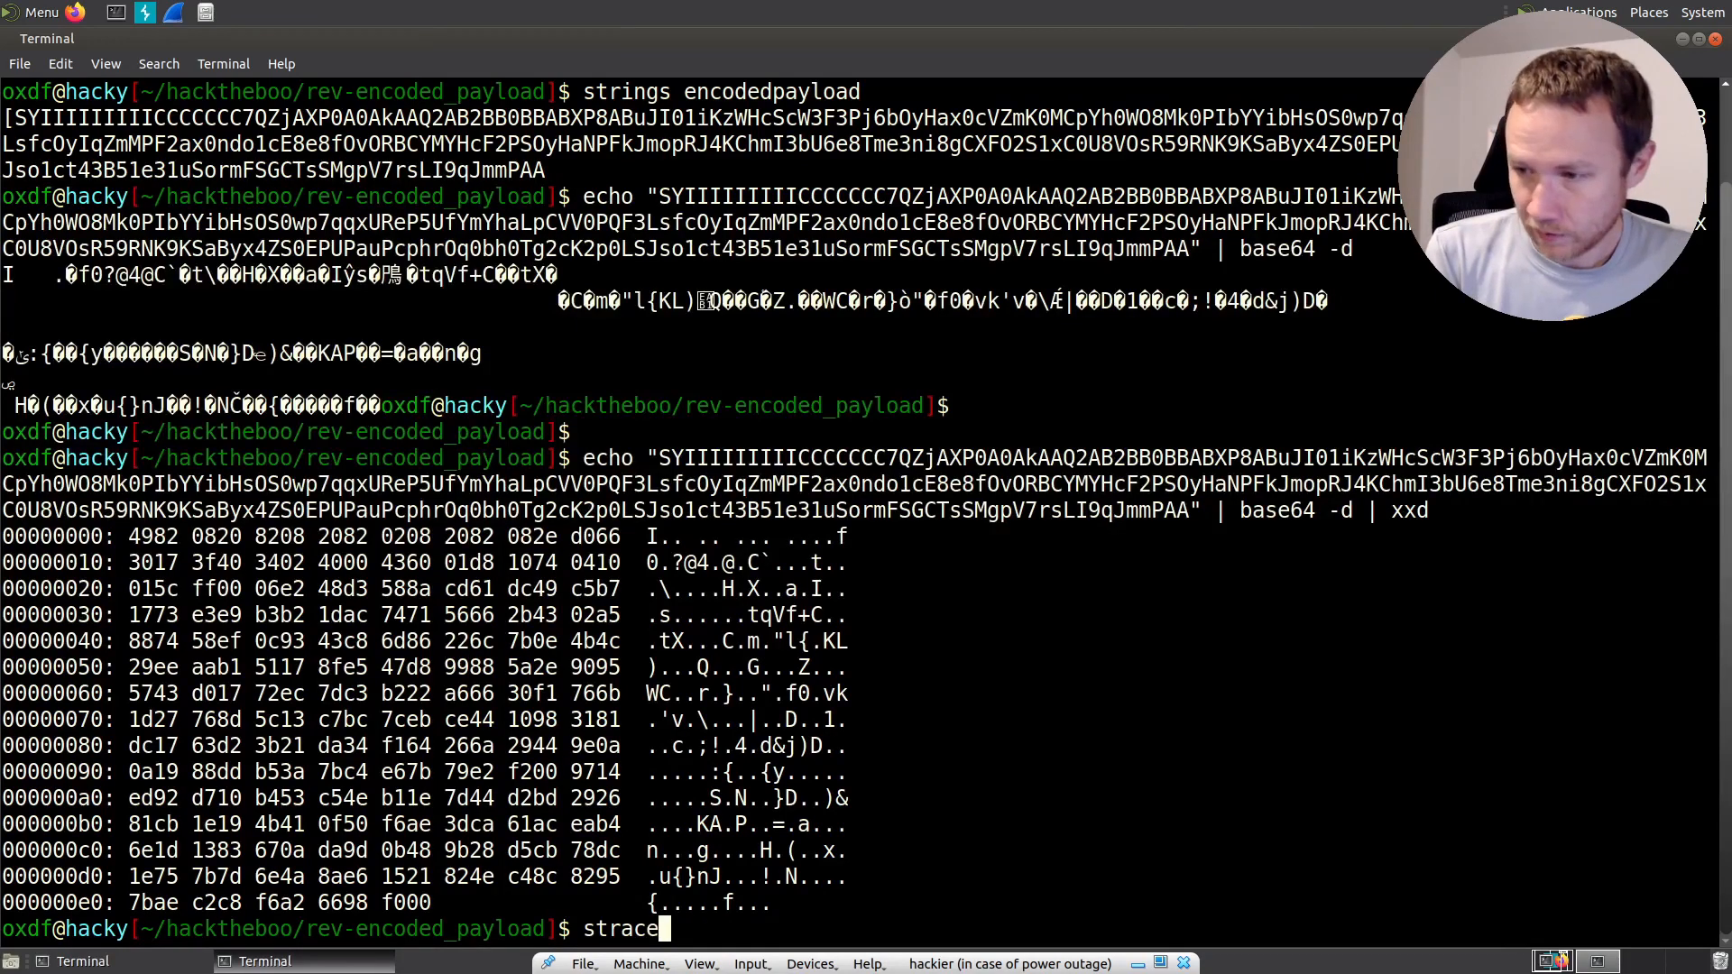
{"action": "key", "text": "Return"}
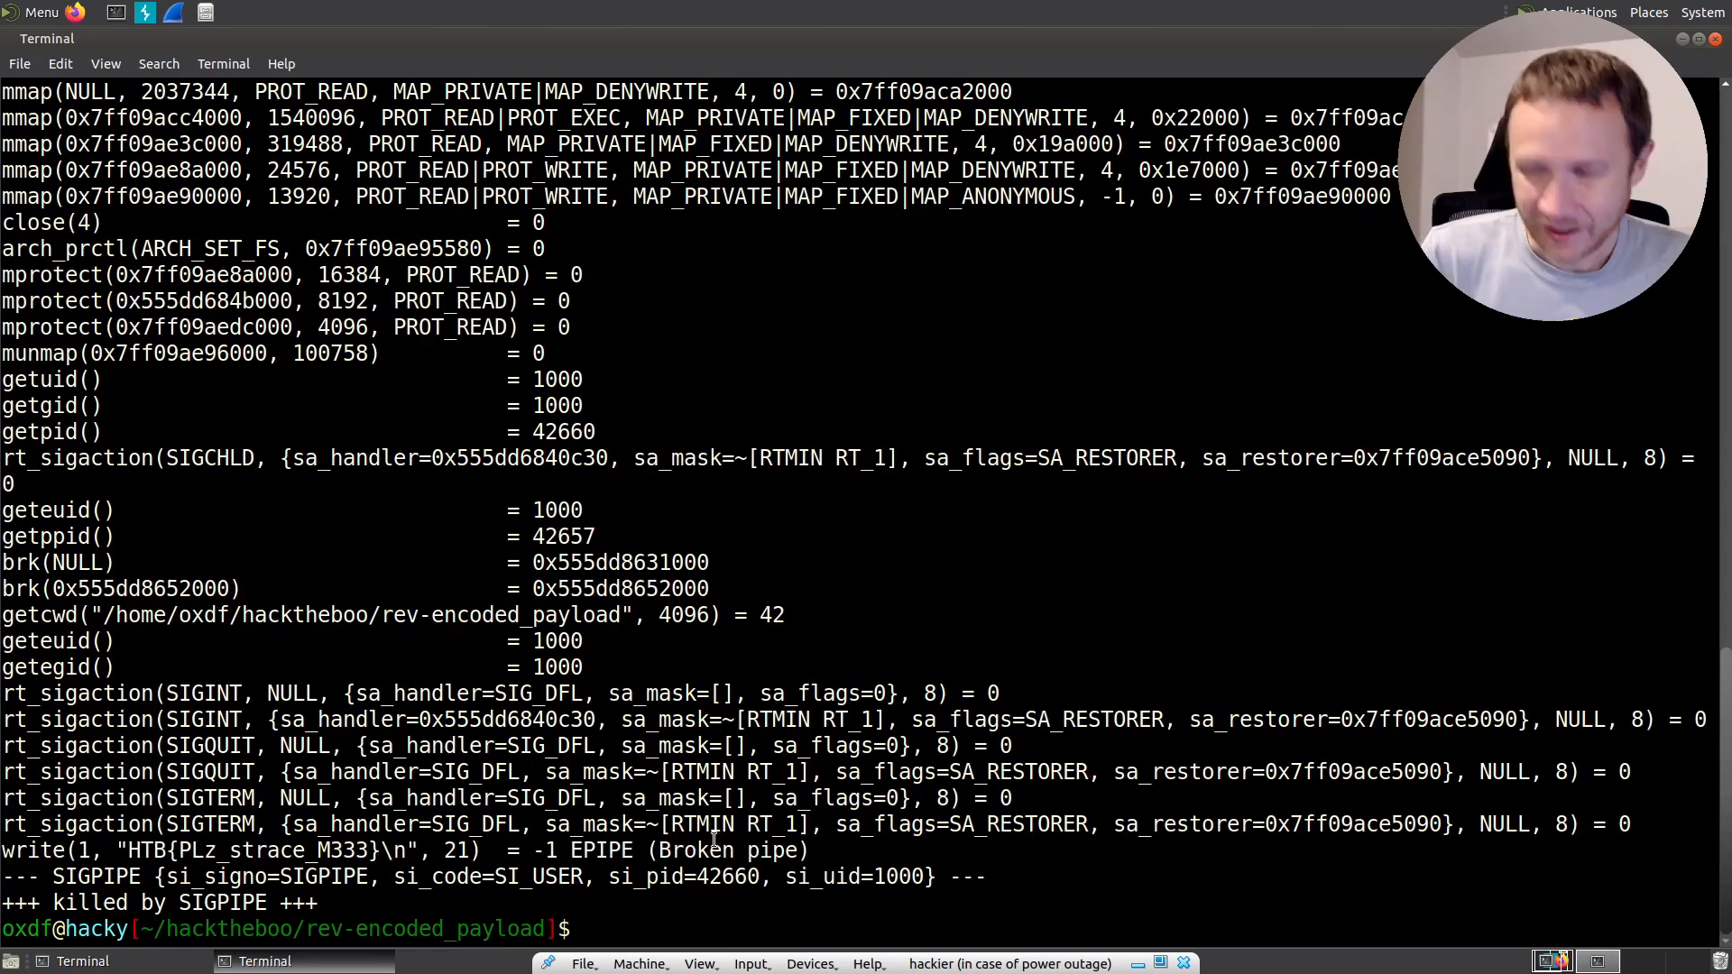
{"action": "type", "text": "./encodedpayload"}
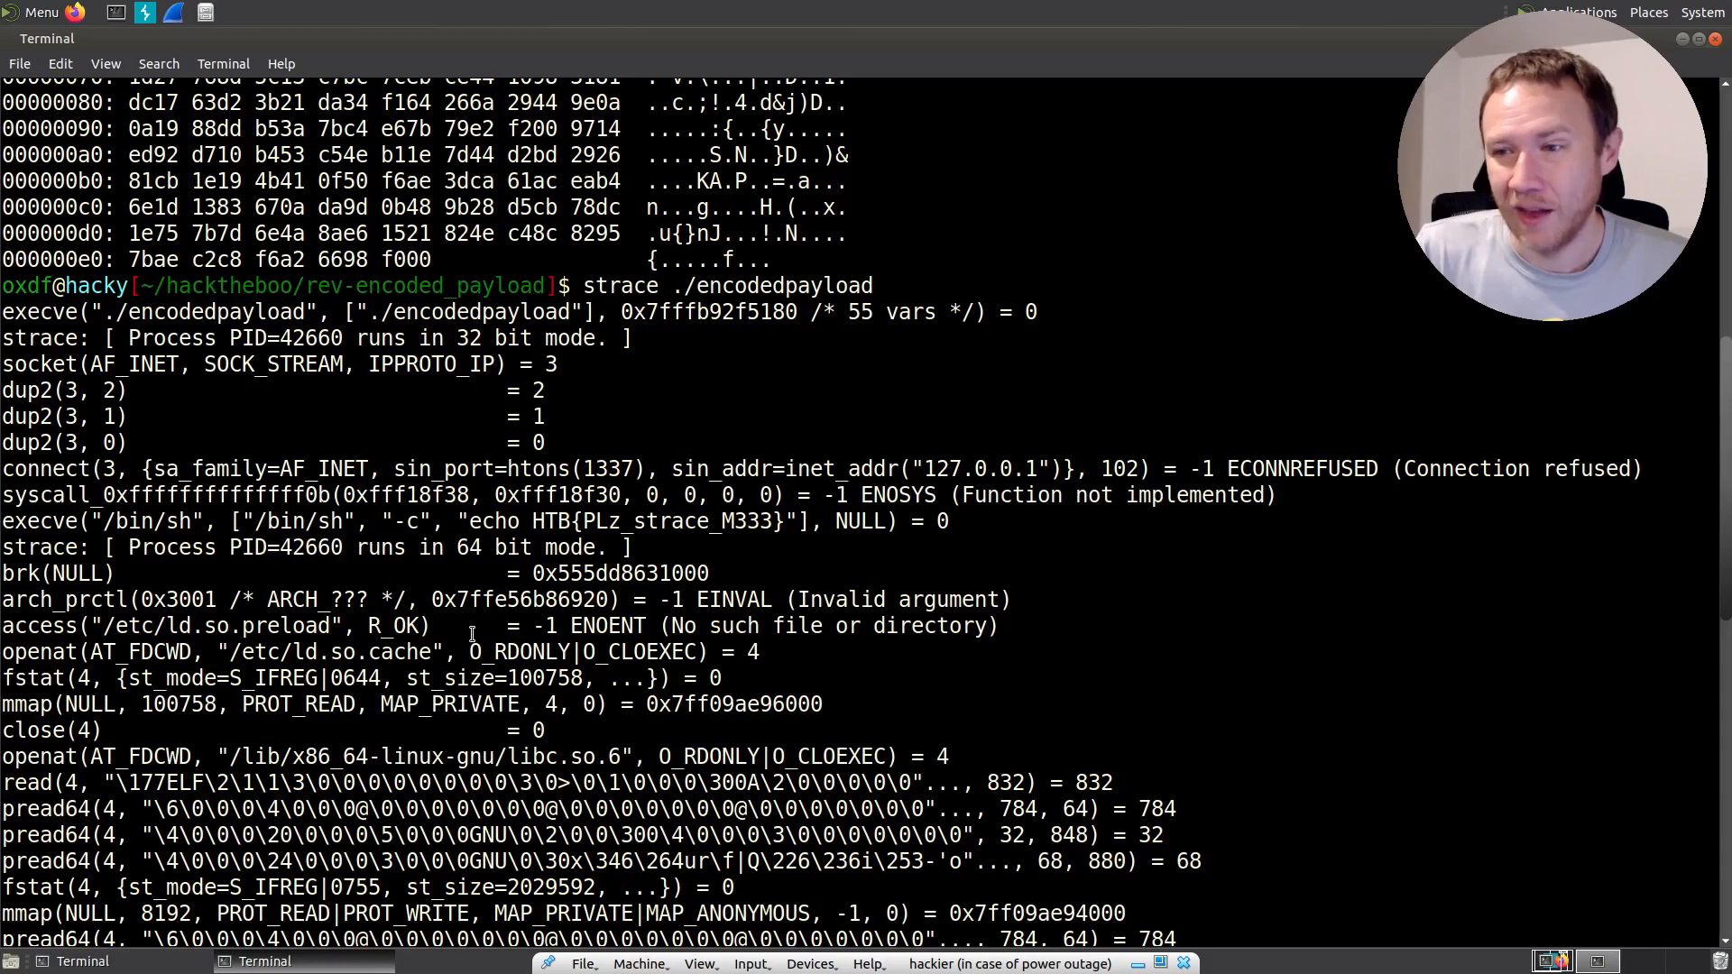
{"action": "mouse_move", "coordinate": [1032, 612]}
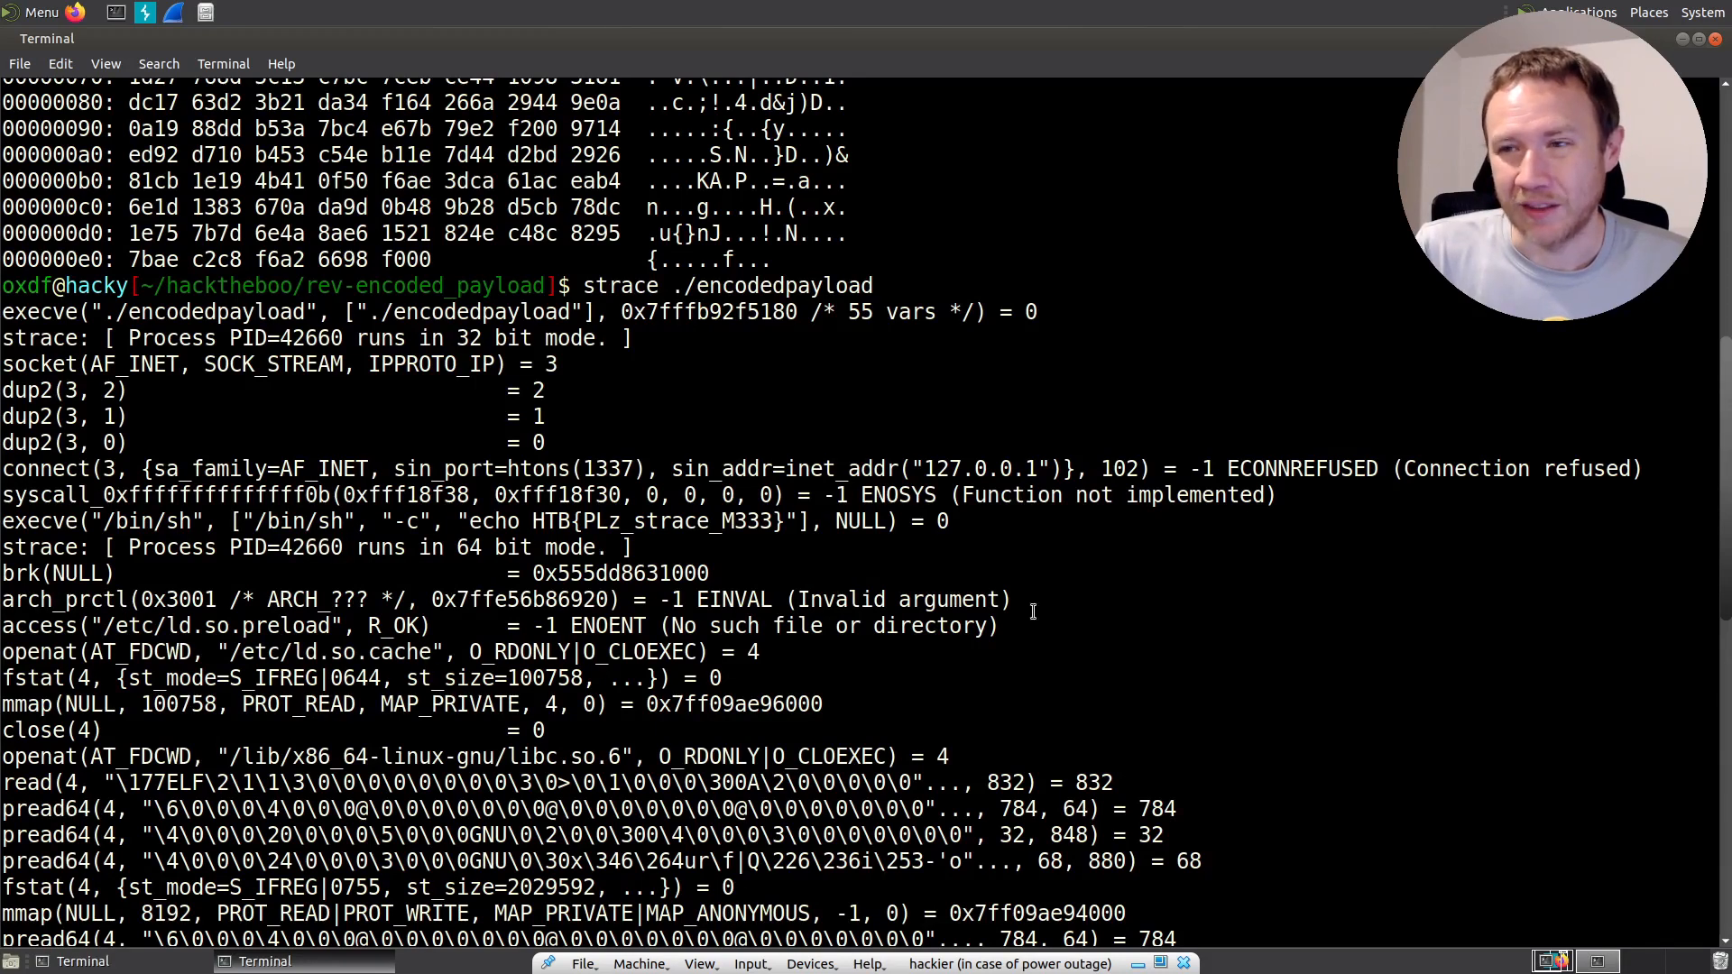
{"action": "mouse_move", "coordinate": [1411, 639]}
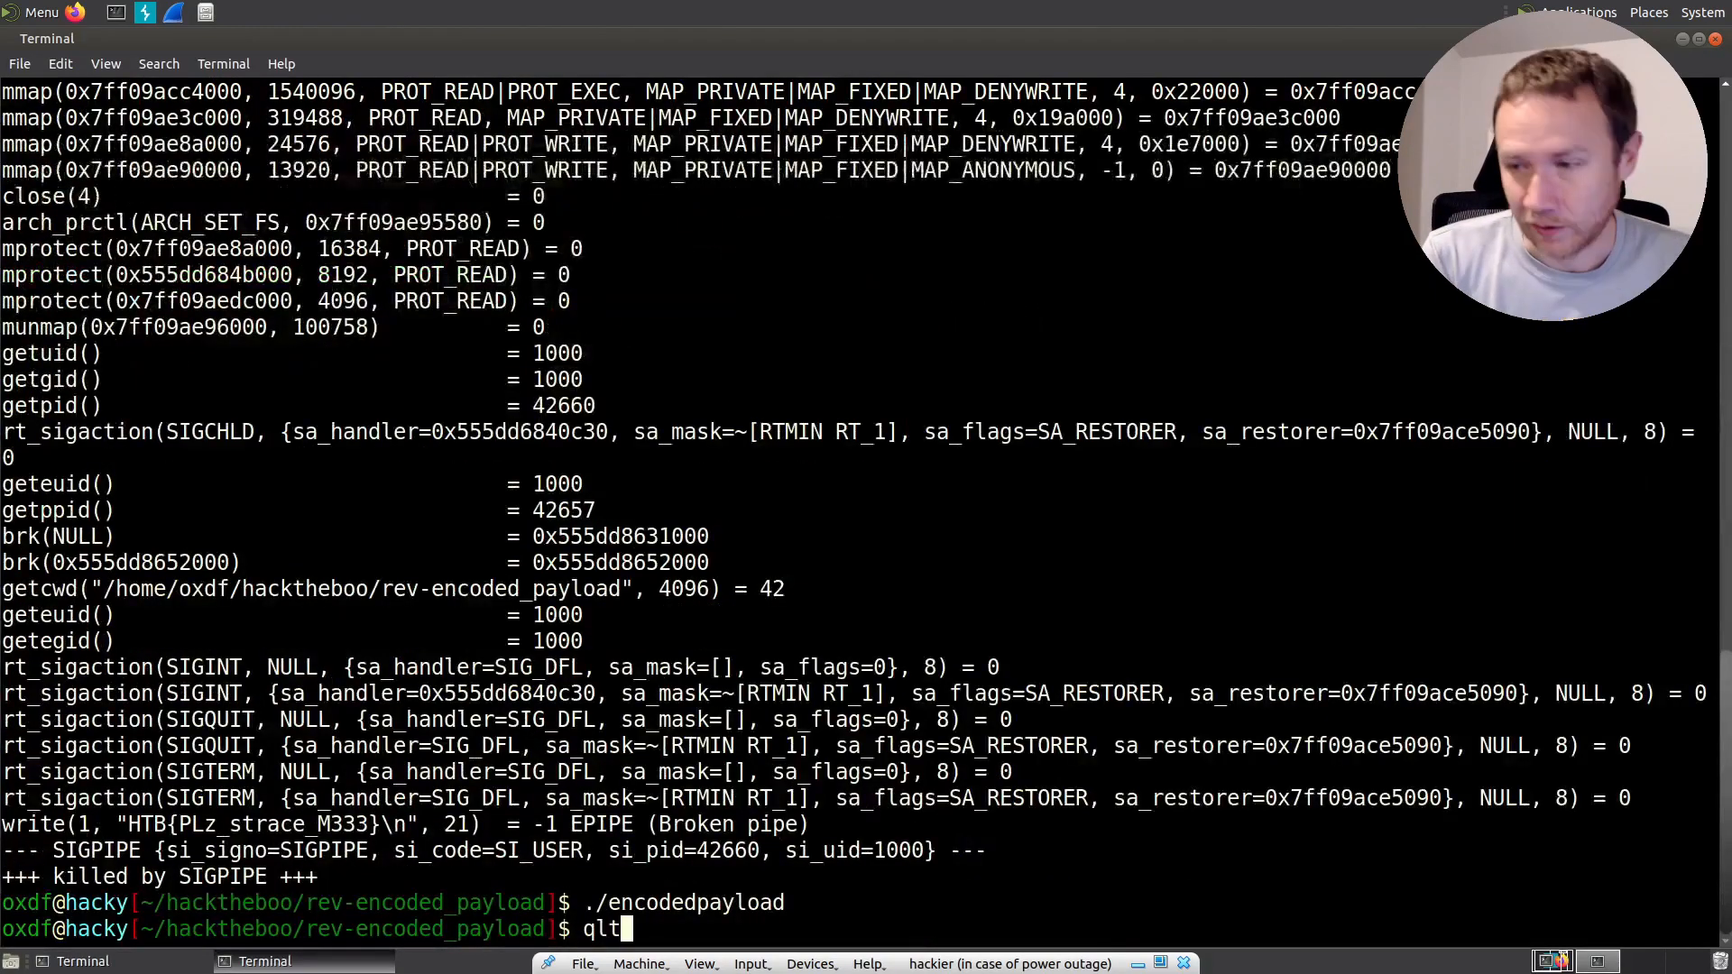
- Clear the typo and run ltrace ./encodedpayload, which fails for lack of .dynsym/.dynstr
{"action": "key", "text": "ctrl+c"}
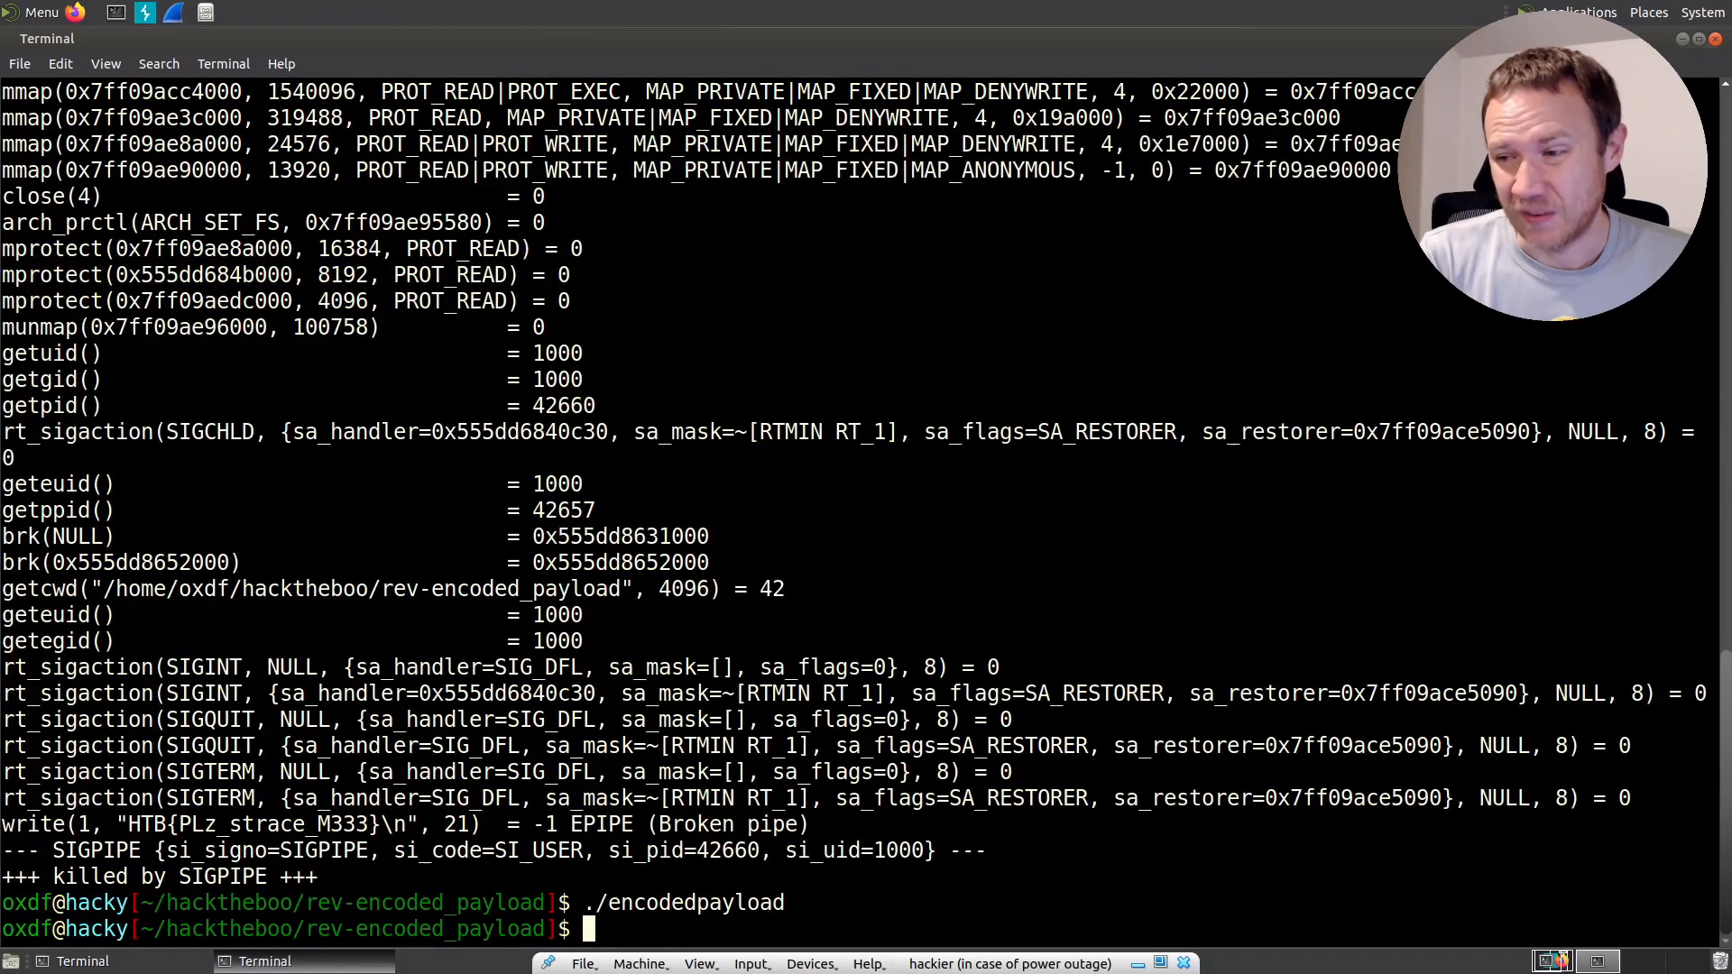
{"action": "type", "text": "trace"}
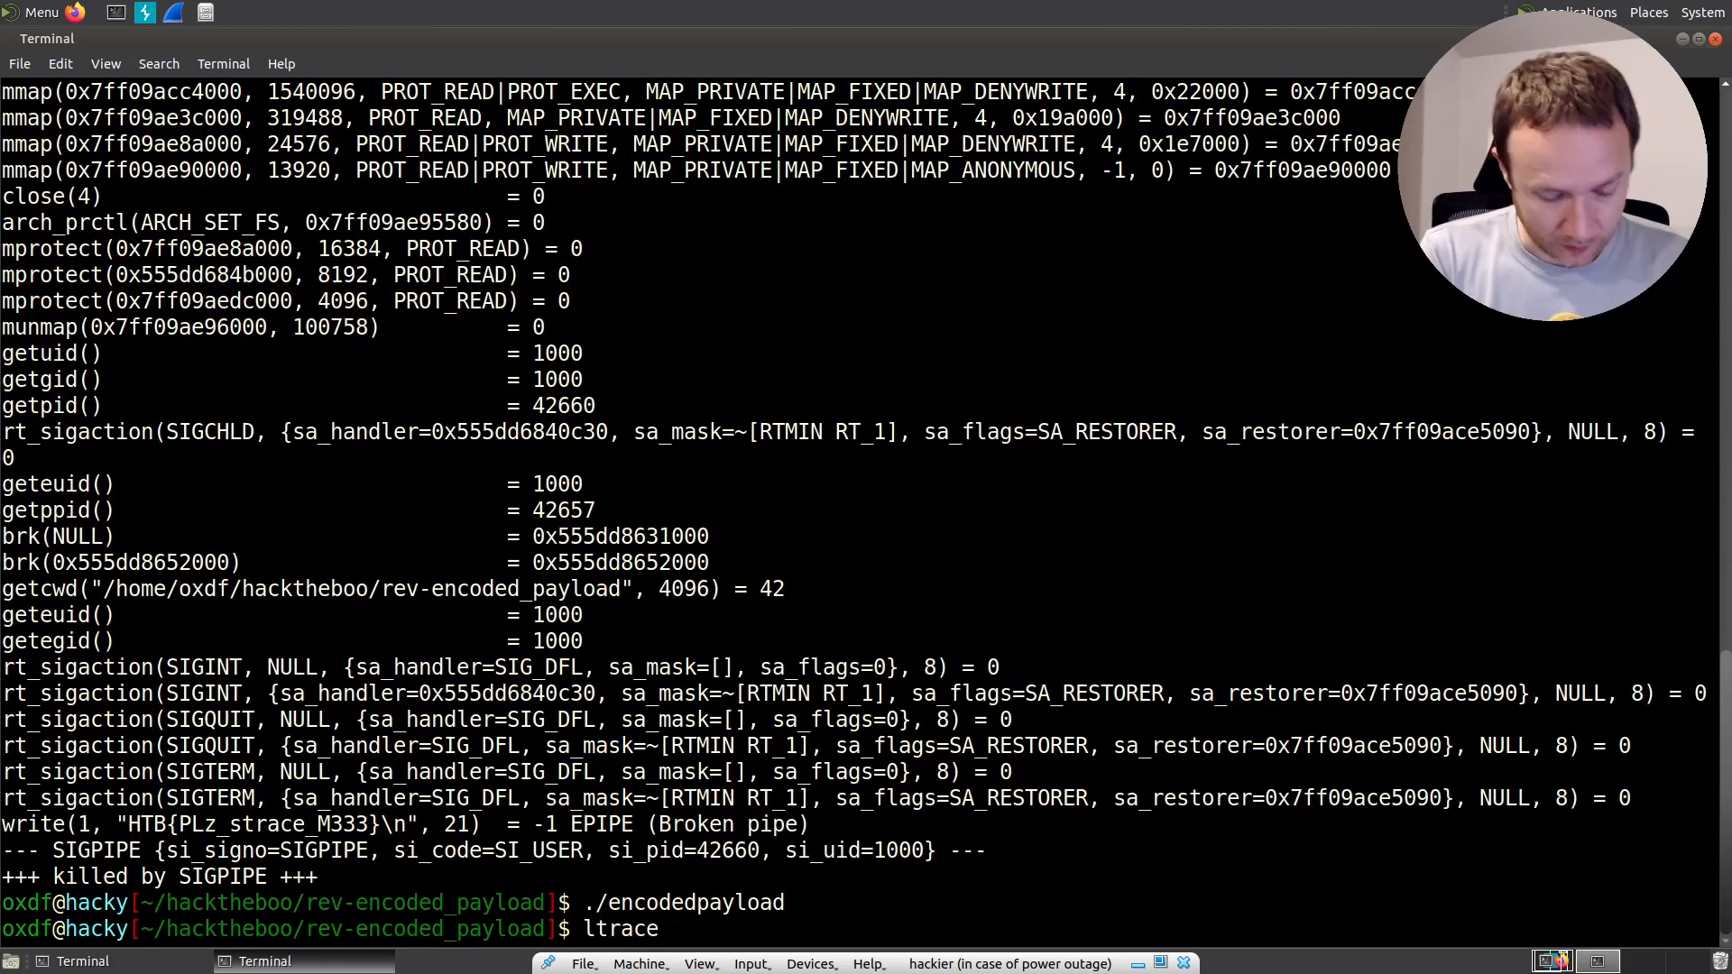
{"action": "type", "text": "./end"}
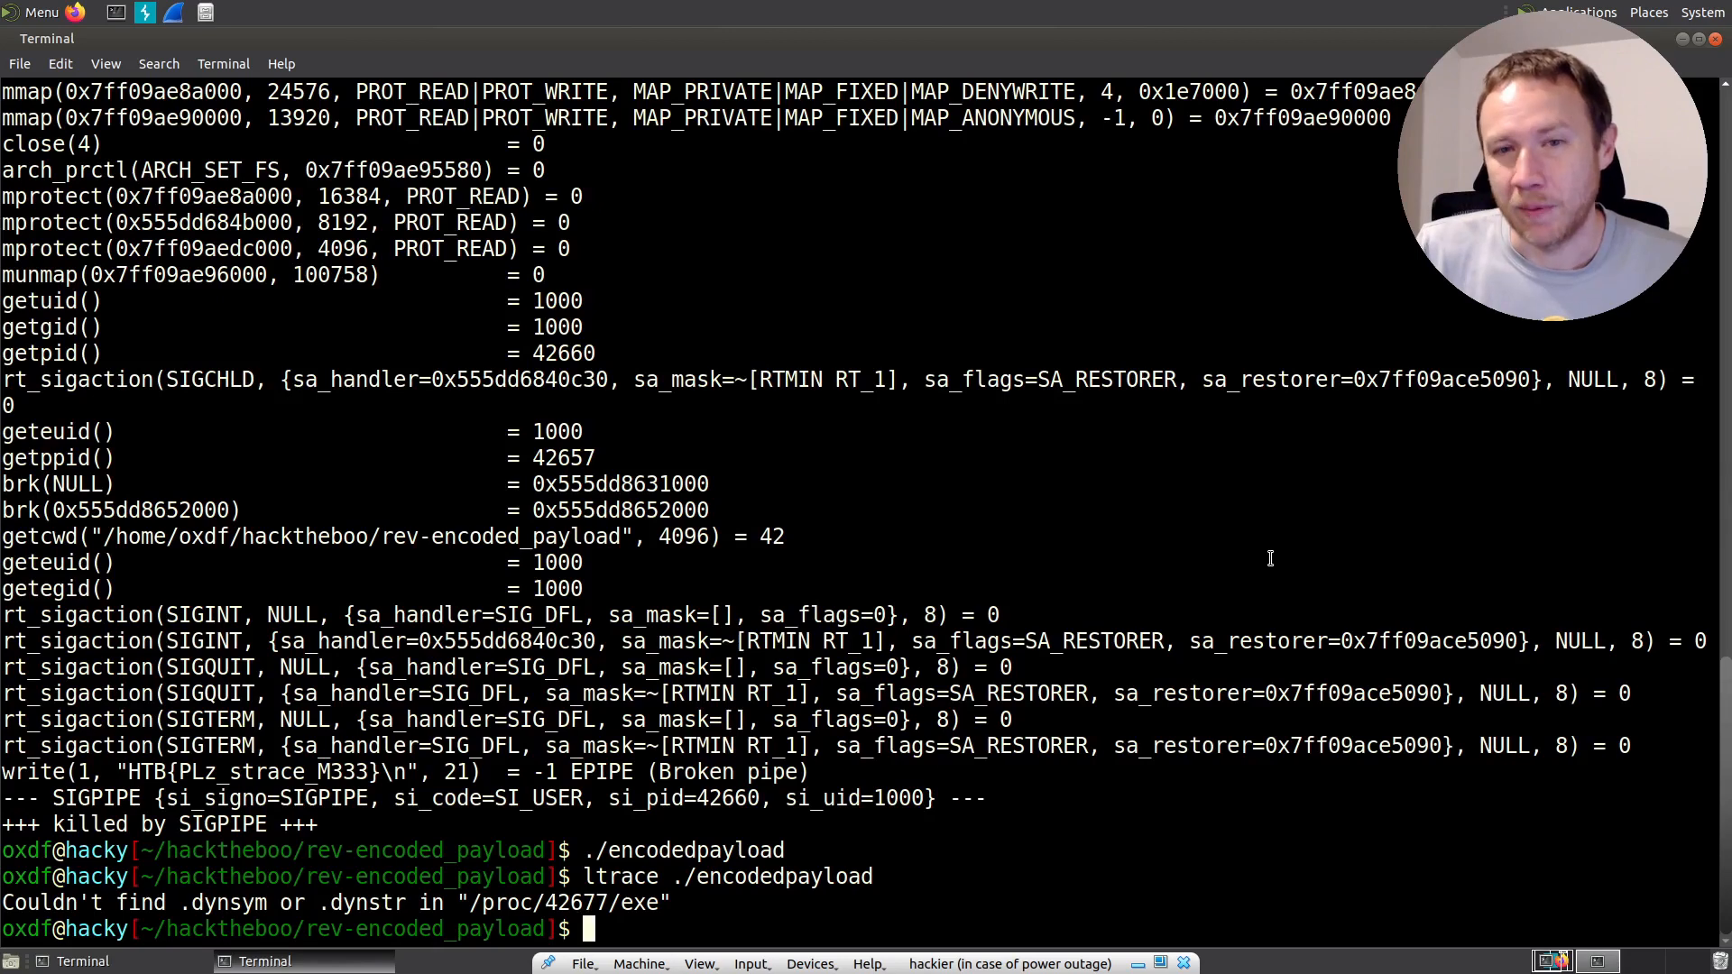
{"action": "mouse_move", "coordinate": [608, 271]}
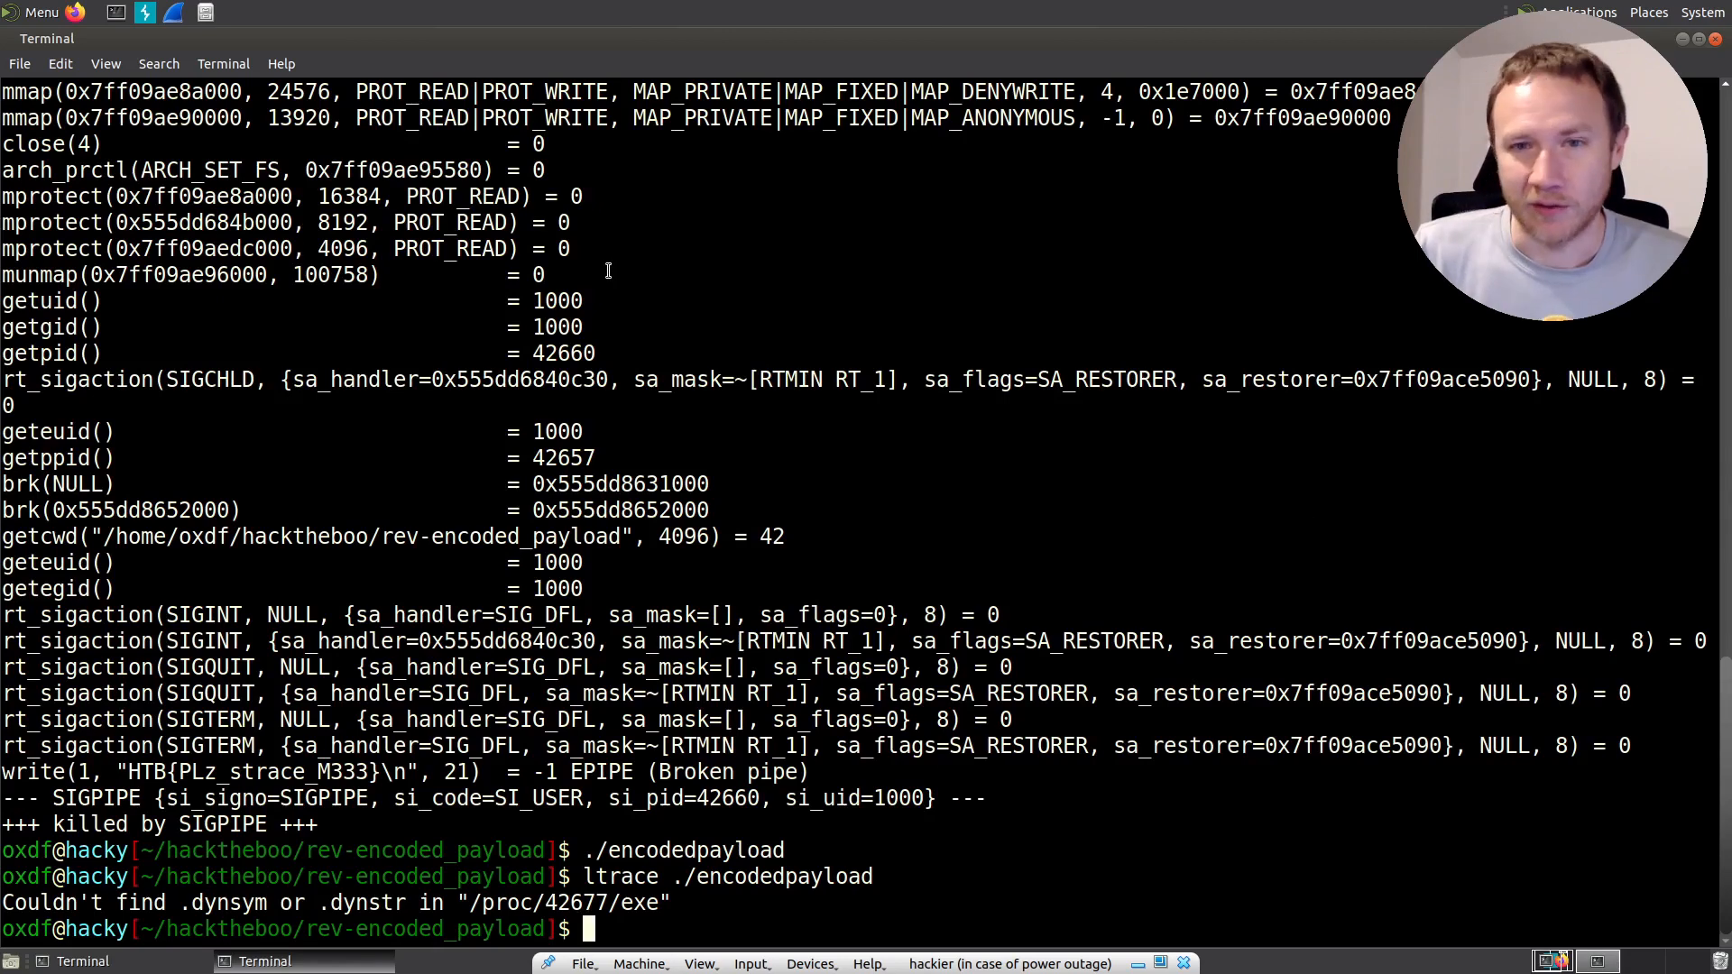
{"action": "mouse_move", "coordinate": [431, 422]}
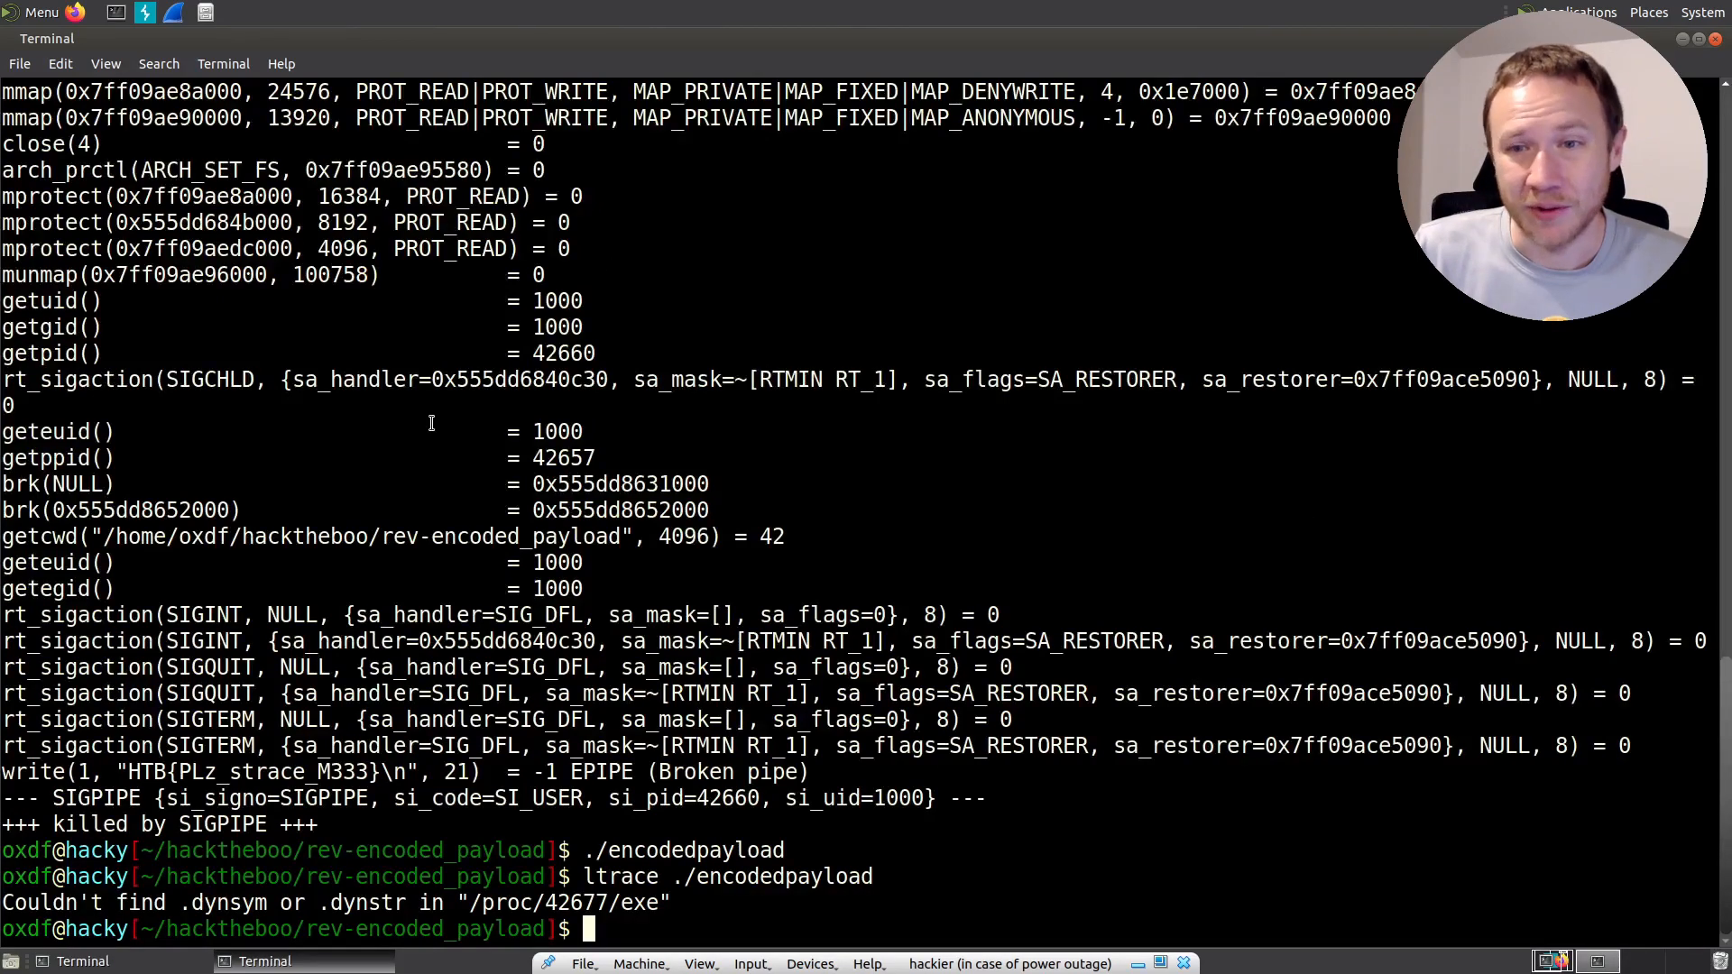